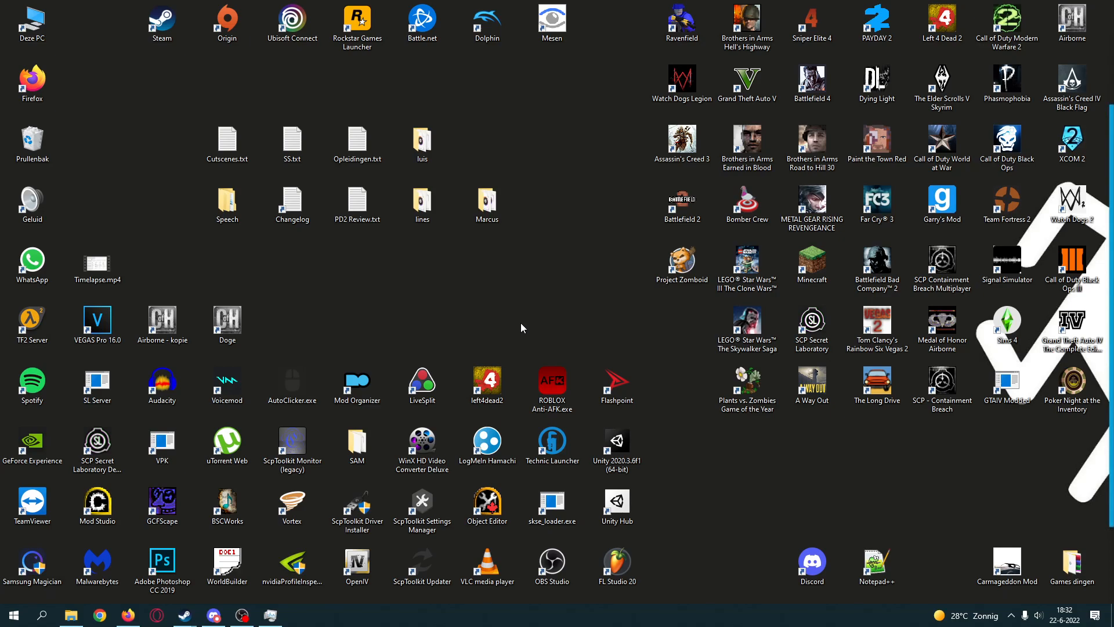
{"action": "mouse_move", "coordinate": [500, 318]}
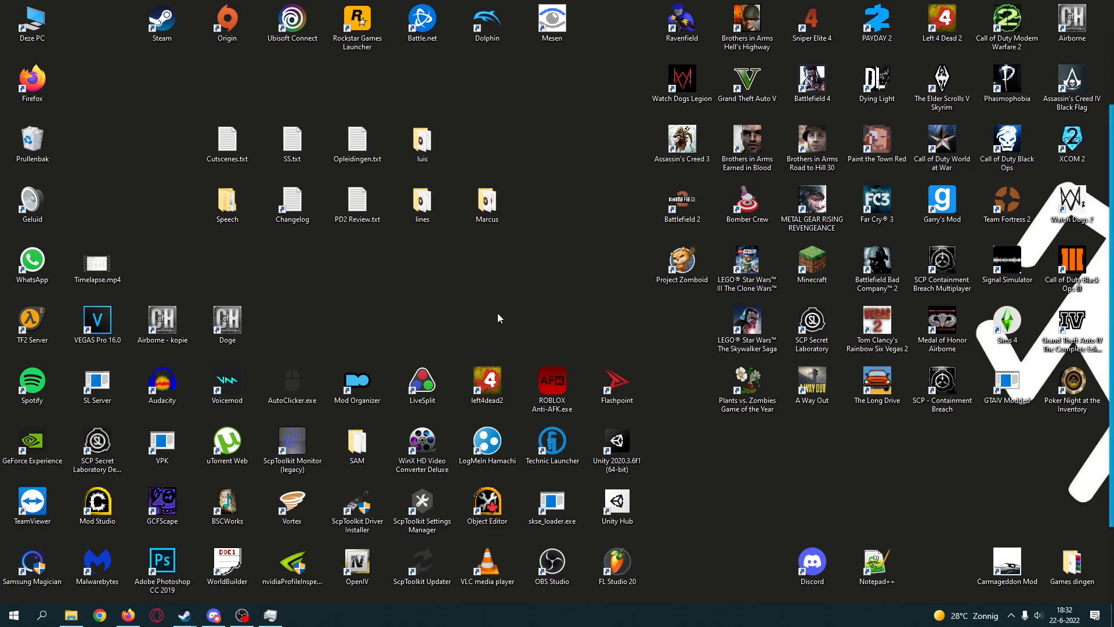
{"action": "mouse_move", "coordinate": [127, 615]}
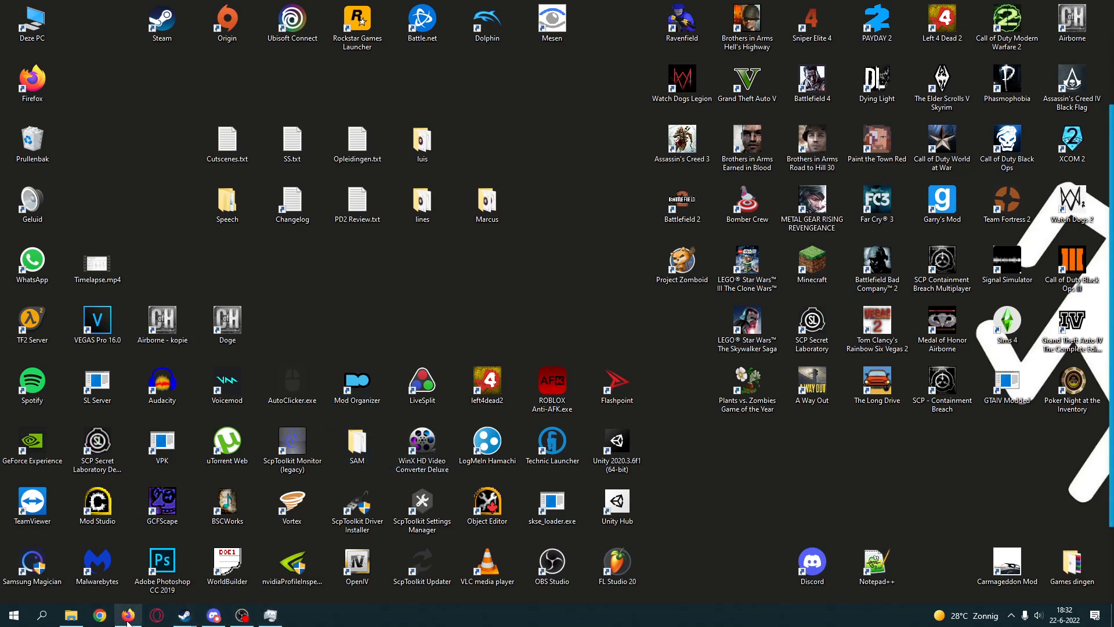
Step: Bring up Firefox and scroll through the r/CoHModding wiki's tools and tutorial sections
{"action": "left_click", "coordinate": [128, 615]}
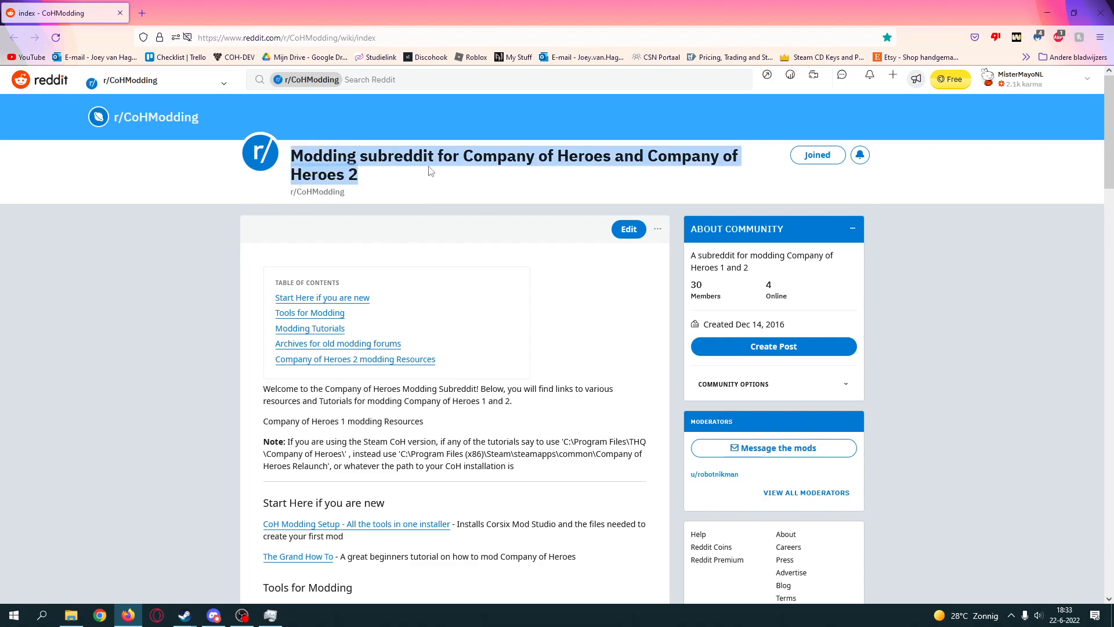
{"action": "scroll", "scroll_direction": "down", "scroll_amount": 3}
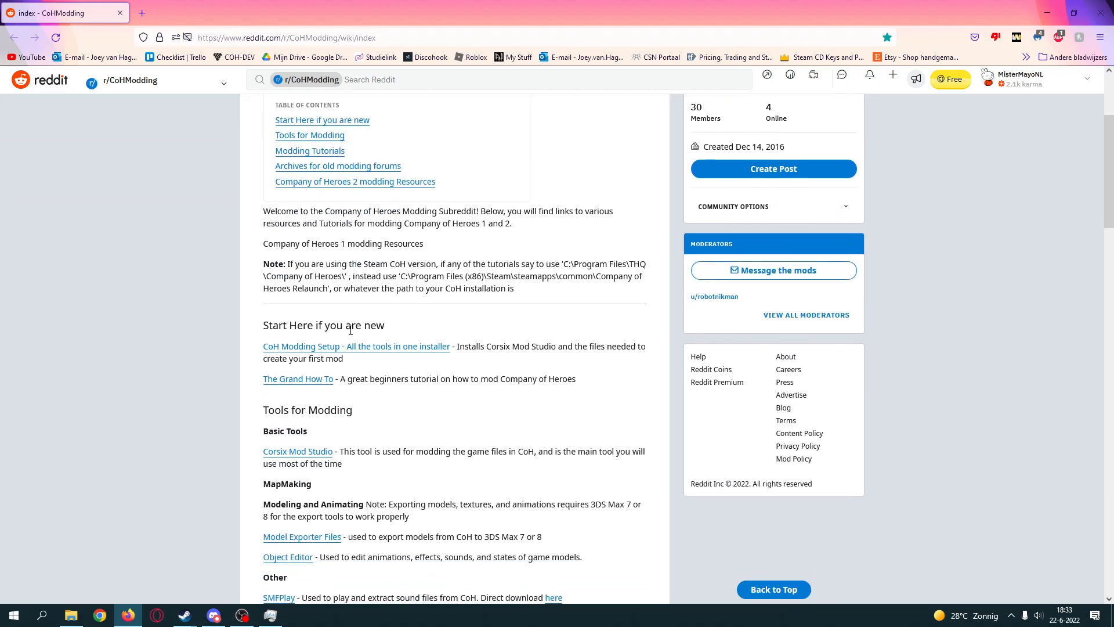
{"action": "mouse_move", "coordinate": [354, 379]}
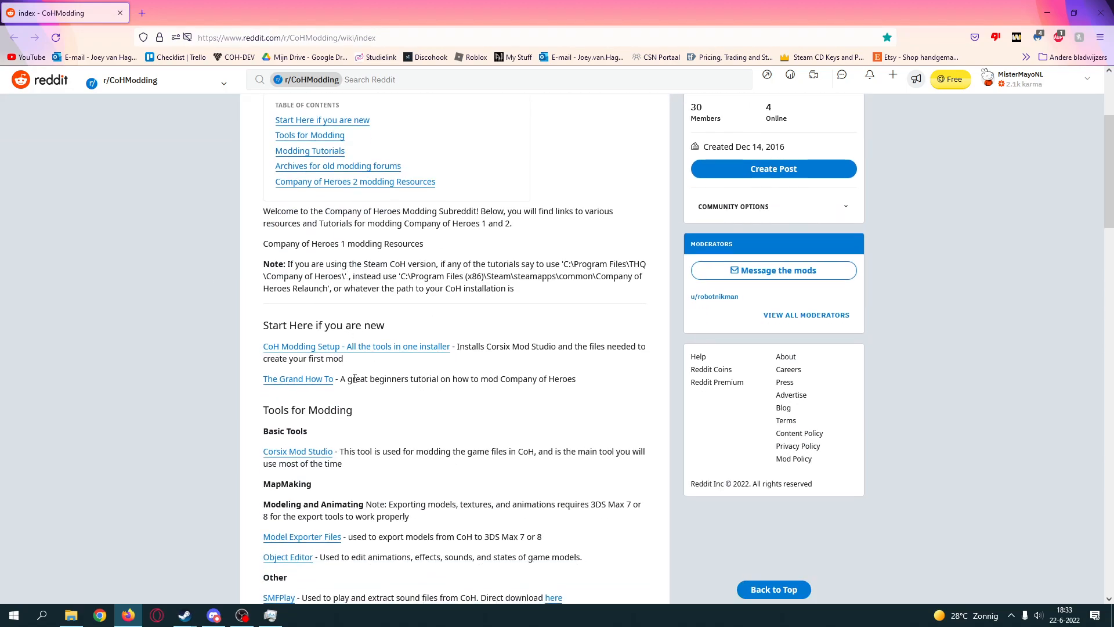
{"action": "scroll", "scroll_direction": "down", "scroll_amount": 3}
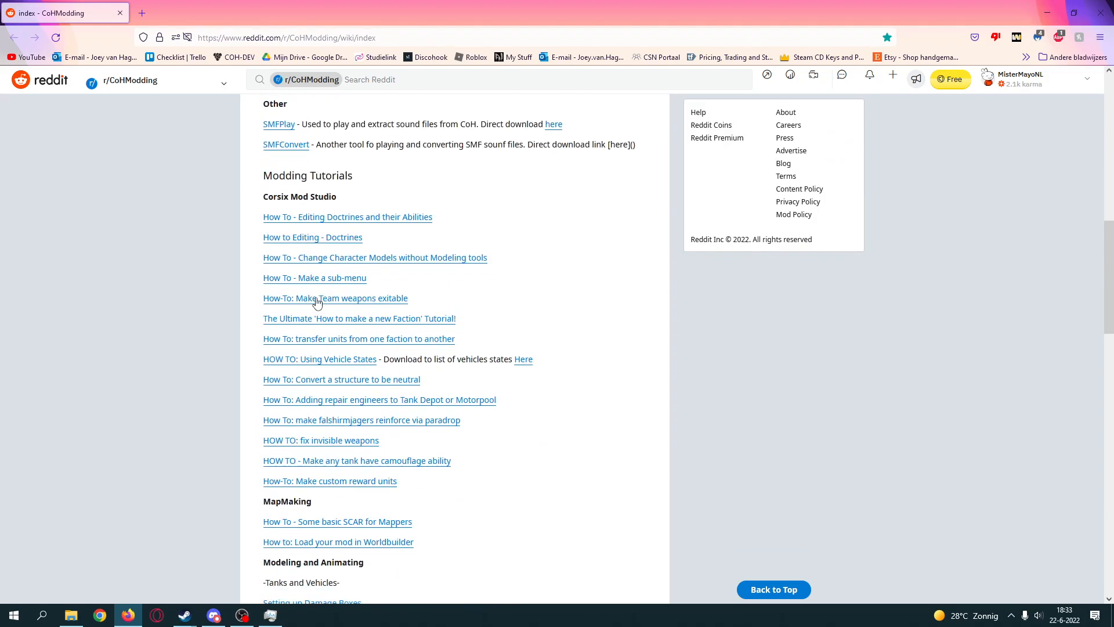
{"action": "scroll", "scroll_direction": "down", "scroll_amount": 3}
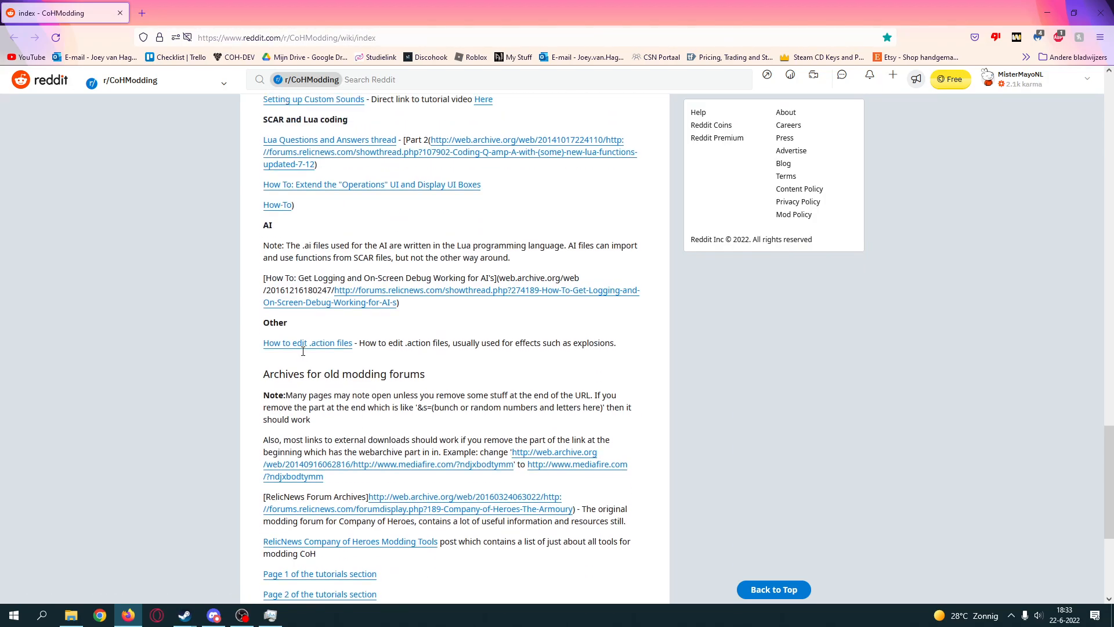
{"action": "scroll", "scroll_direction": "up", "scroll_amount": 3}
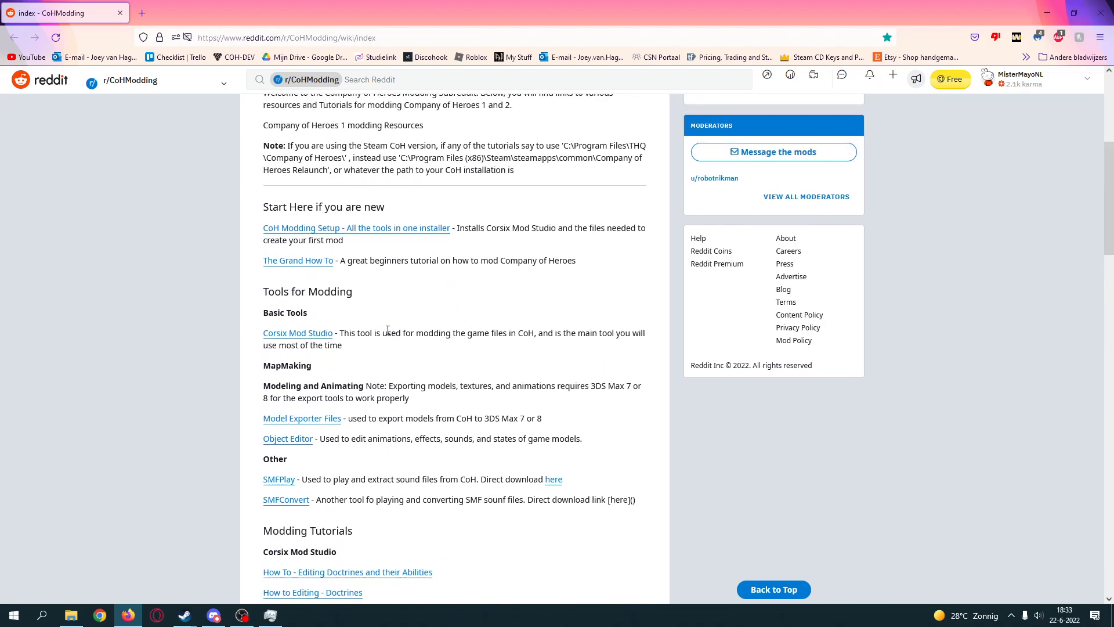
{"action": "mouse_move", "coordinate": [297, 260]}
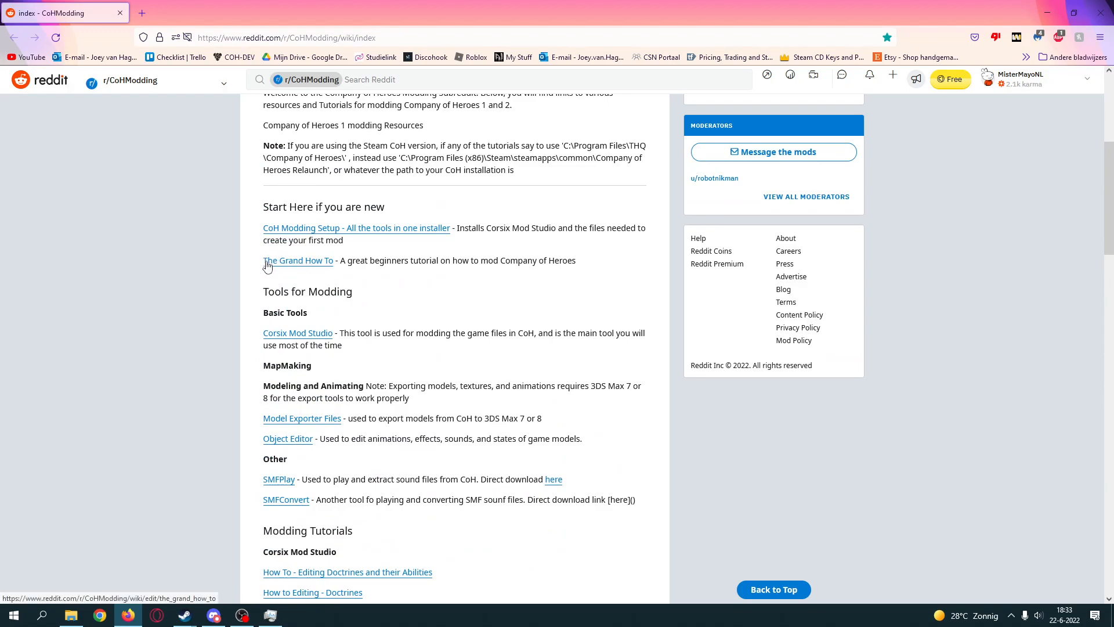
{"action": "mouse_move", "coordinate": [313, 266]}
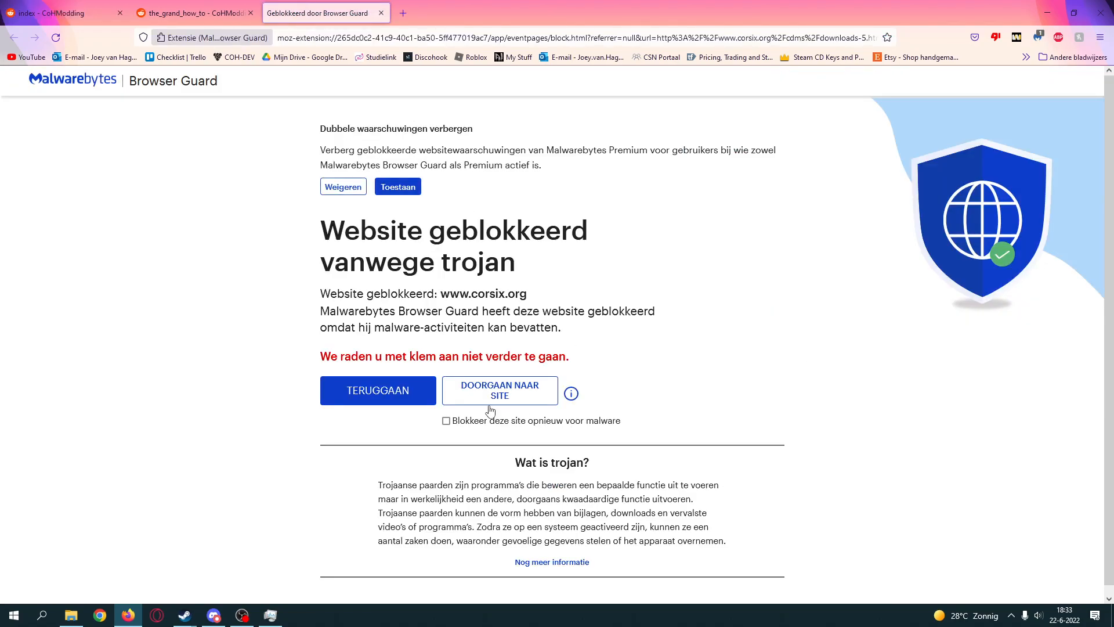
Step: Continue past the Malwarebytes block to reach the corsix.org release 0.5.5 downloads page
{"action": "left_click", "coordinate": [500, 389]}
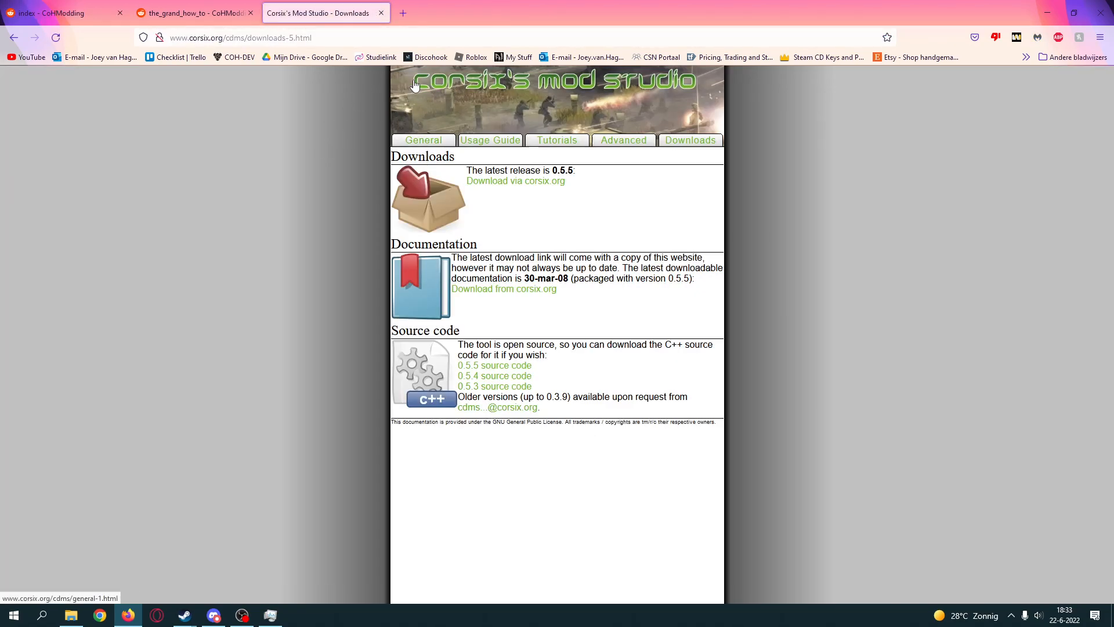
{"action": "mouse_move", "coordinate": [655, 95]}
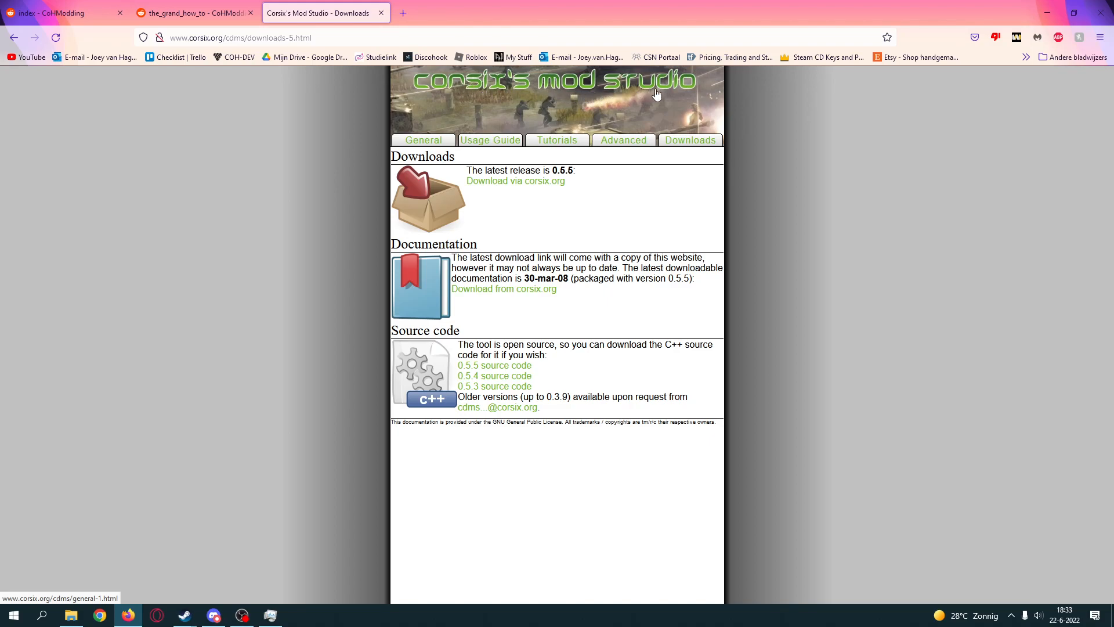
{"action": "mouse_move", "coordinate": [437, 86]}
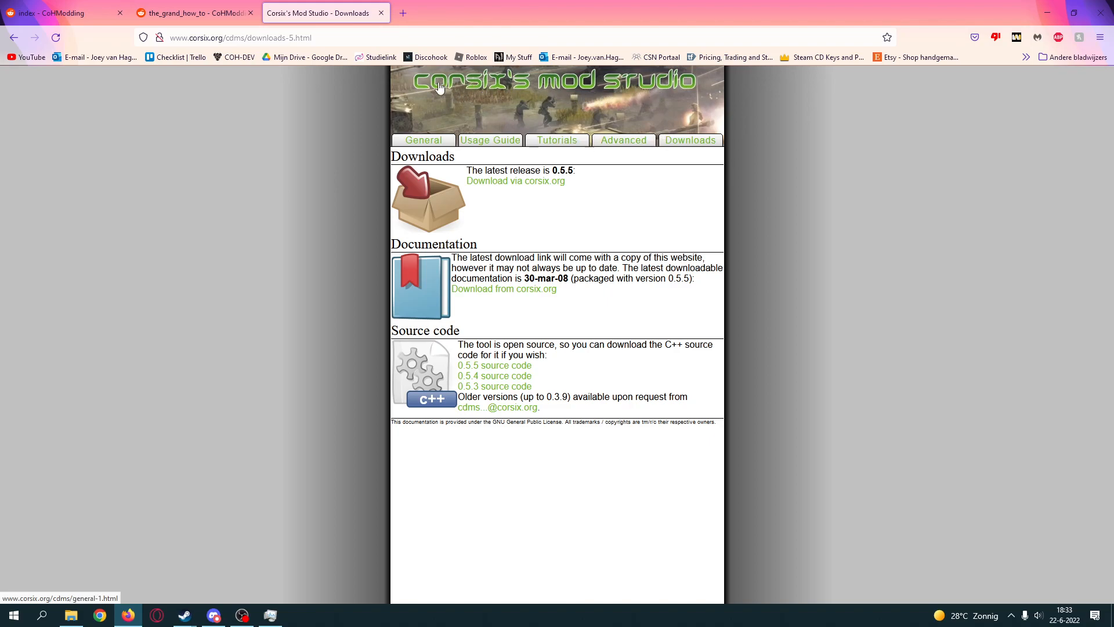
{"action": "mouse_move", "coordinate": [624, 83]}
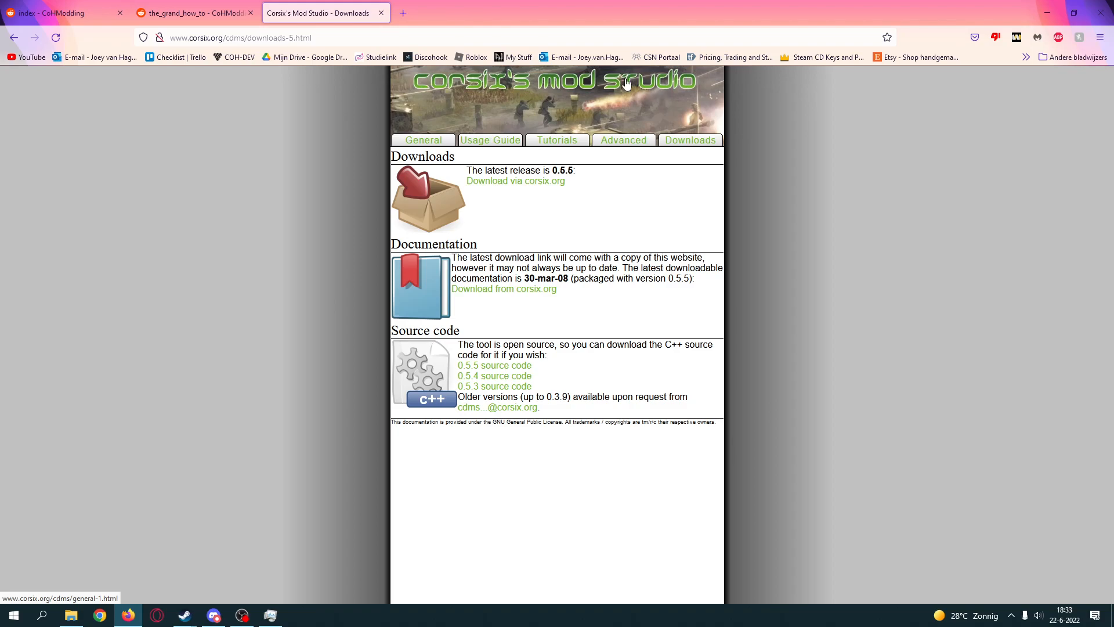
{"action": "mouse_move", "coordinate": [632, 121]}
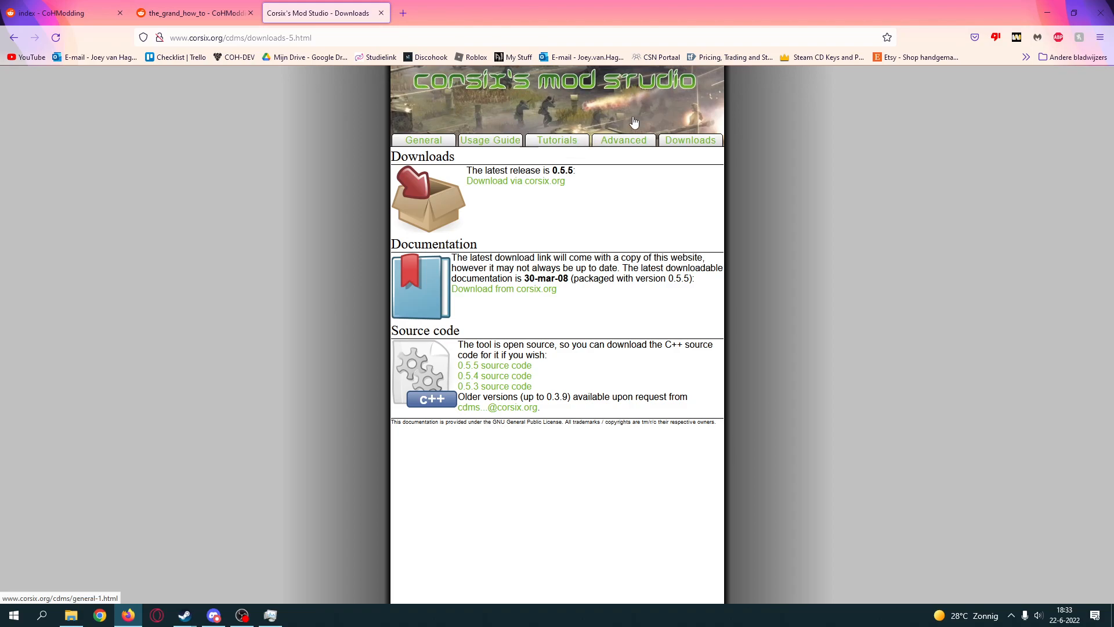
{"action": "mouse_move", "coordinate": [593, 124]}
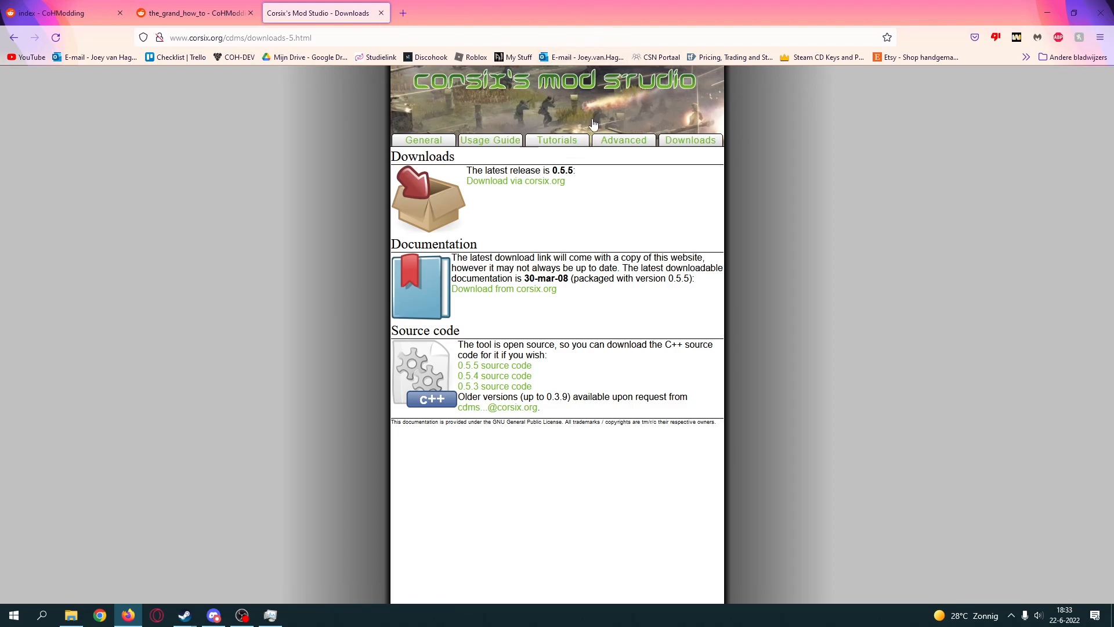
{"action": "mouse_move", "coordinate": [462, 178]}
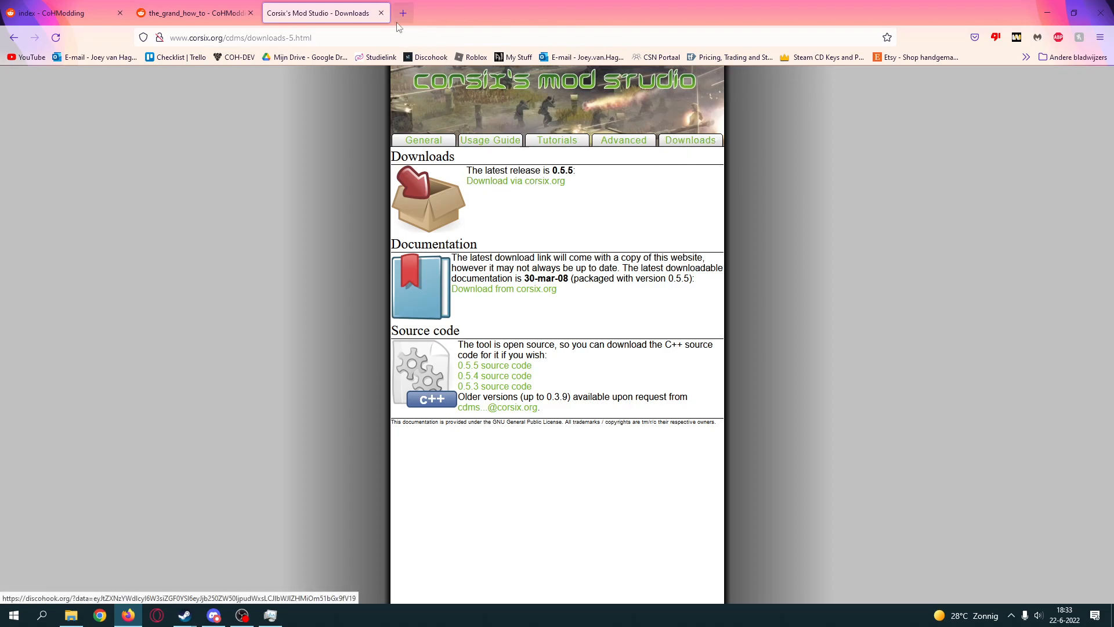
Step: Switch to The Grand How To guide tab and read it in normal view
{"action": "left_click", "coordinate": [382, 12]}
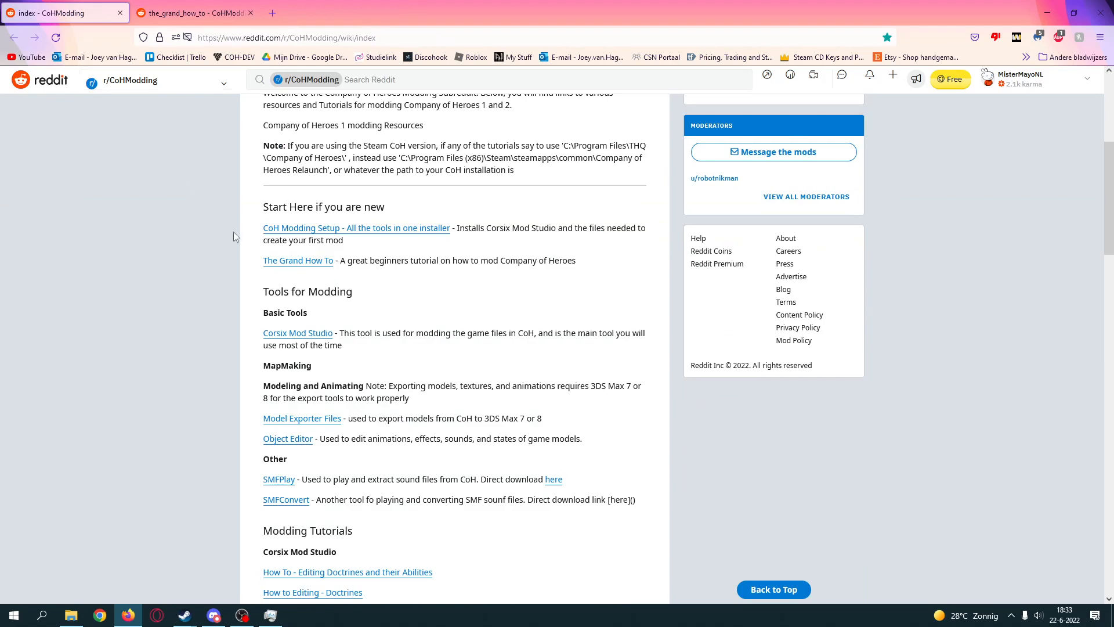
{"action": "left_click", "coordinate": [192, 13]}
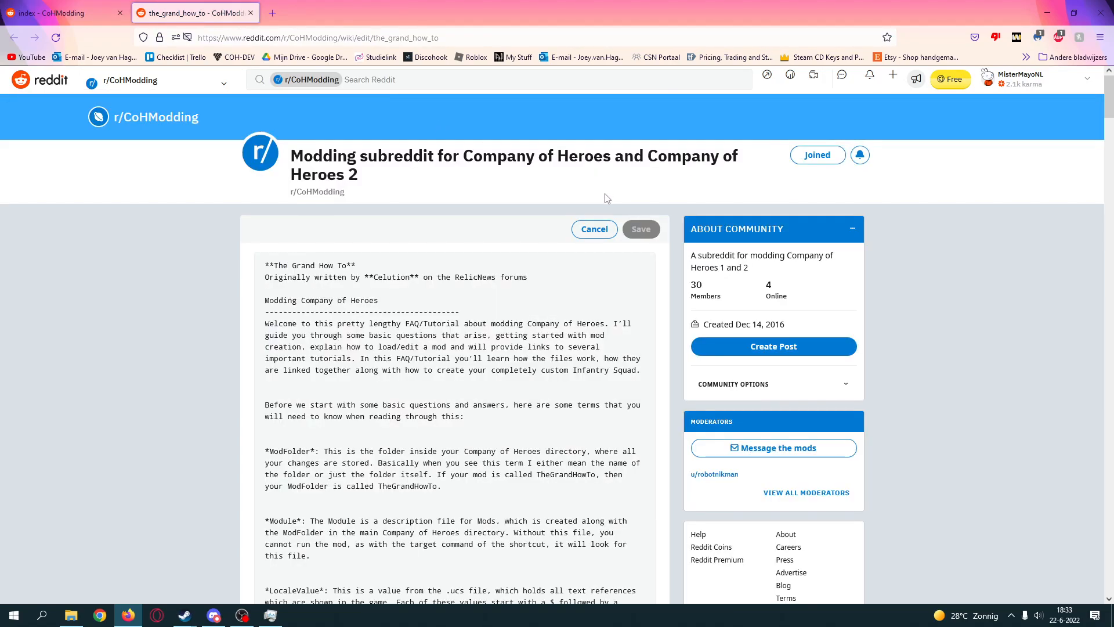
{"action": "left_click", "coordinate": [639, 228]}
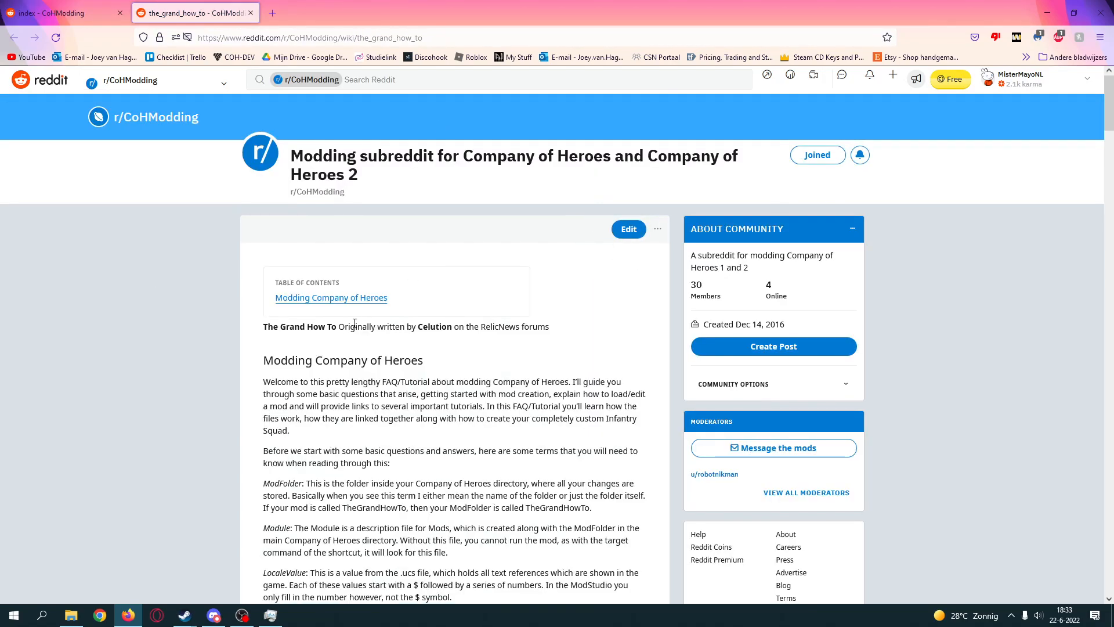
{"action": "scroll", "scroll_direction": "down", "scroll_amount": 3}
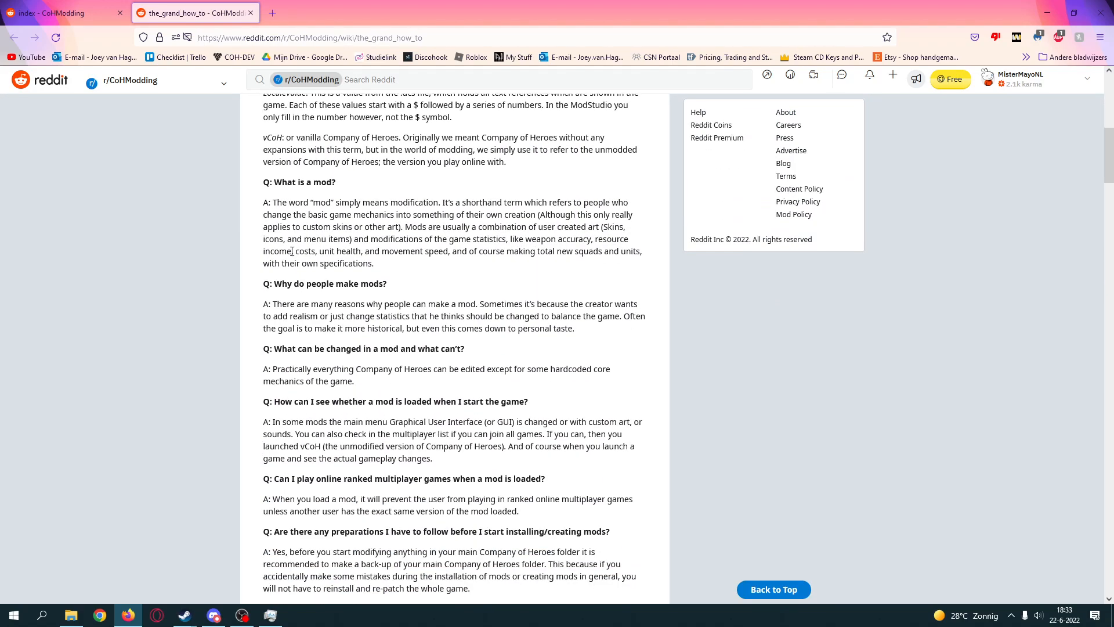
{"action": "scroll", "scroll_direction": "down", "scroll_amount": 3}
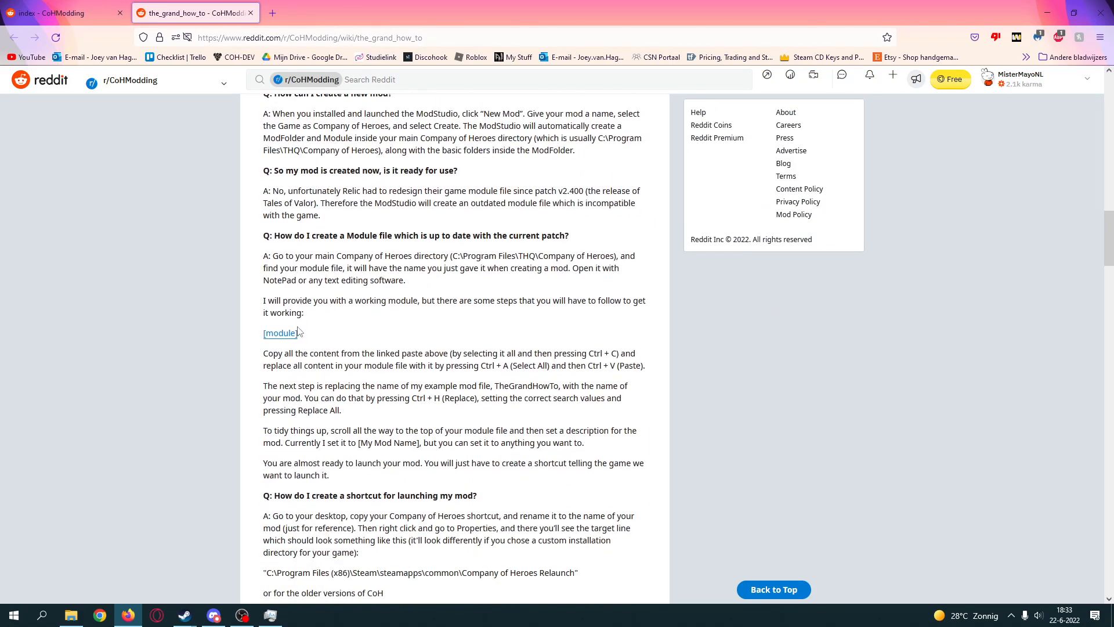
Step: Follow the guide's [module] link and view the Pastebin TheGrandHowTo module tab
{"action": "left_click", "coordinate": [279, 332]}
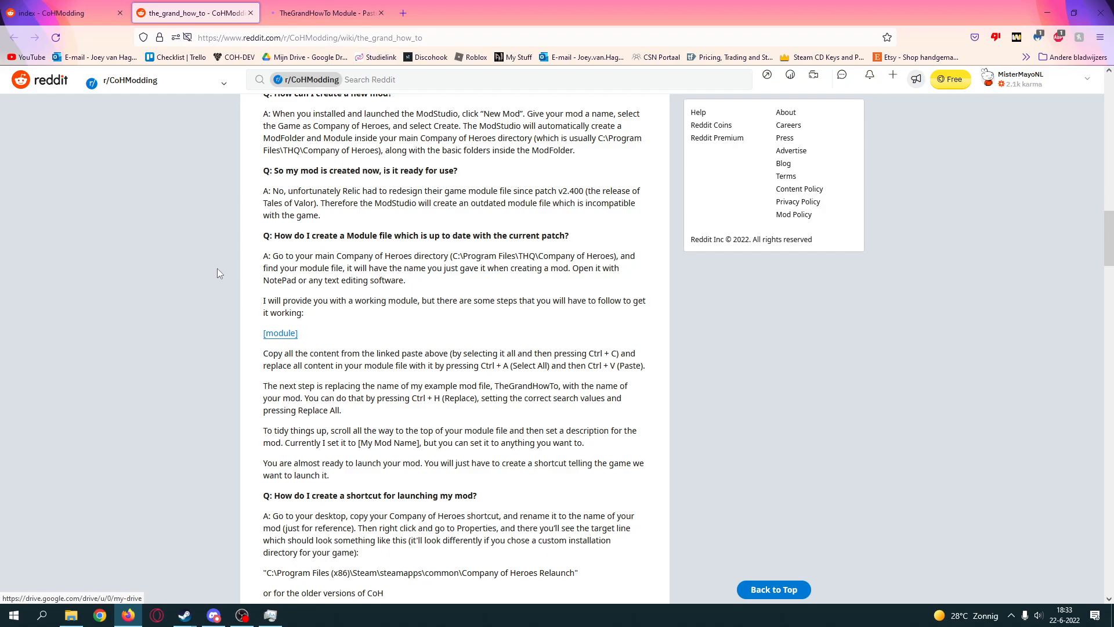
{"action": "scroll", "scroll_direction": "up", "scroll_amount": 3}
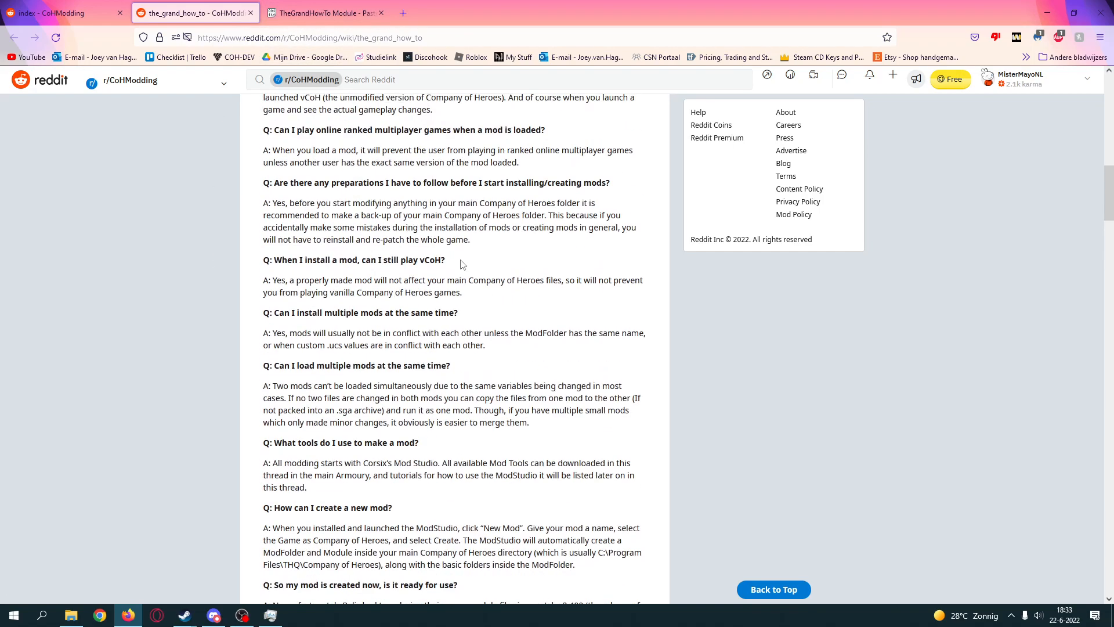
{"action": "scroll", "scroll_direction": "up", "scroll_amount": 3}
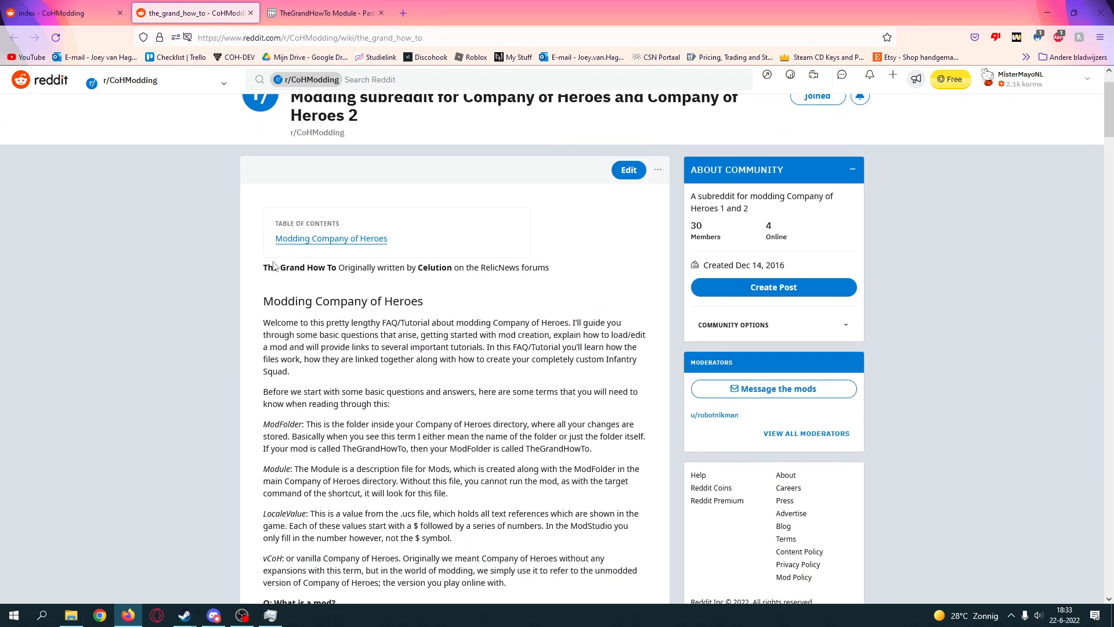
{"action": "mouse_move", "coordinate": [379, 300]}
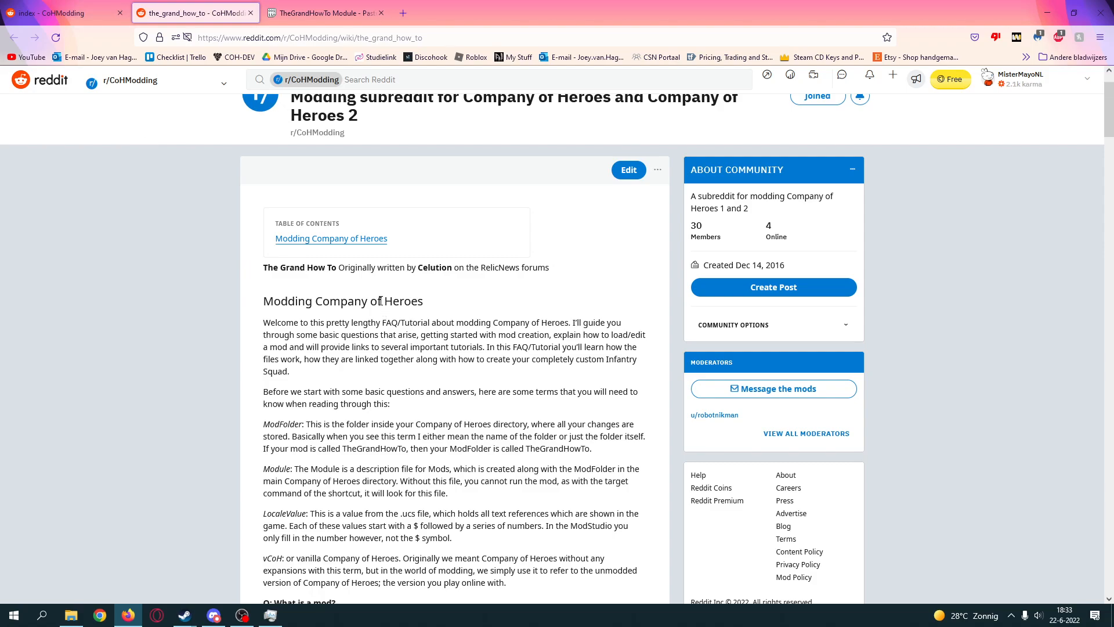
{"action": "scroll", "scroll_direction": "down", "scroll_amount": 3}
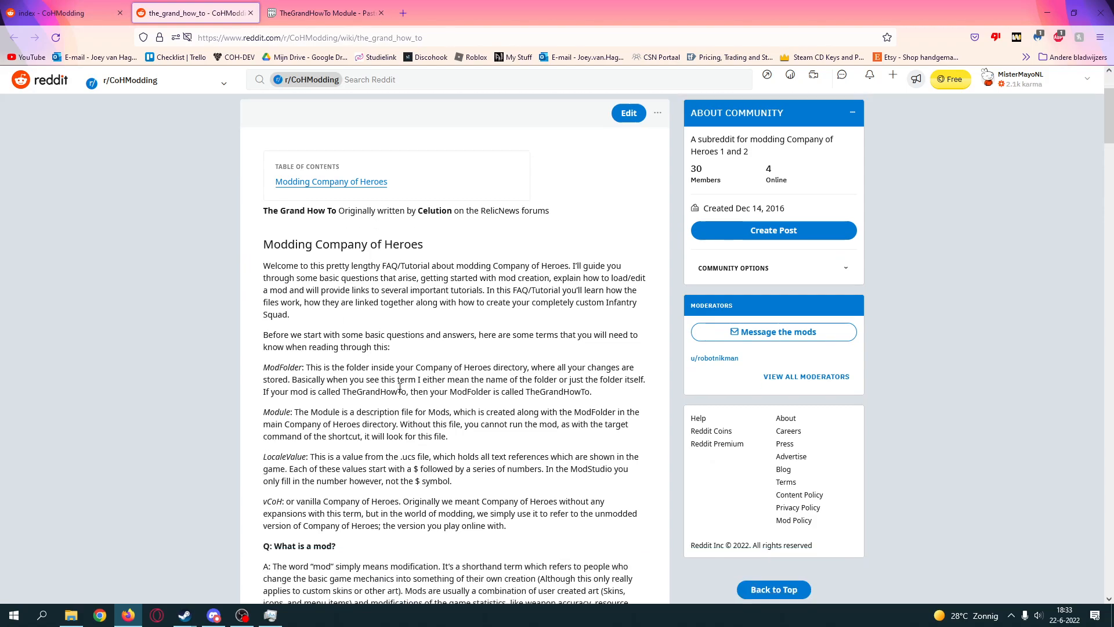
{"action": "scroll", "scroll_direction": "down", "scroll_amount": 3}
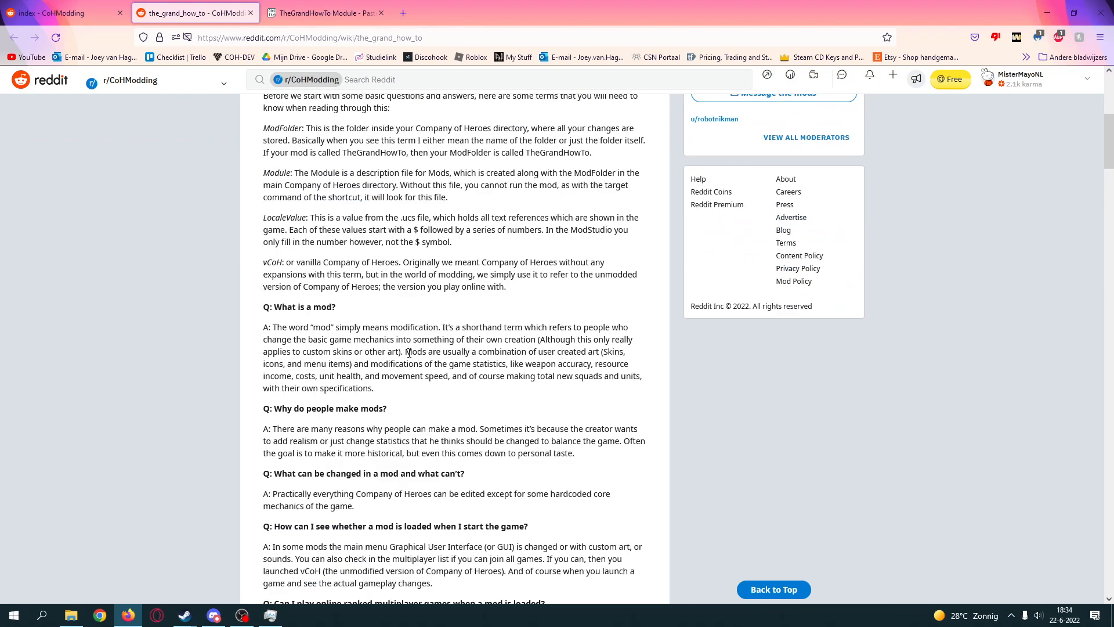
{"action": "scroll", "scroll_direction": "up", "scroll_amount": 3}
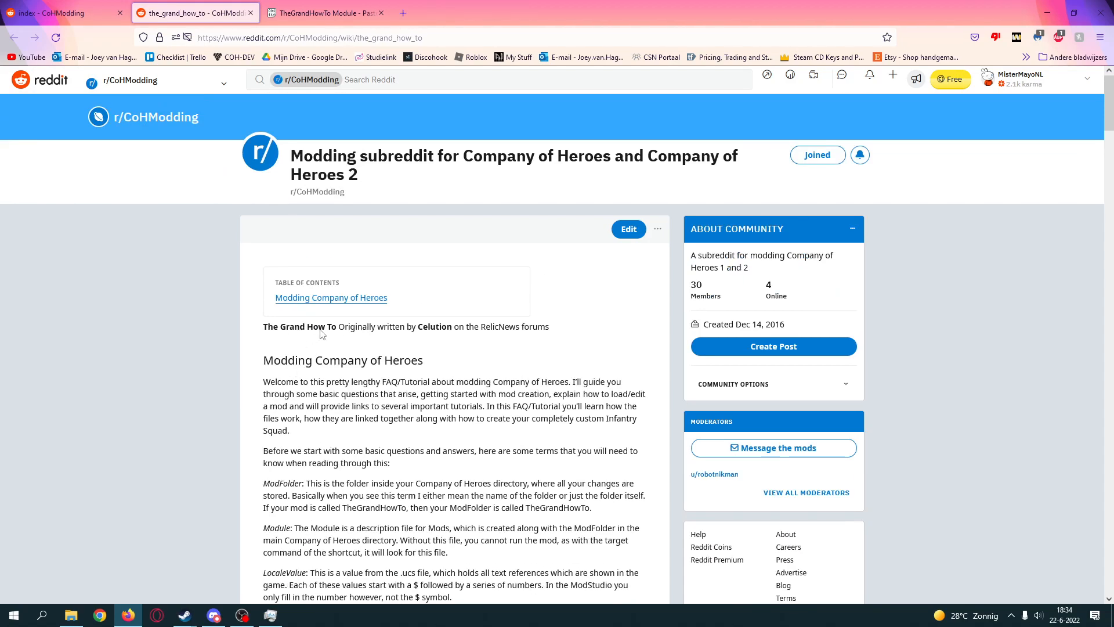
{"action": "mouse_move", "coordinate": [297, 375]}
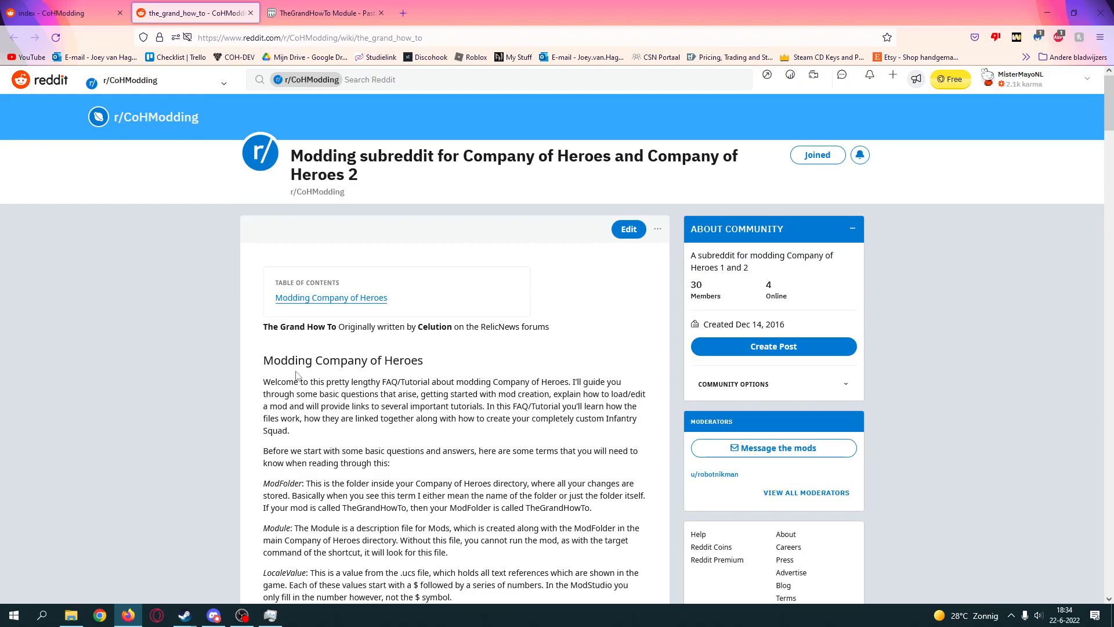
{"action": "scroll", "scroll_direction": "down", "scroll_amount": 3}
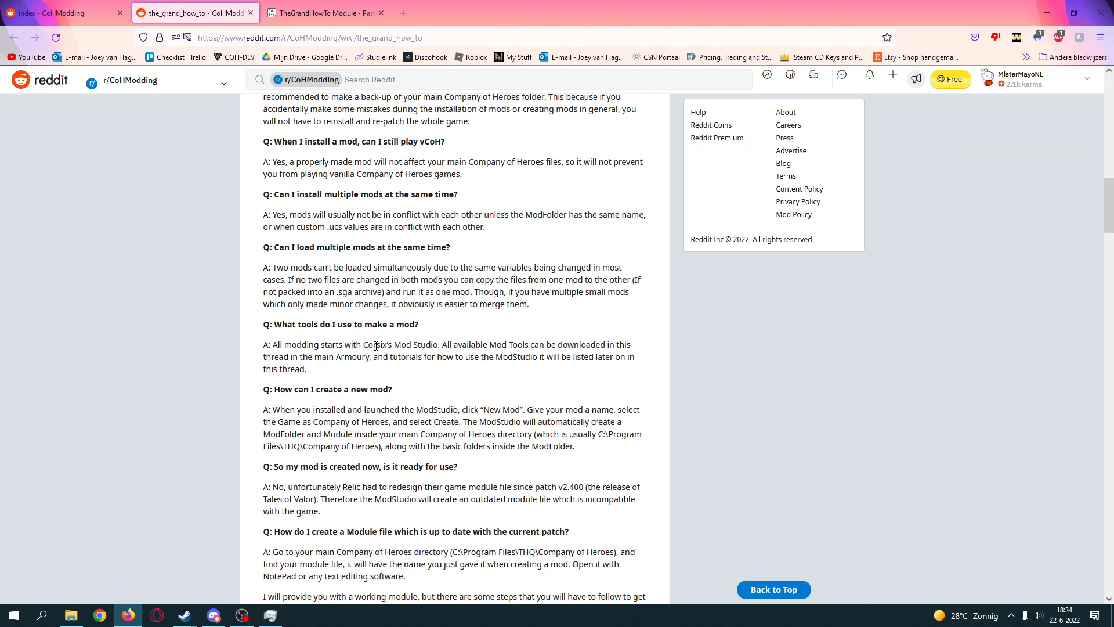
{"action": "scroll", "scroll_direction": "down", "scroll_amount": 3}
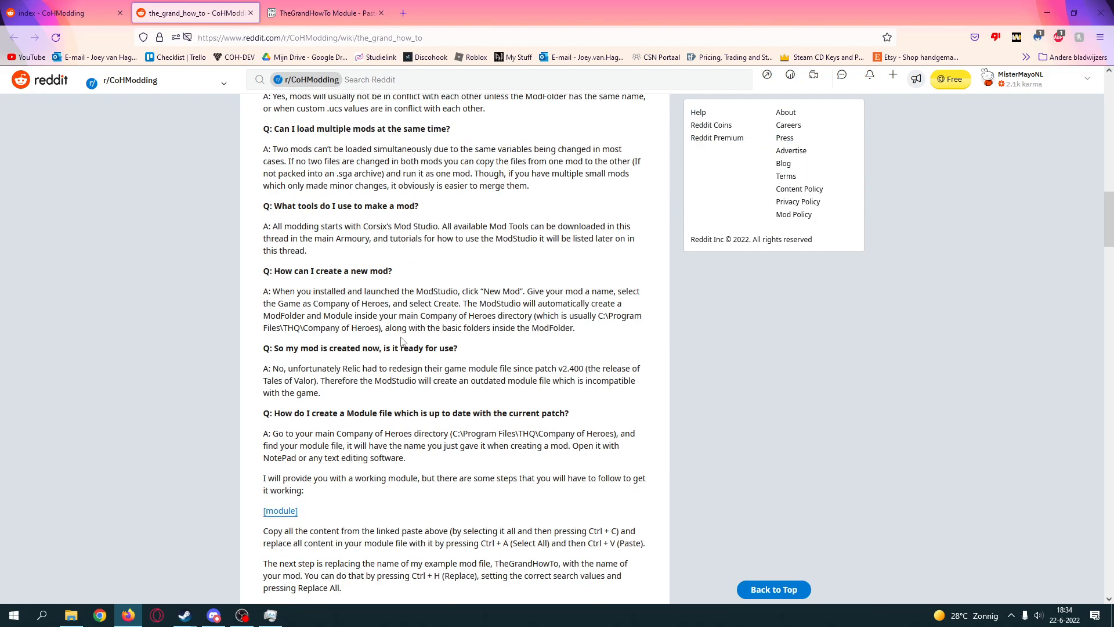
{"action": "left_click", "coordinate": [323, 12]}
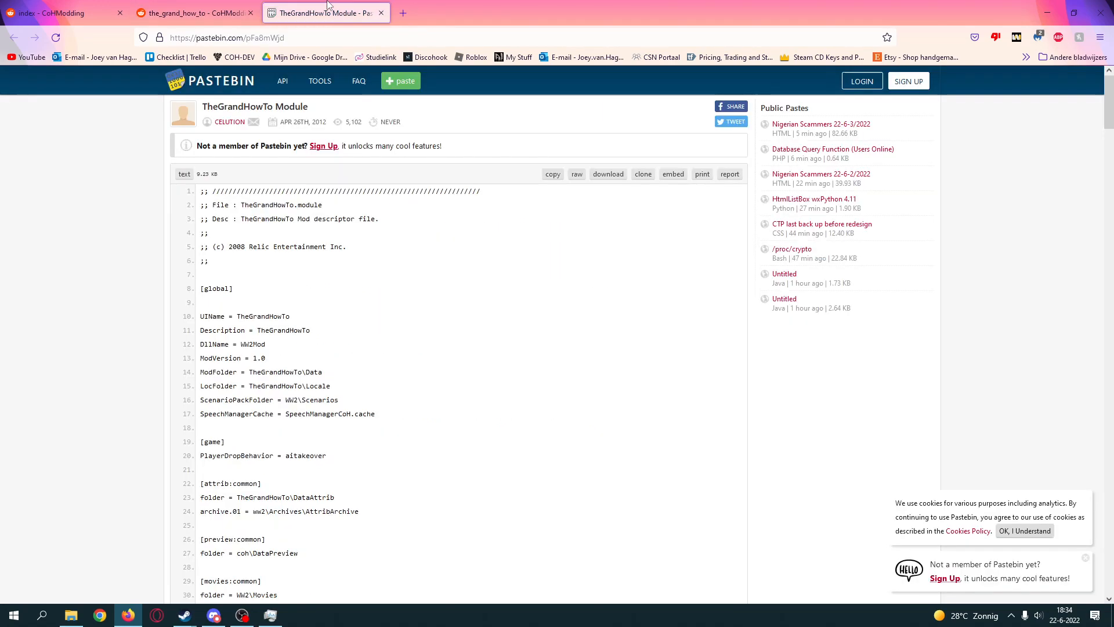
{"action": "mouse_move", "coordinate": [1004, 10]}
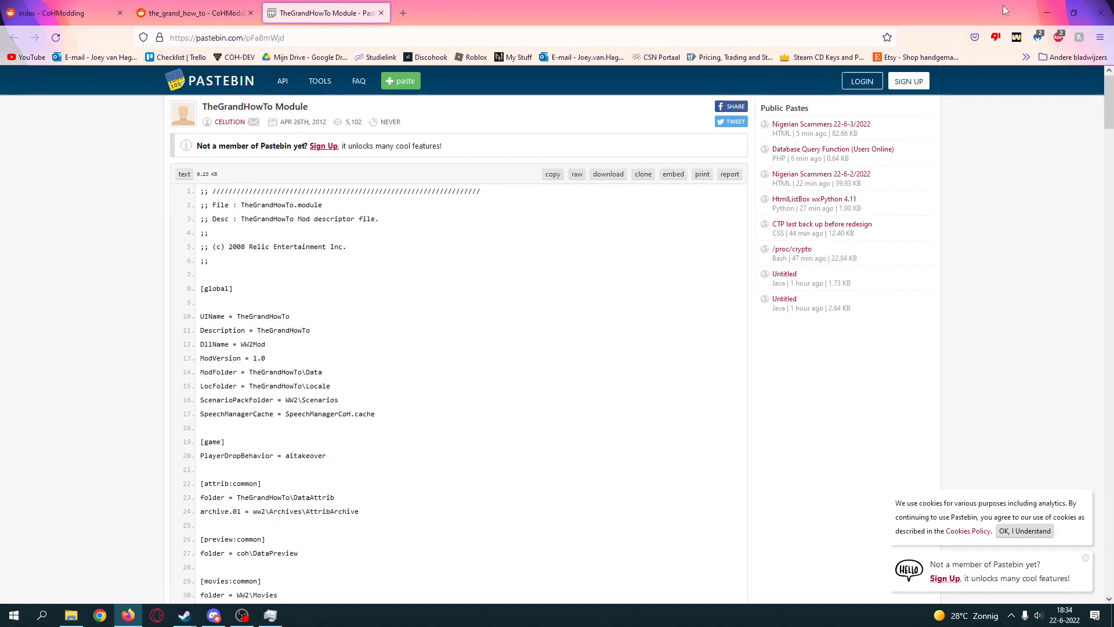
Step: Launch Mod Studio and create the Company of Heroes / Opposing Fronts mod 'Cheese' in Company of Heroes Relaunch
{"action": "left_click", "coordinate": [1045, 12]}
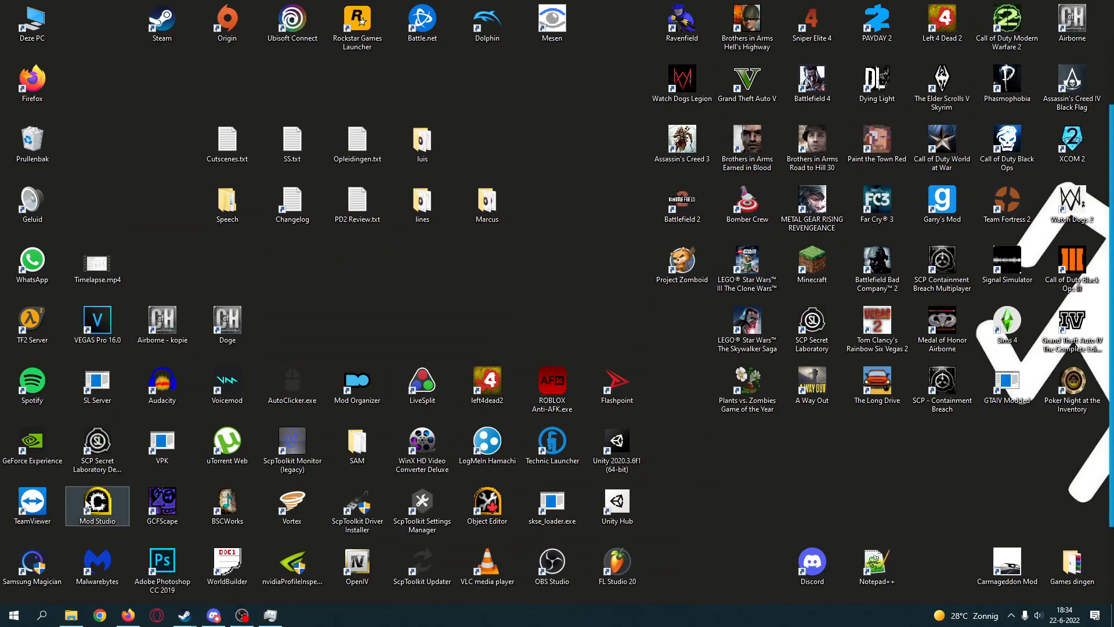
{"action": "mouse_move", "coordinate": [98, 503]}
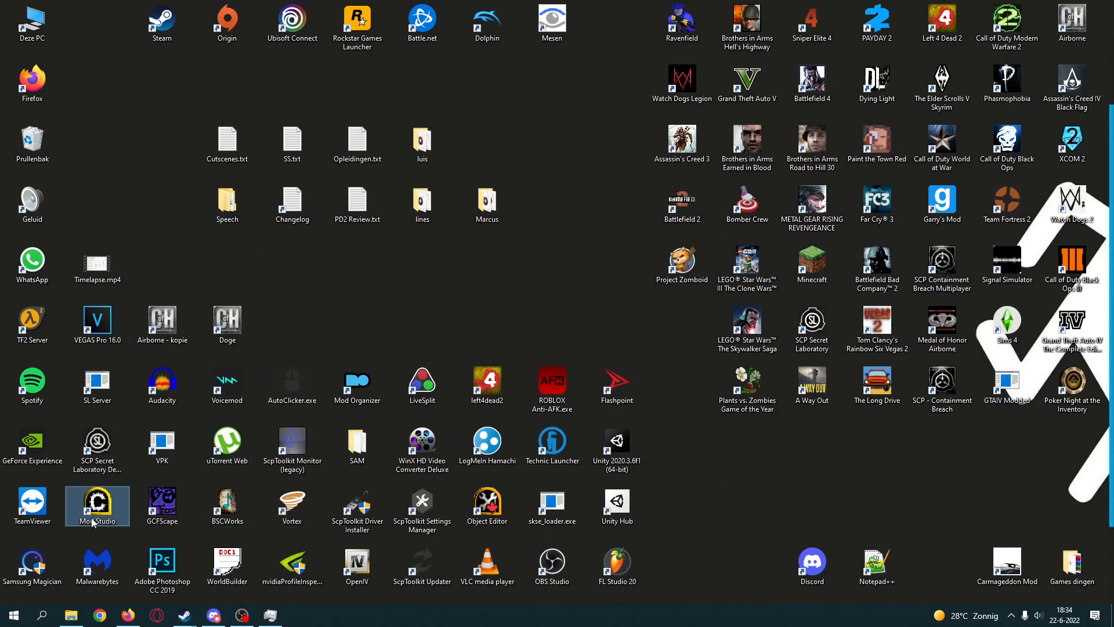
{"action": "double_click", "coordinate": [97, 500]}
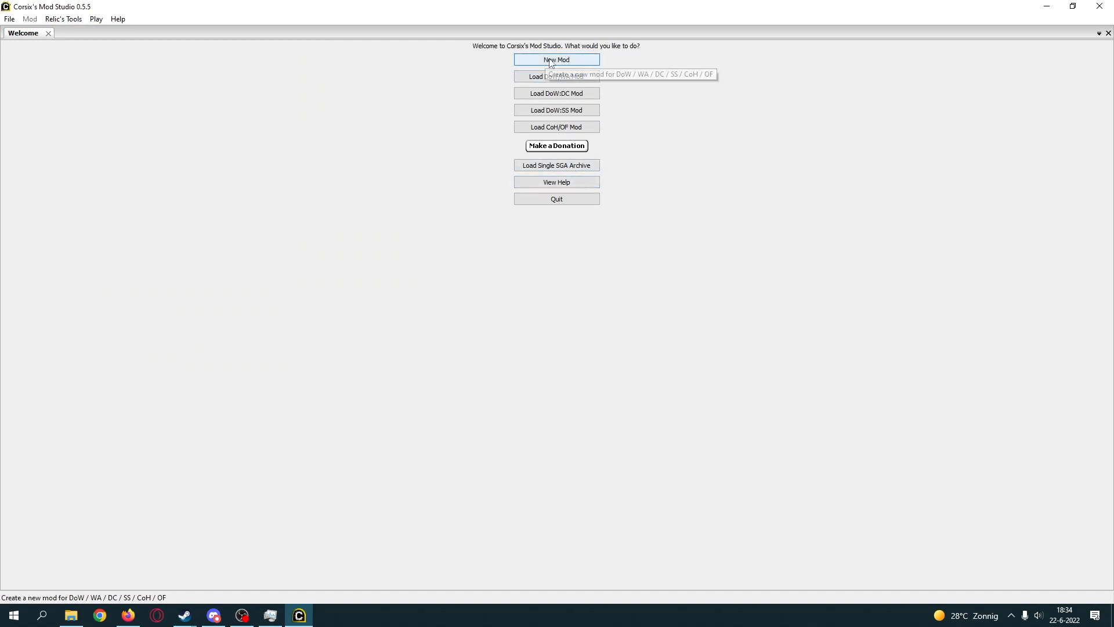
{"action": "left_click", "coordinate": [556, 59]}
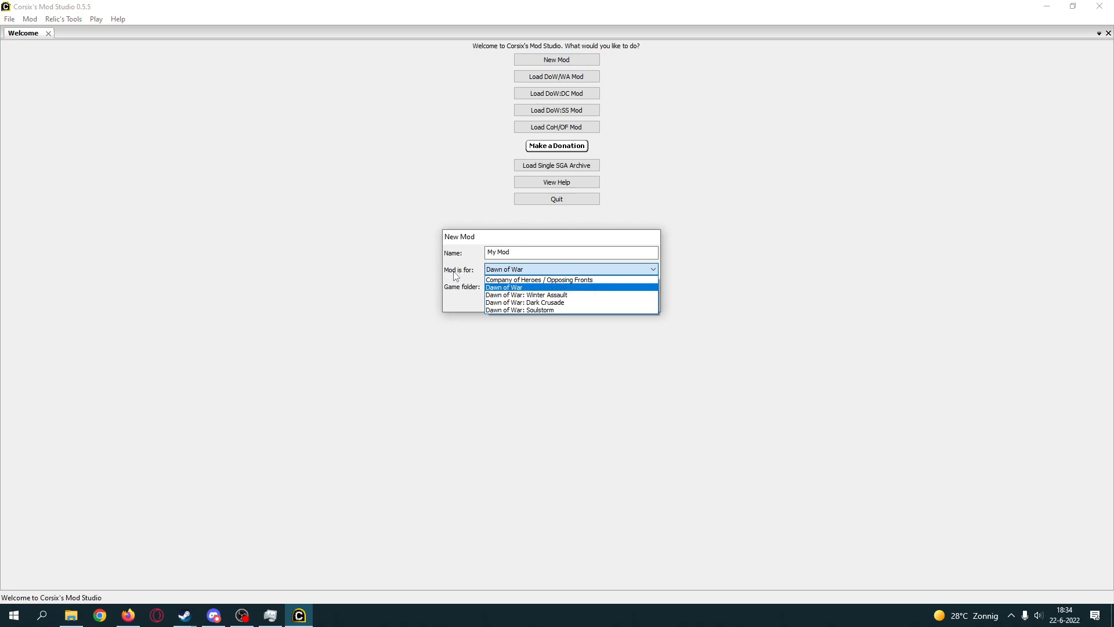
{"action": "mouse_move", "coordinate": [572, 279]}
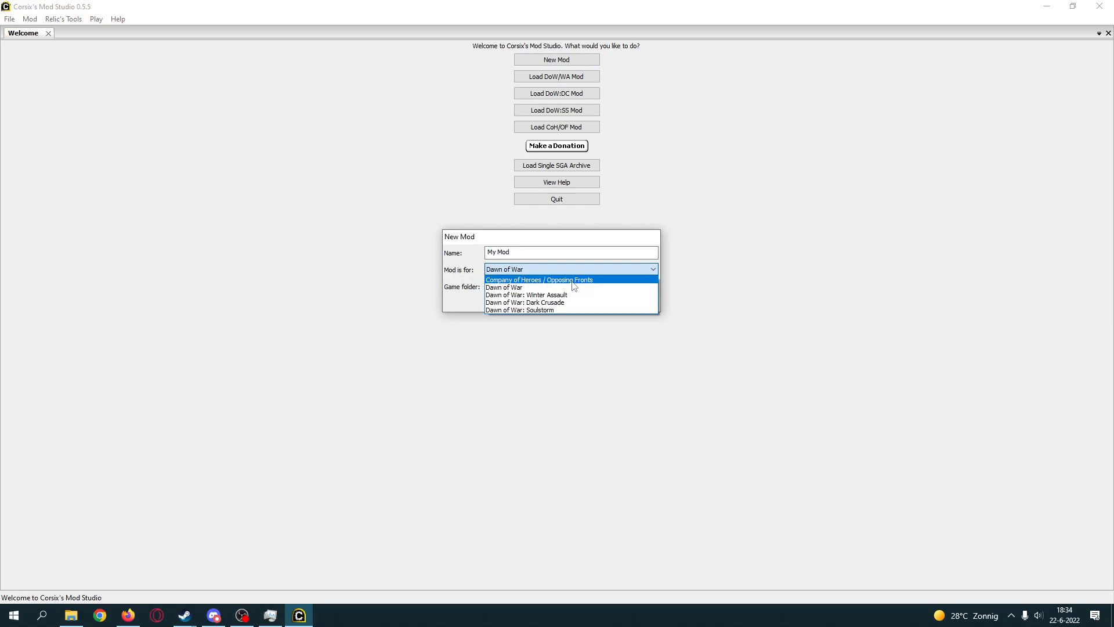
{"action": "left_click", "coordinate": [540, 279]}
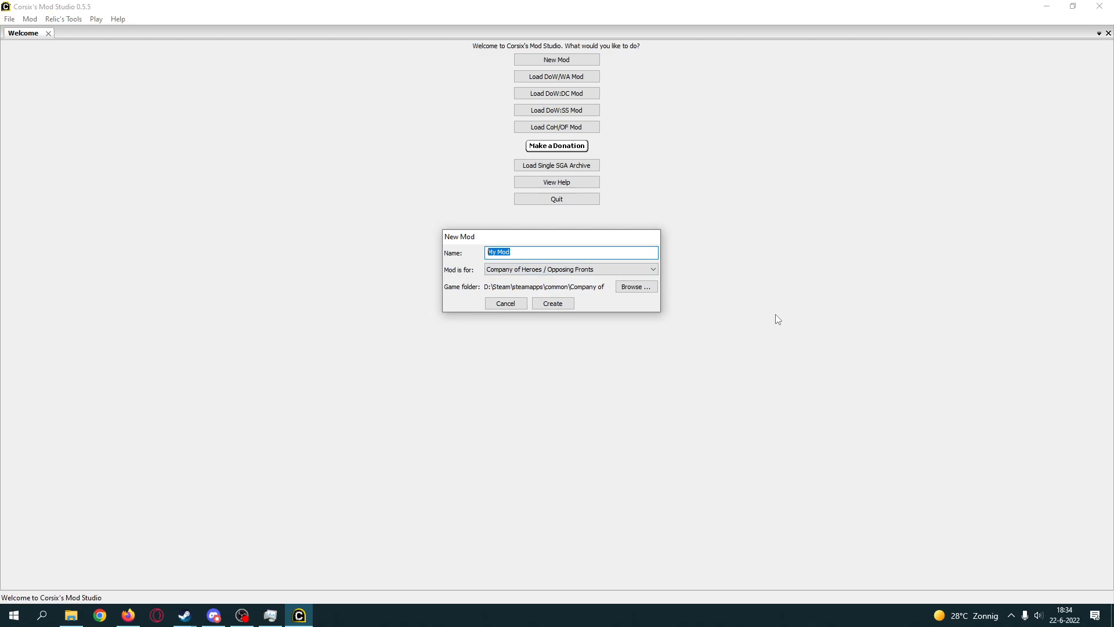
{"action": "type", "text": "Cheese"}
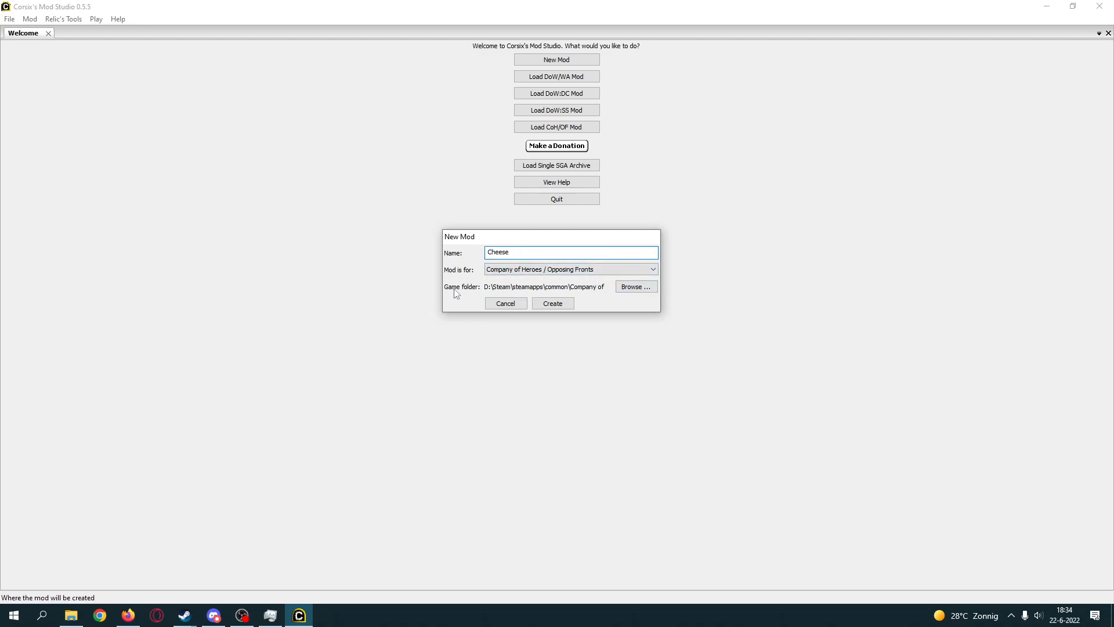
{"action": "left_click", "coordinate": [634, 286]}
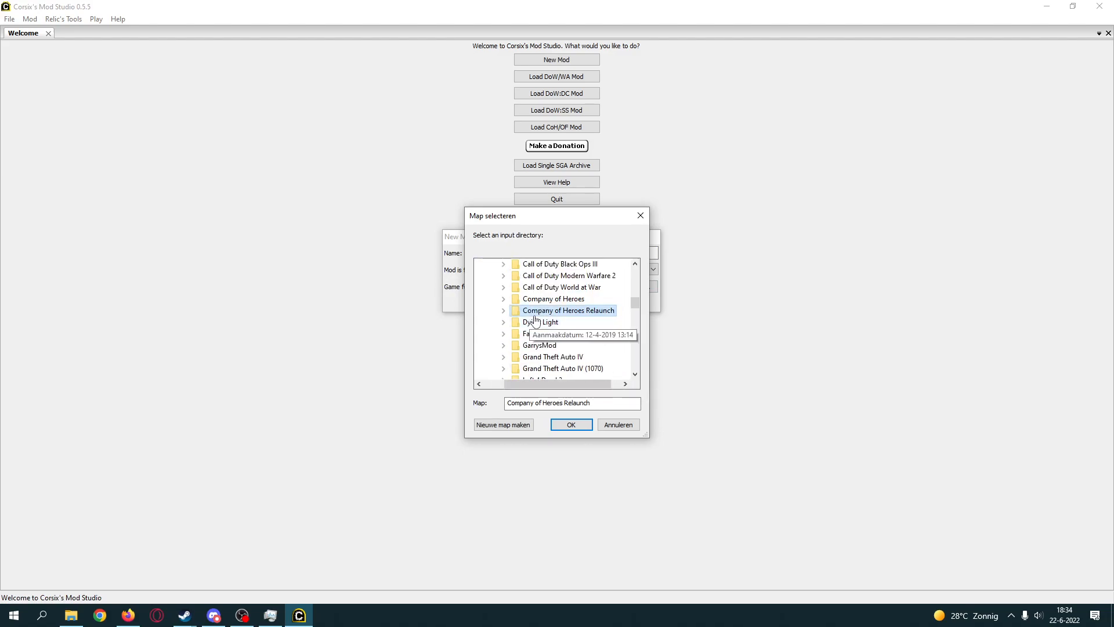
{"action": "left_click", "coordinate": [570, 424]}
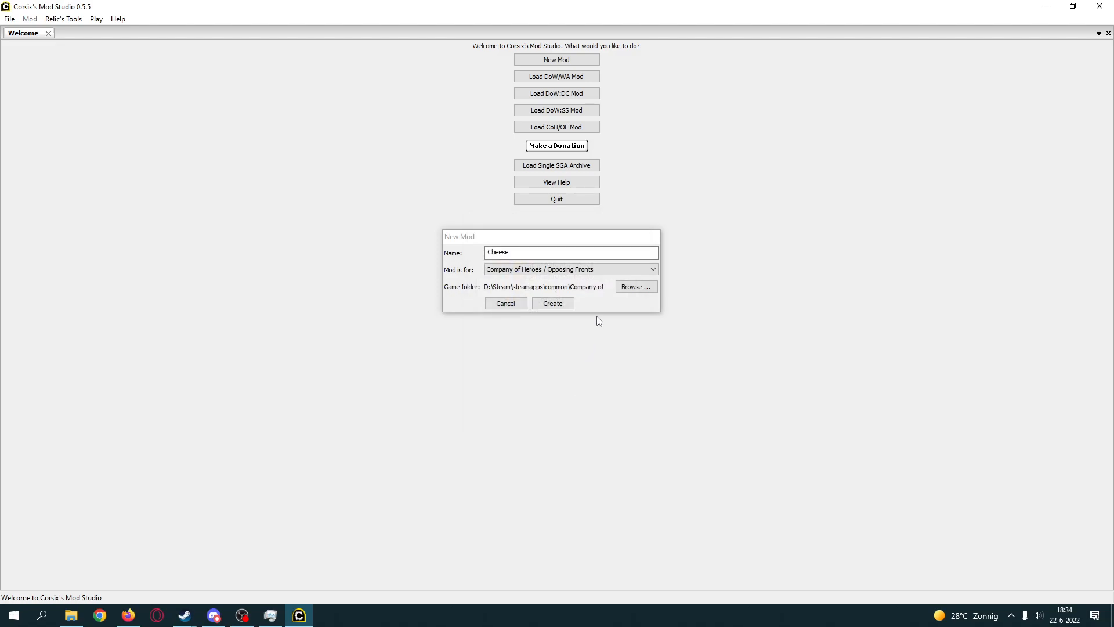
{"action": "left_click", "coordinate": [553, 304]}
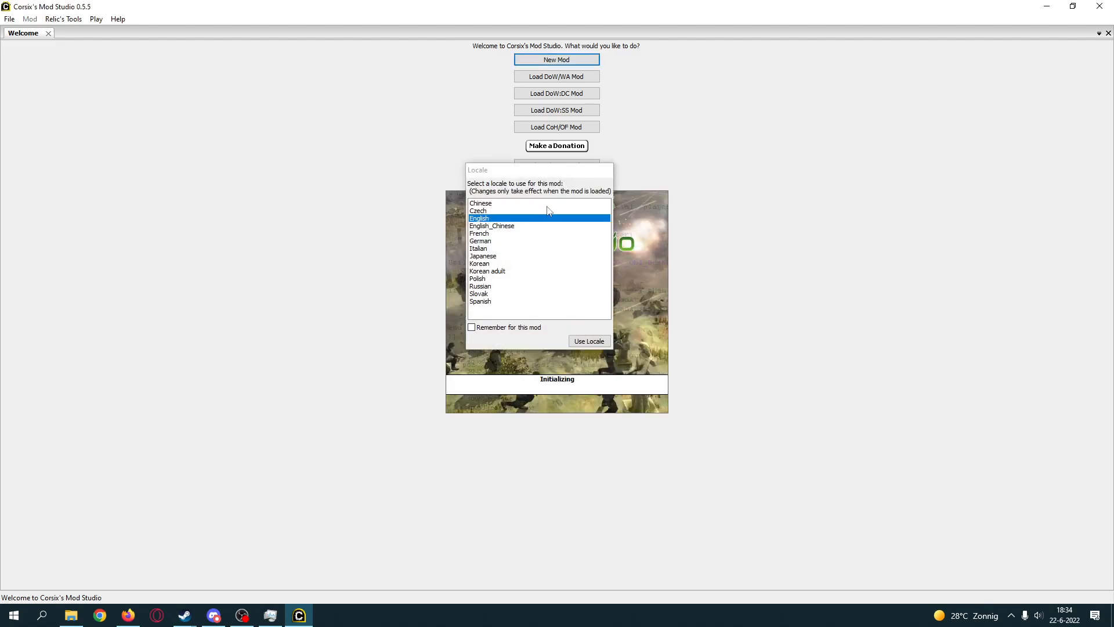
{"action": "mouse_move", "coordinate": [471, 224]}
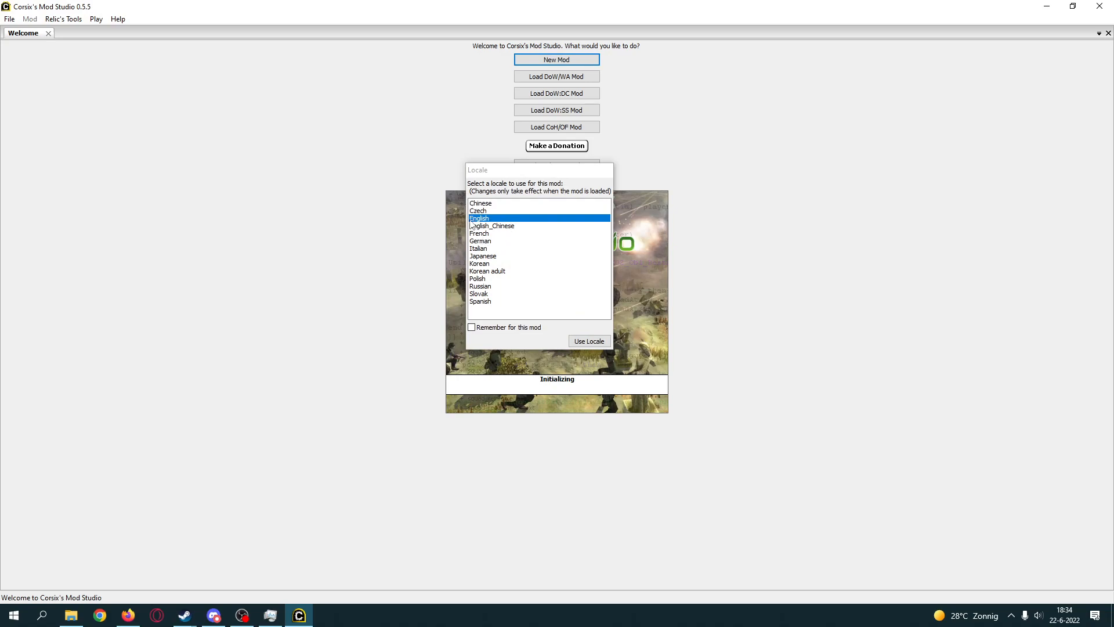
{"action": "mouse_move", "coordinate": [487, 225]}
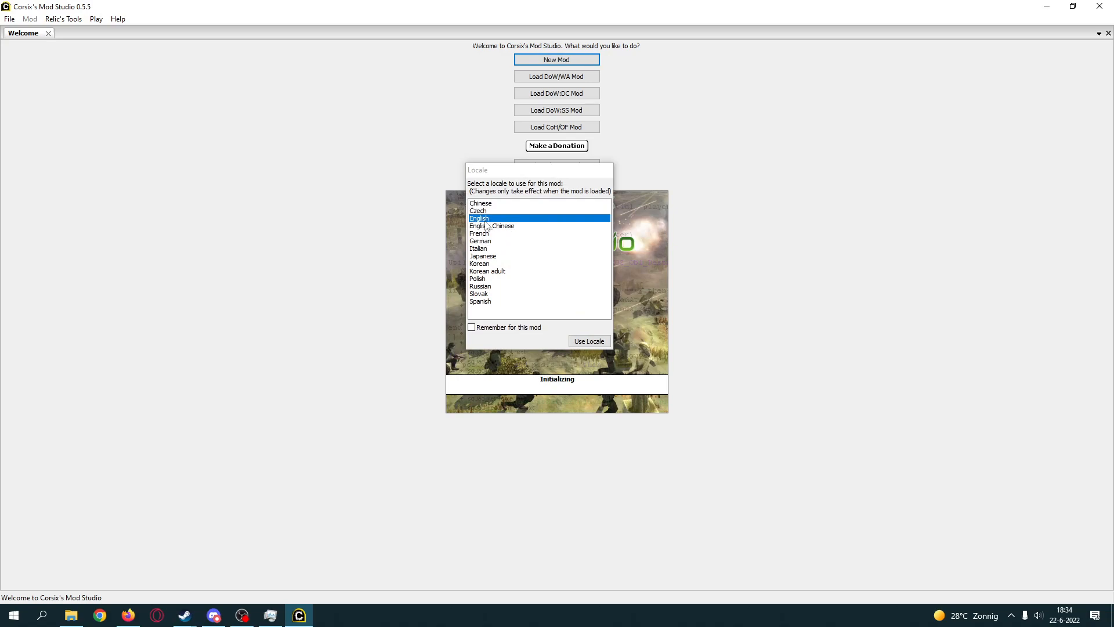
{"action": "mouse_move", "coordinate": [487, 214]}
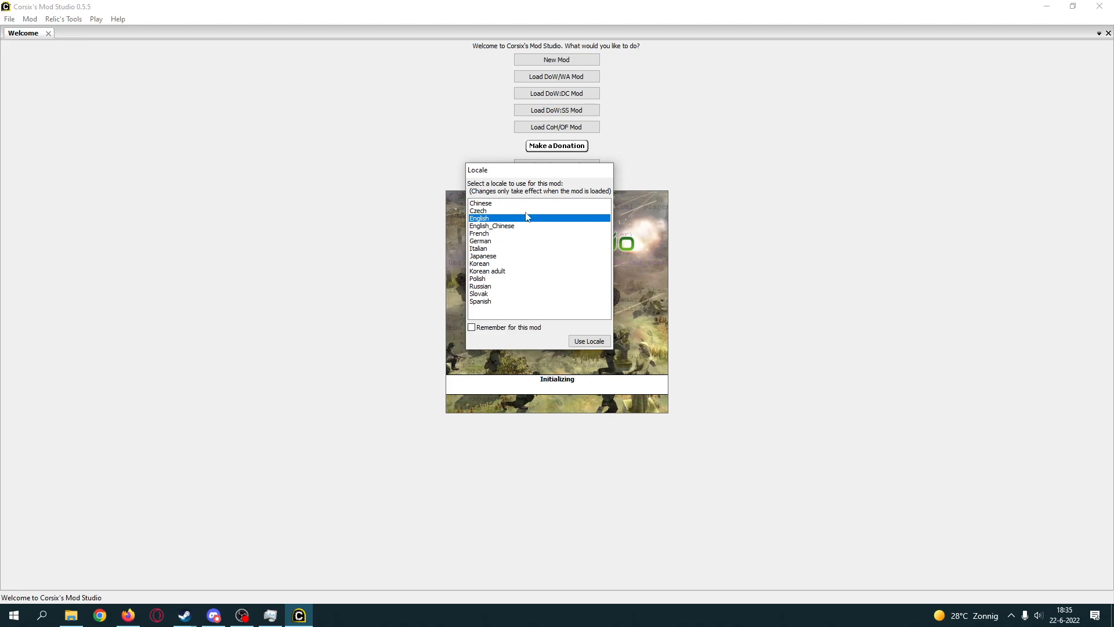
{"action": "mouse_move", "coordinate": [471, 327]}
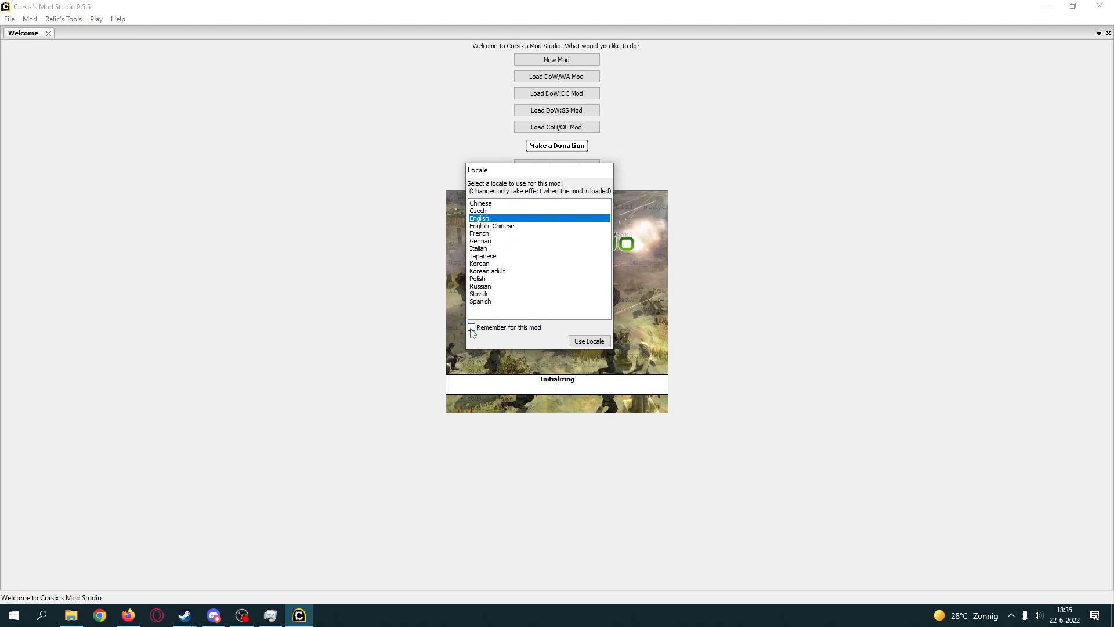
Step: Tick Remember for this mod and load Cheese with the English locale
{"action": "left_click", "coordinate": [471, 326]}
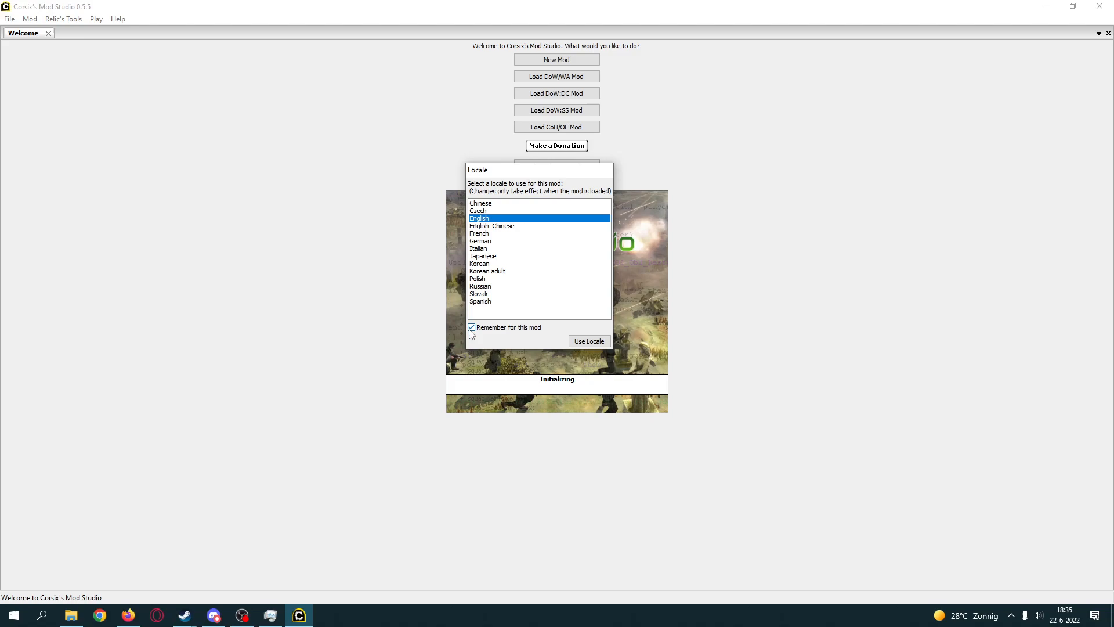
{"action": "mouse_move", "coordinate": [556, 327]}
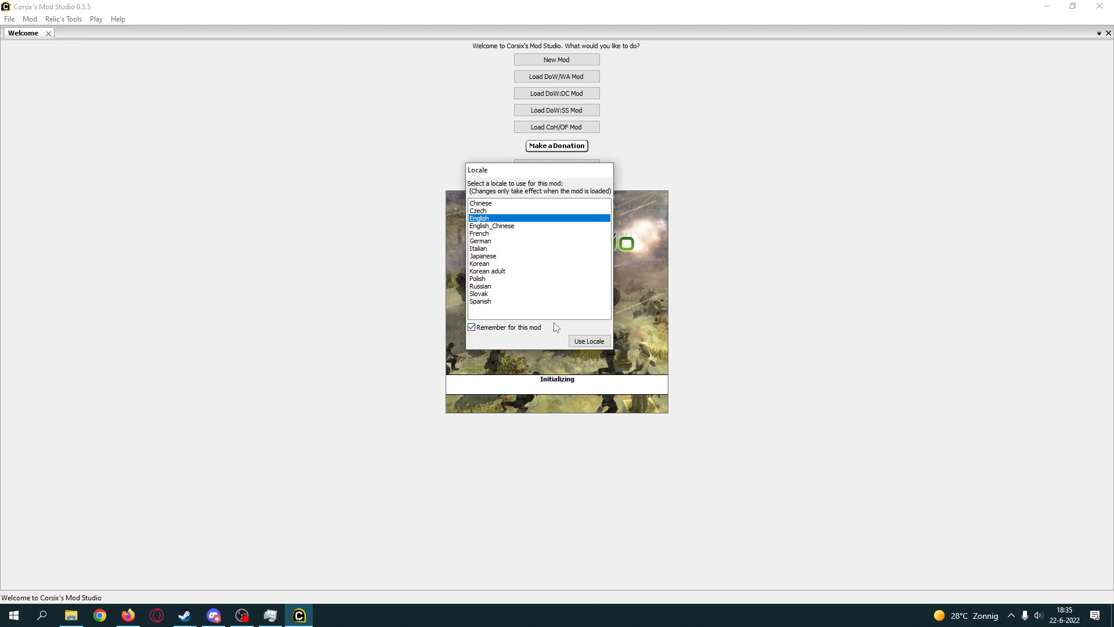
{"action": "mouse_move", "coordinate": [490, 238]}
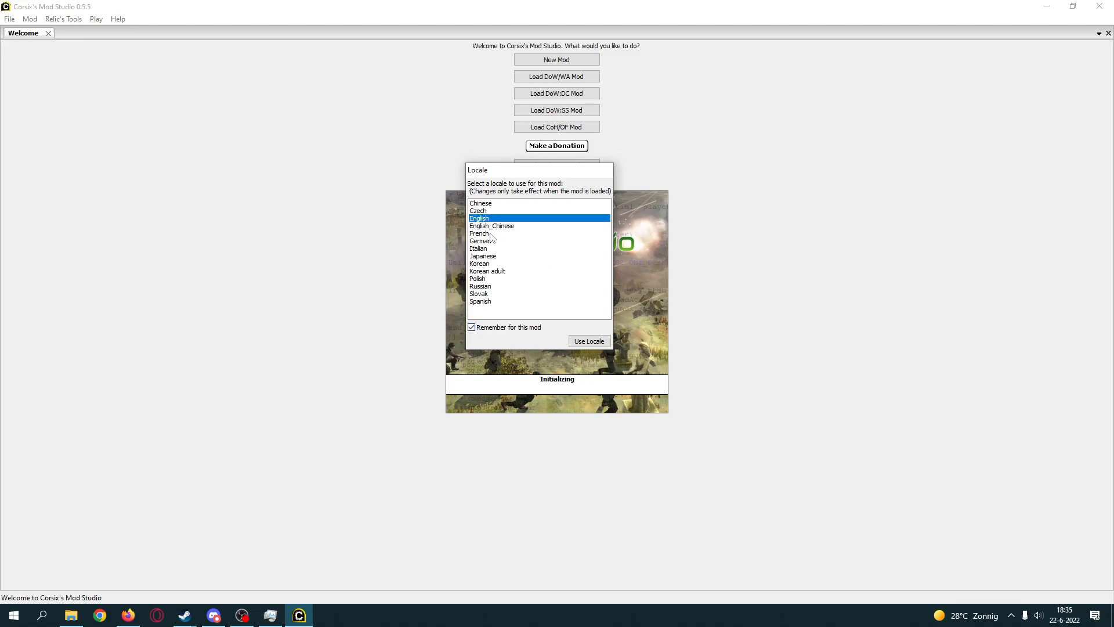
{"action": "mouse_move", "coordinate": [464, 230]}
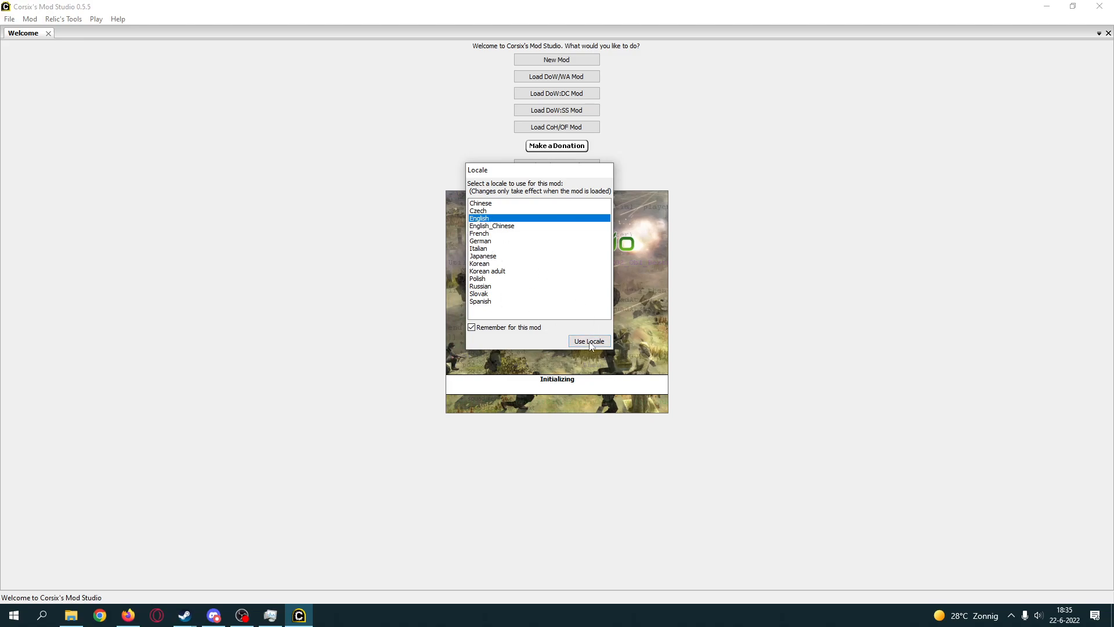
{"action": "left_click", "coordinate": [589, 341]}
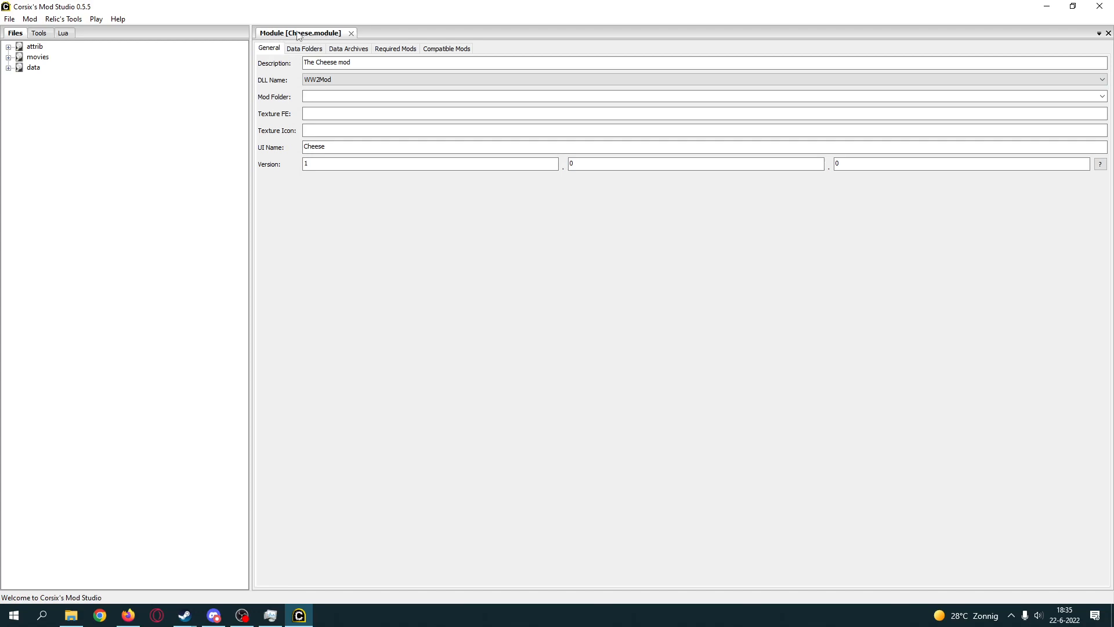
{"action": "mouse_move", "coordinate": [303, 43]}
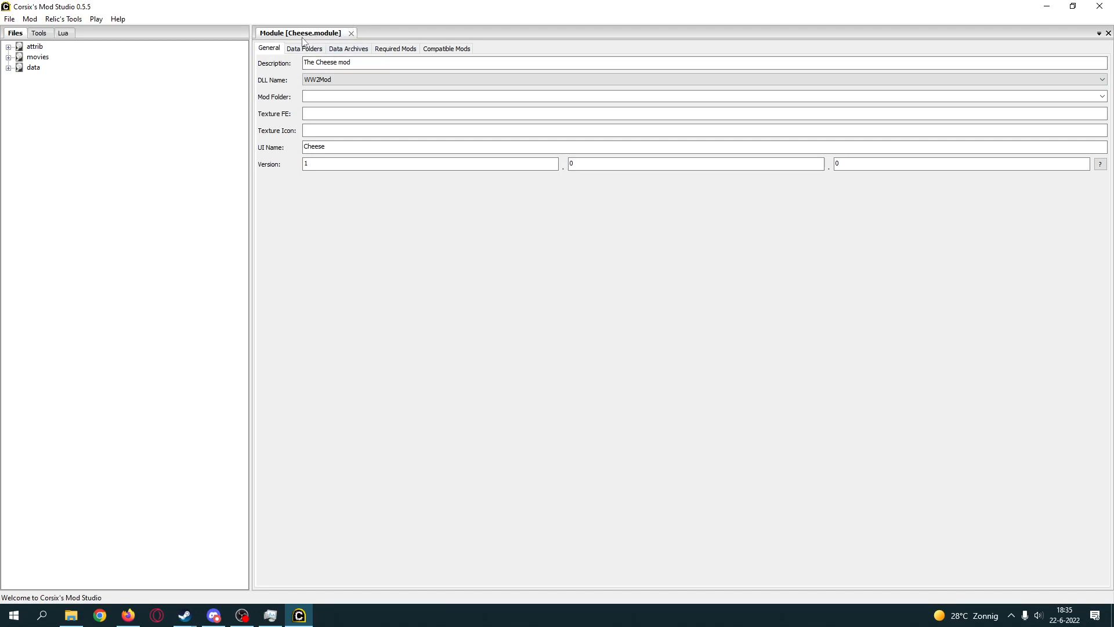
Step: Select the attrib node in the Files panel and expand it
{"action": "left_click", "coordinate": [34, 47]}
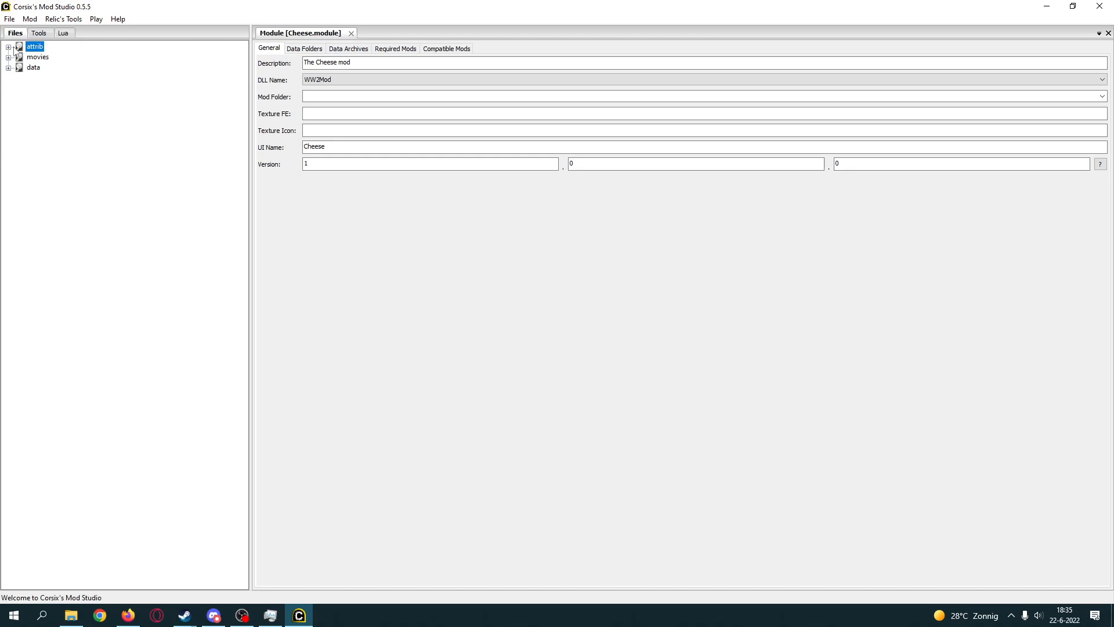
{"action": "left_click", "coordinate": [8, 46]}
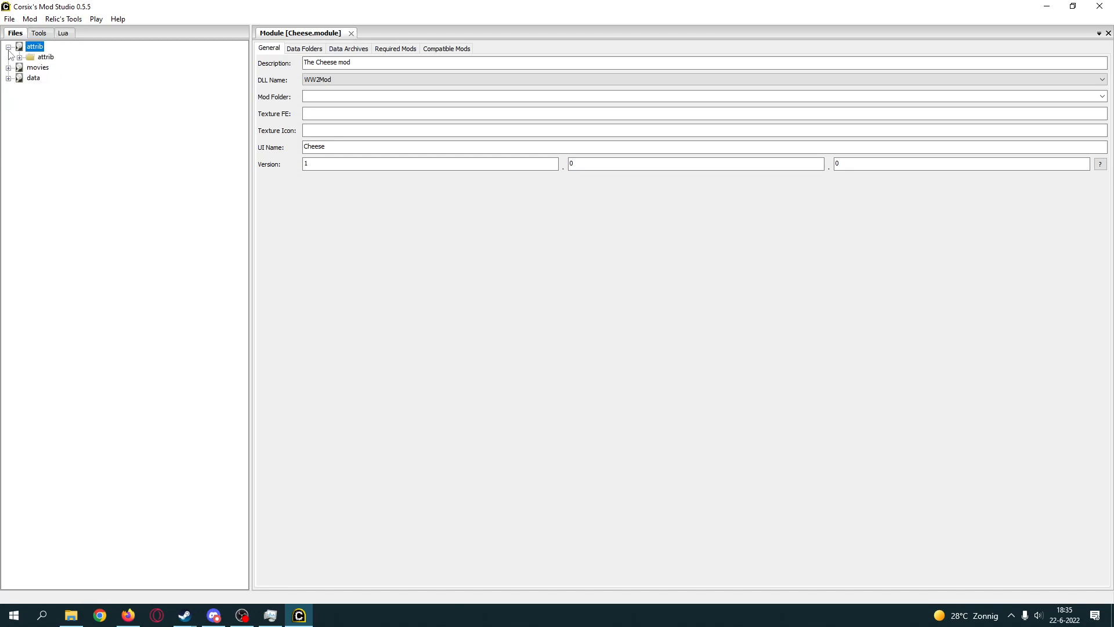
{"action": "left_click", "coordinate": [8, 47]}
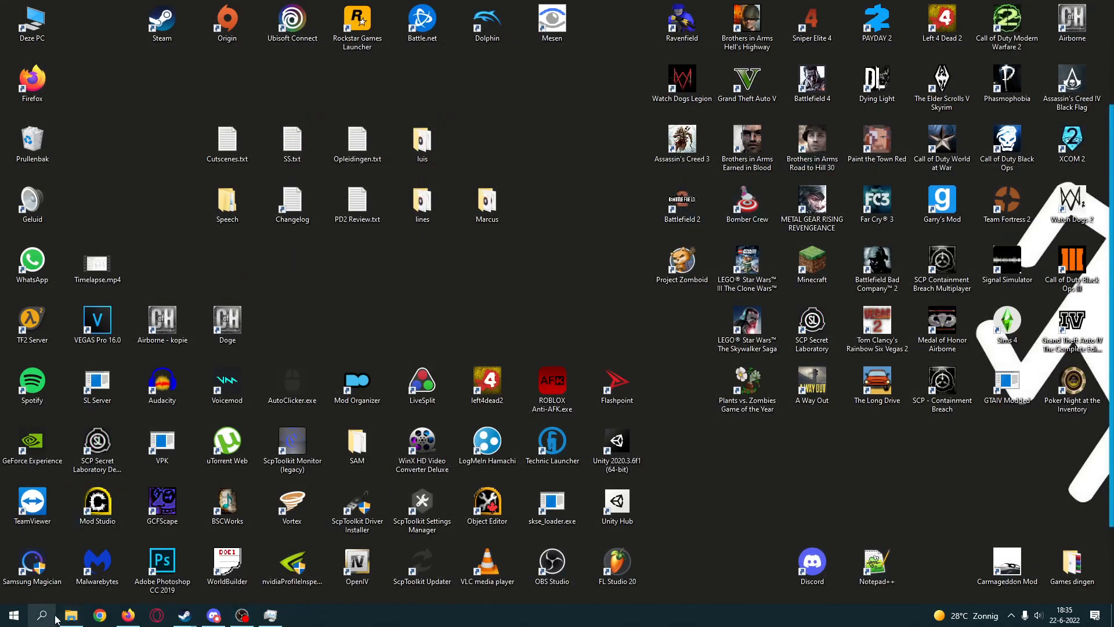
{"action": "mouse_move", "coordinate": [130, 602]}
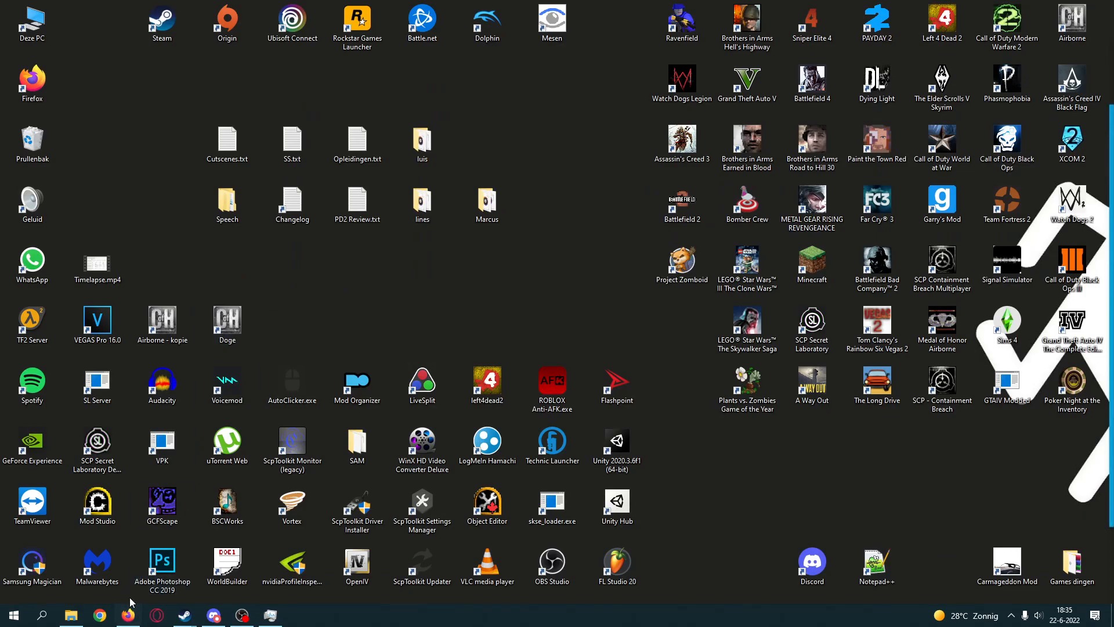
{"action": "mouse_move", "coordinate": [70, 614]}
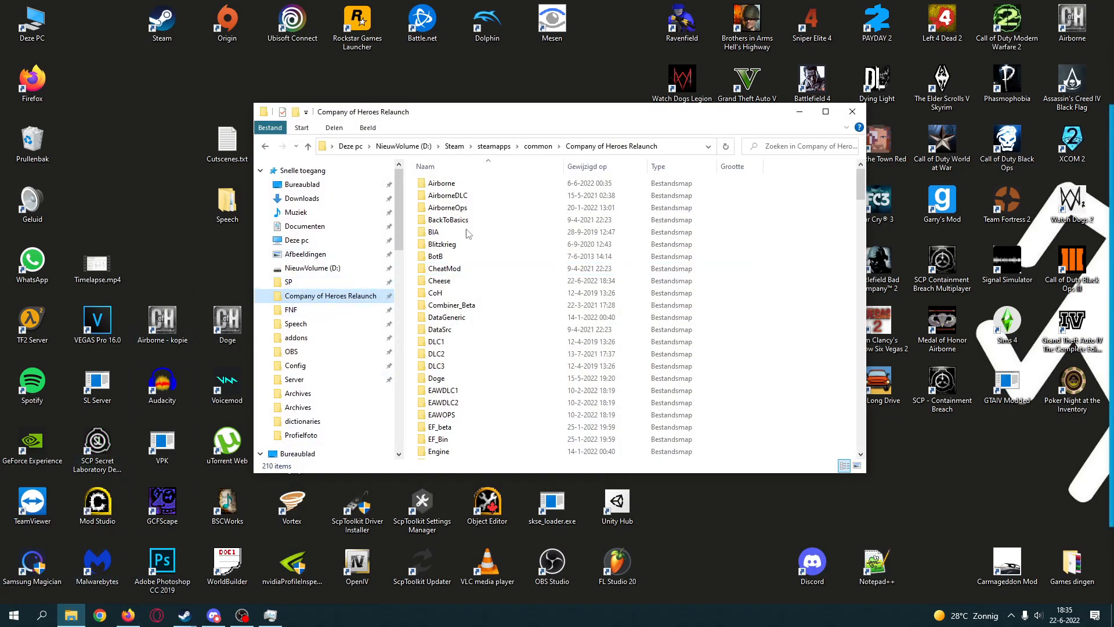
{"action": "mouse_move", "coordinate": [539, 149]}
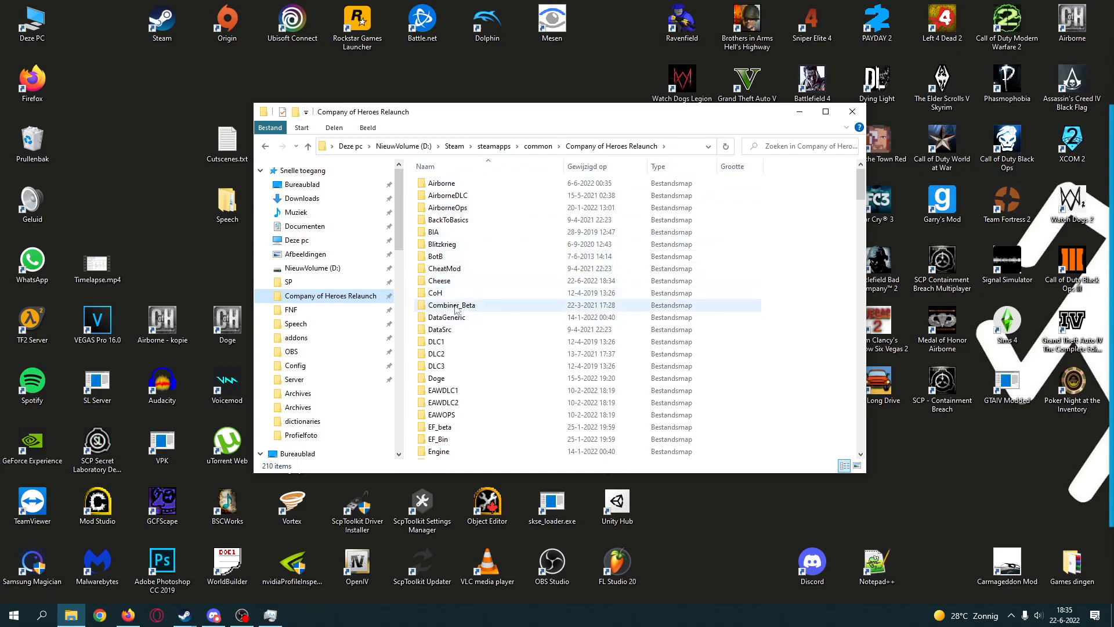
Step: Find Cheese.module in the Company of Heroes Relaunch folder and edit it with Notepad++
{"action": "left_click", "coordinate": [439, 279]}
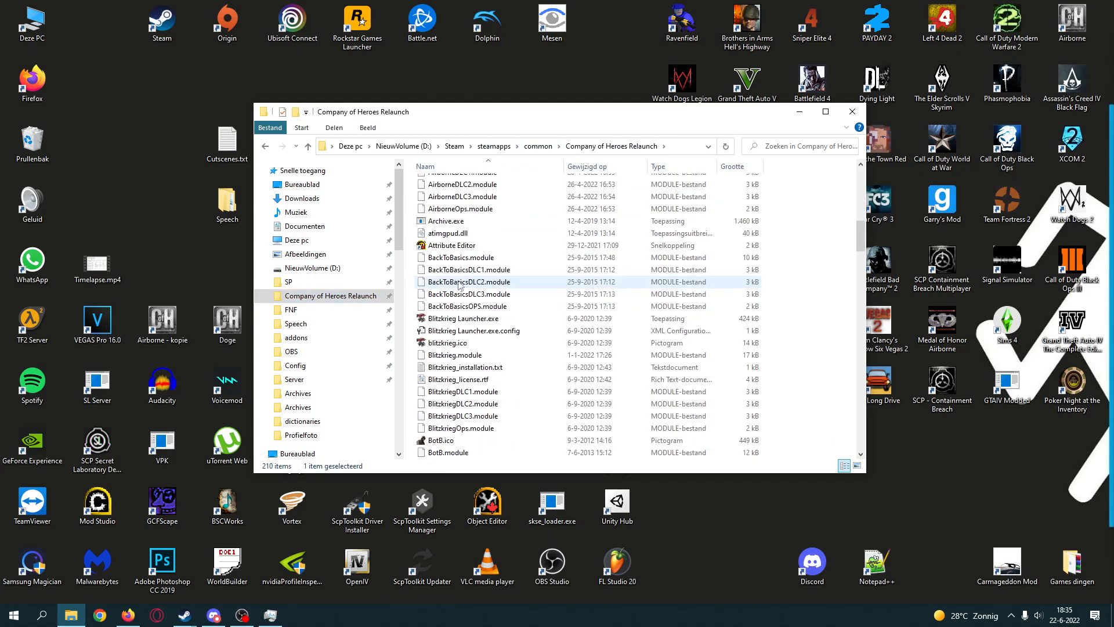
{"action": "scroll", "scroll_direction": "down", "scroll_amount": 3}
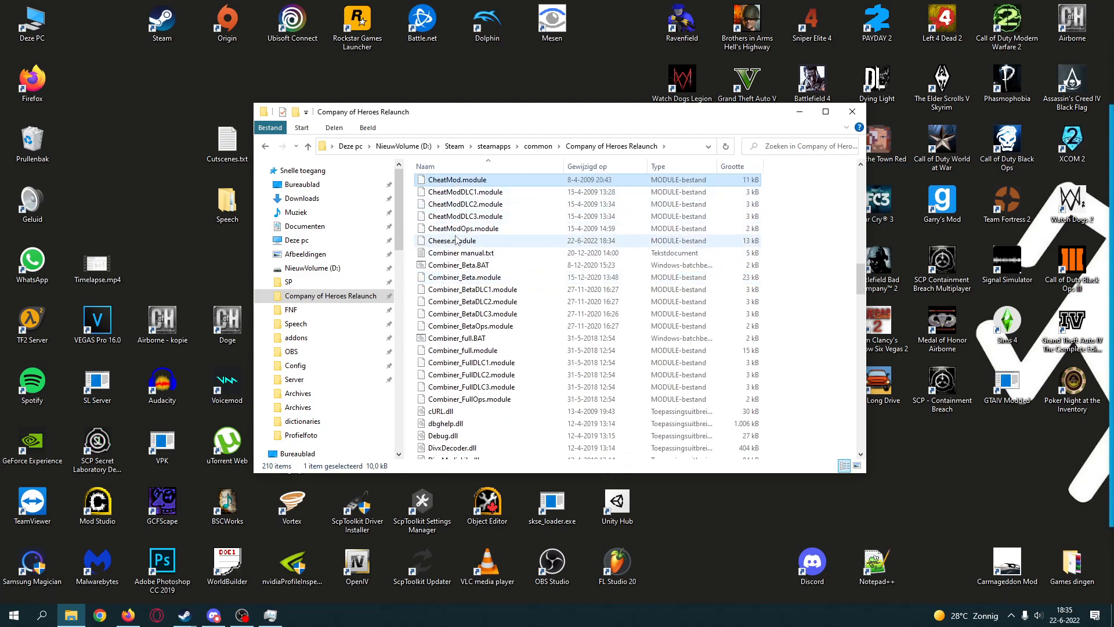
{"action": "left_click", "coordinate": [451, 240]}
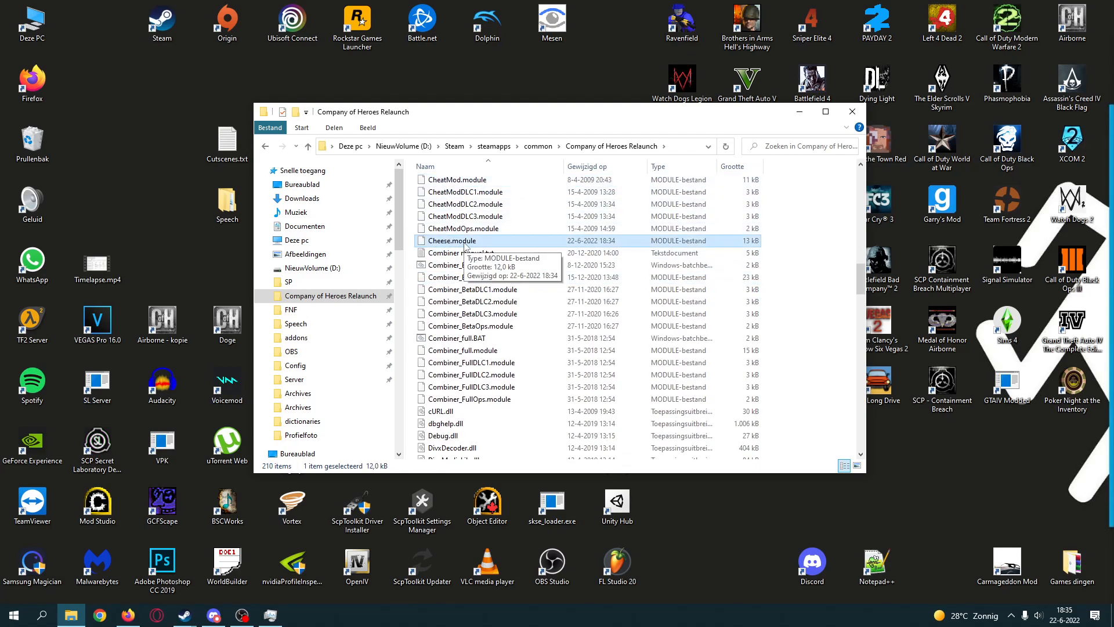
{"action": "mouse_move", "coordinate": [449, 247]}
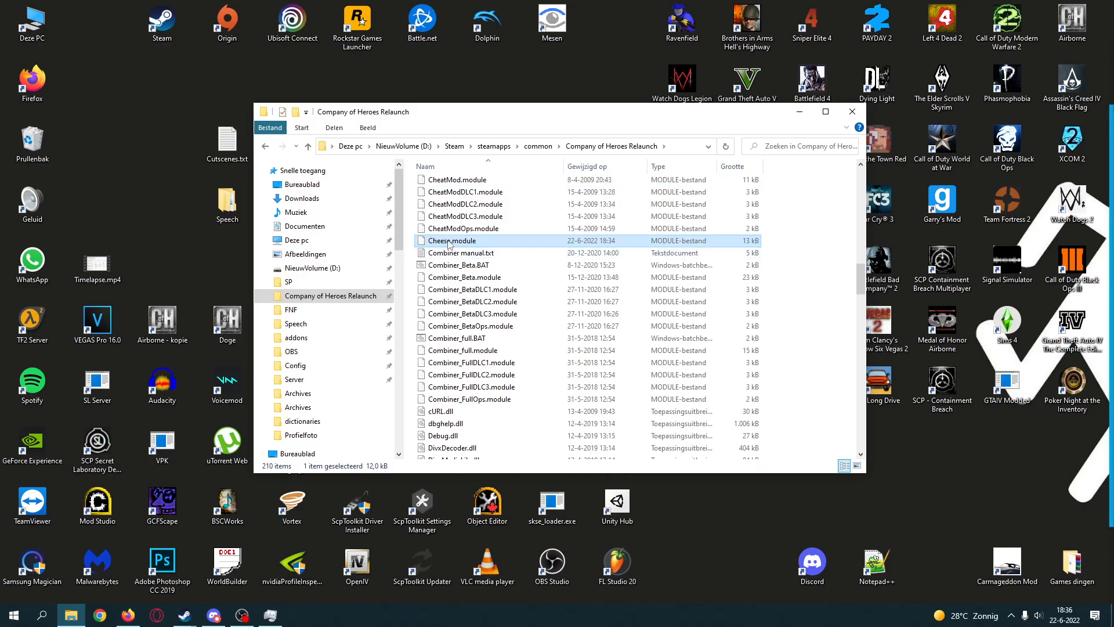
{"action": "right_click", "coordinate": [452, 240]}
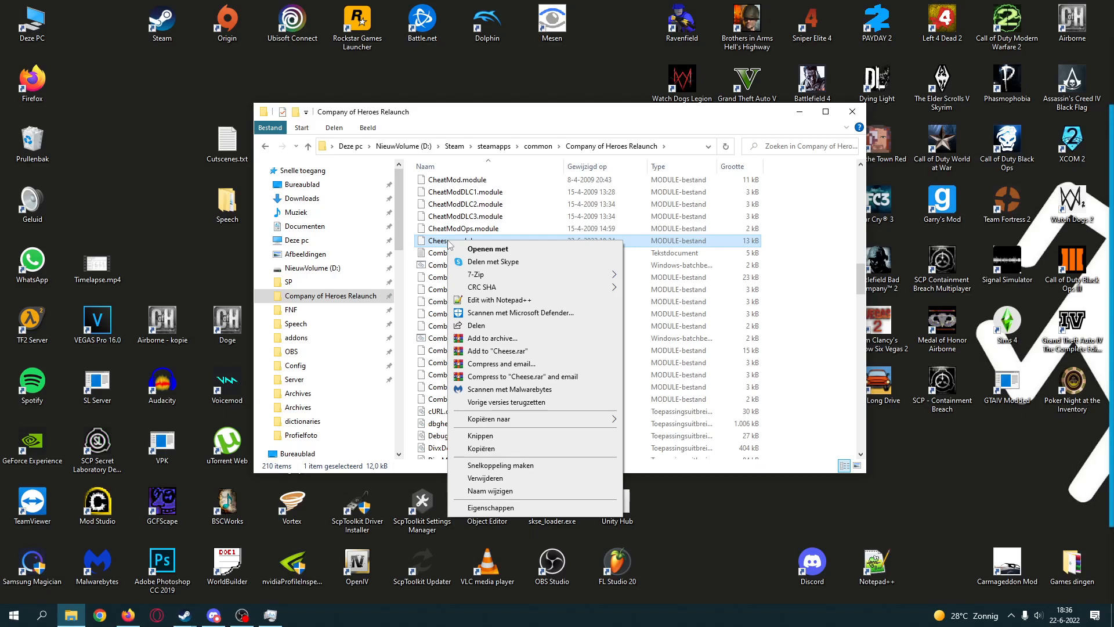
{"action": "left_click", "coordinate": [498, 299]}
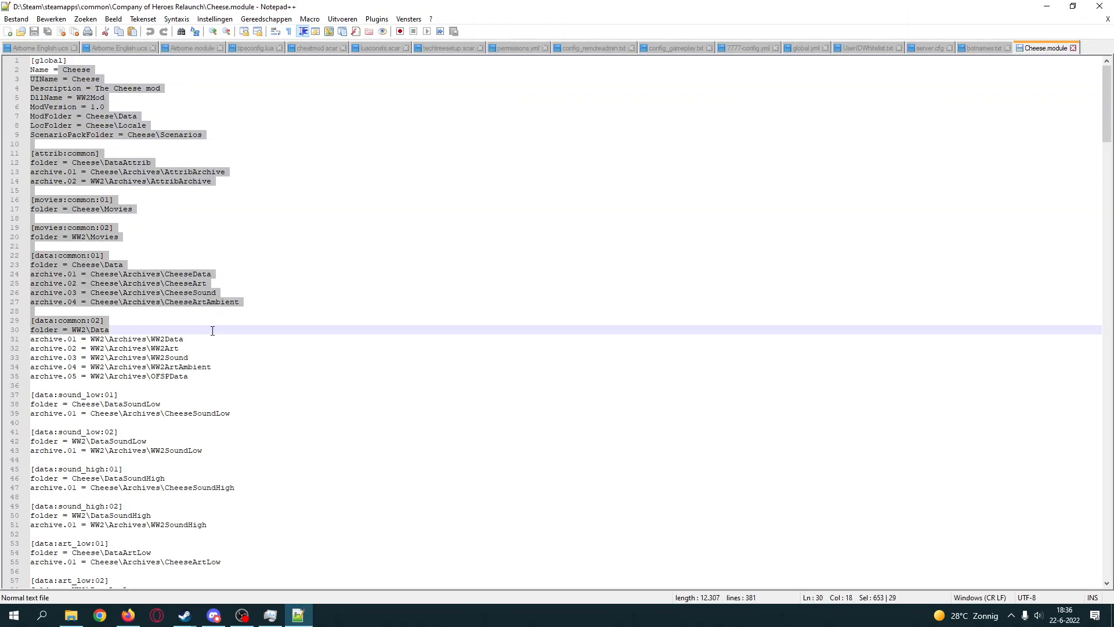
Step: Swap Cheese.module's text for the TheGrandHowTo module text from Pastebin in Firefox
{"action": "left_click", "coordinate": [123, 264]}
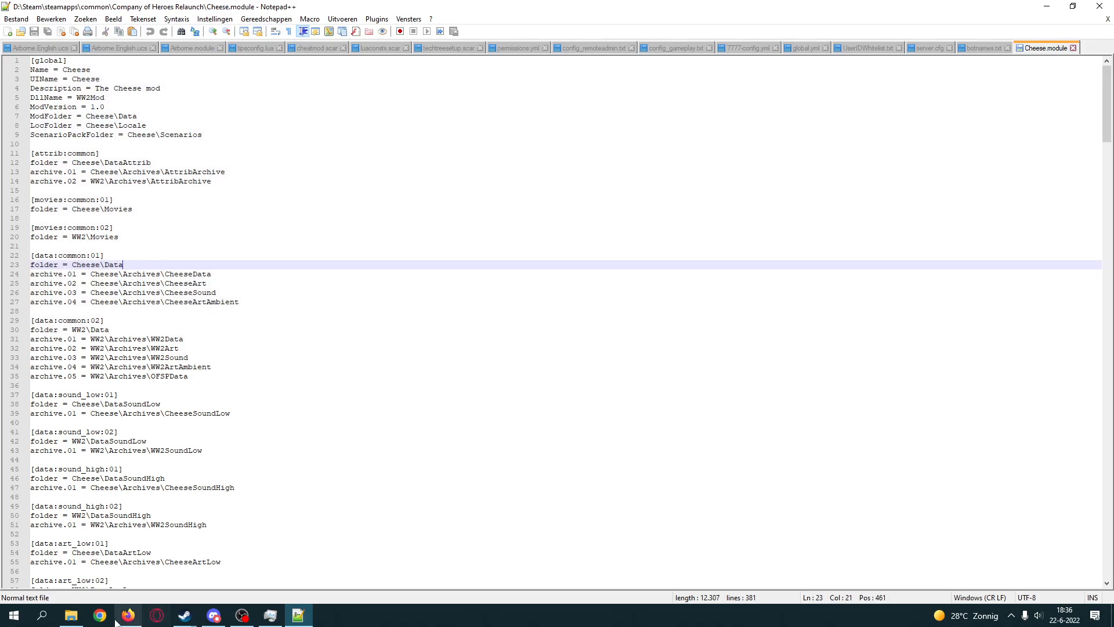
{"action": "left_click", "coordinate": [126, 615]}
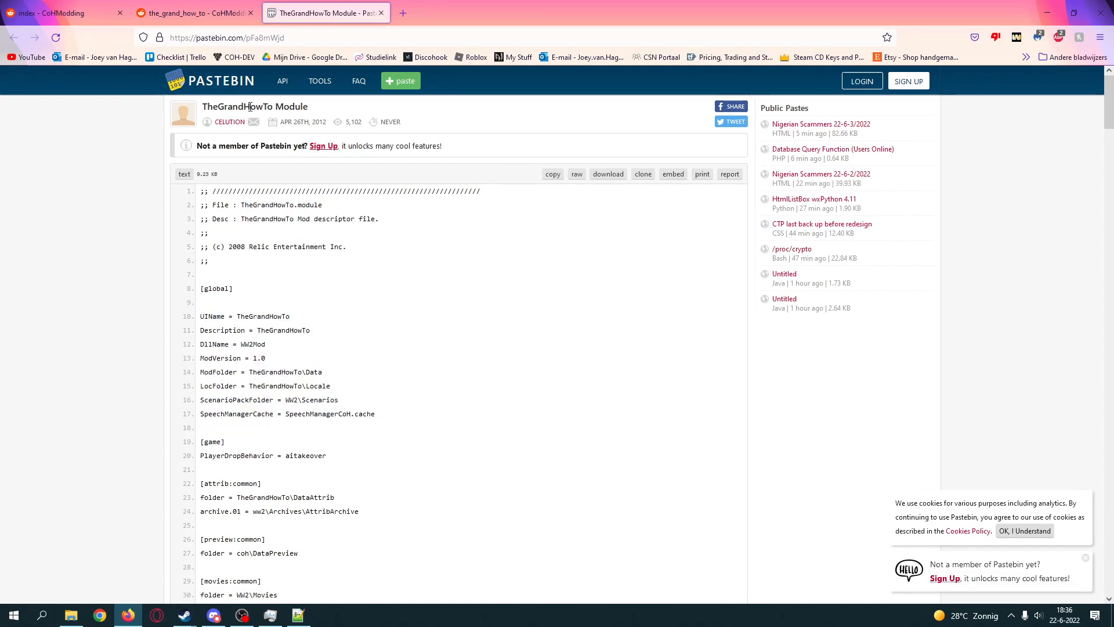
{"action": "mouse_move", "coordinate": [552, 174]}
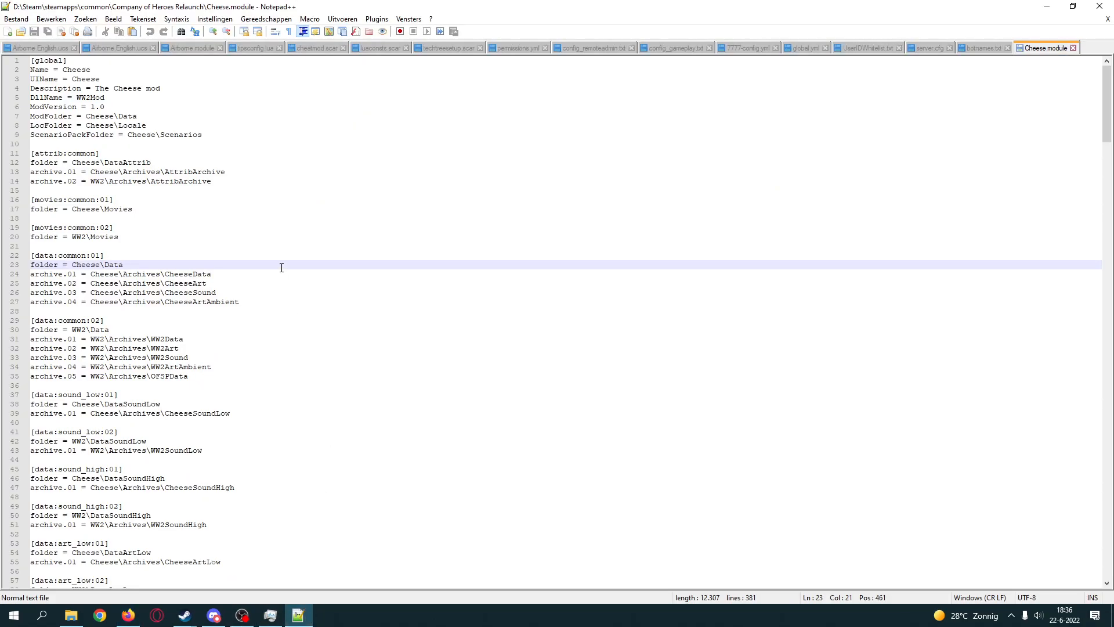
{"action": "scroll", "scroll_direction": "down", "scroll_amount": 3}
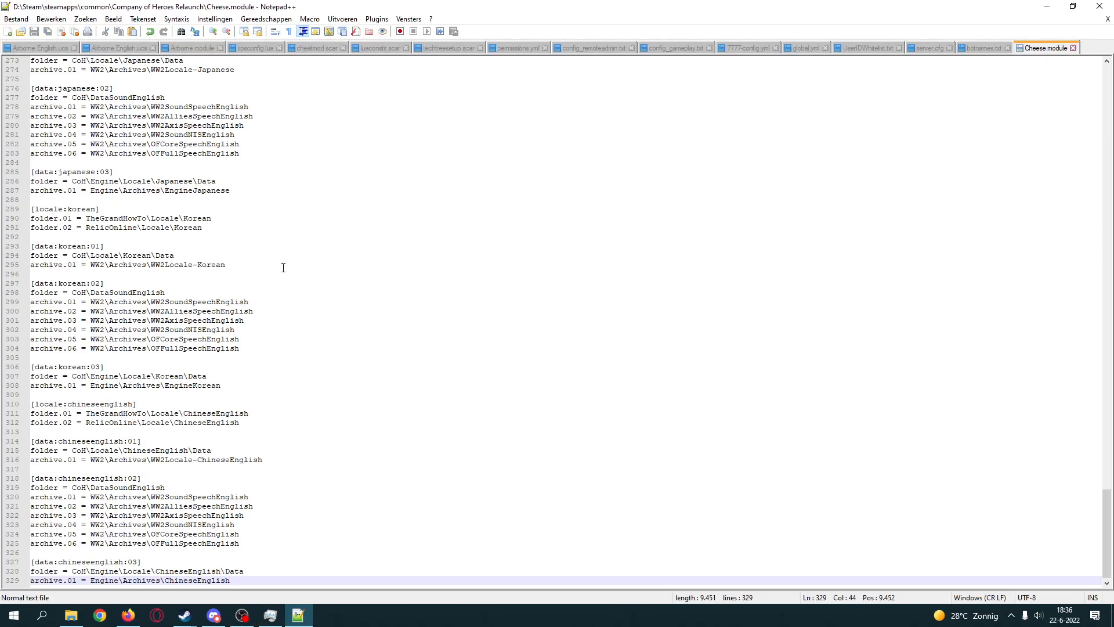
{"action": "scroll", "scroll_direction": "up", "scroll_amount": 3}
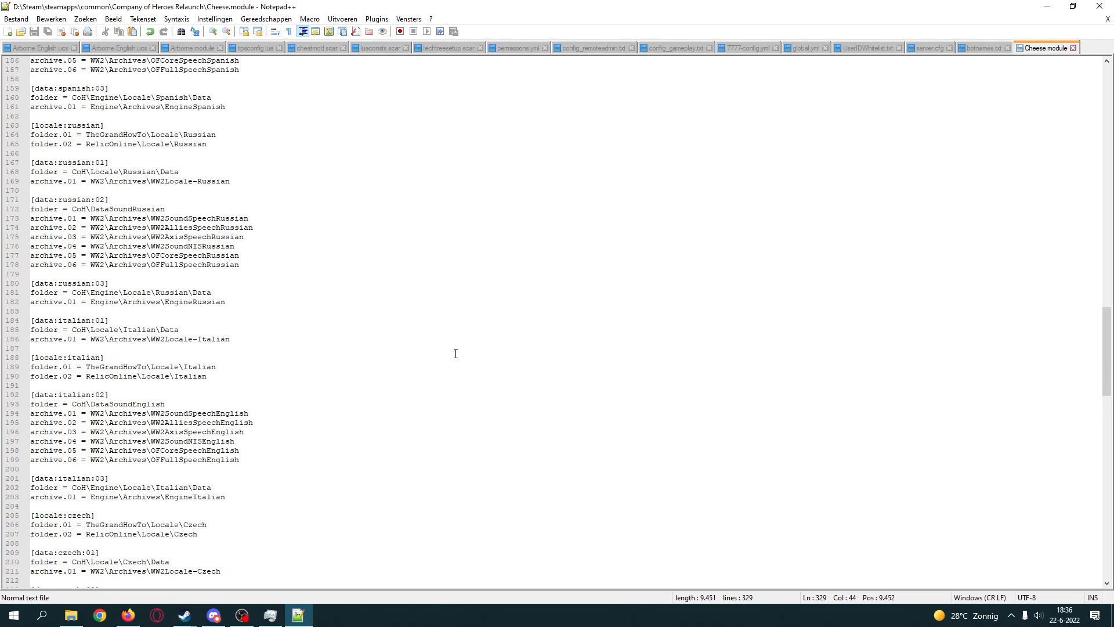
{"action": "scroll", "scroll_direction": "up", "scroll_amount": 3}
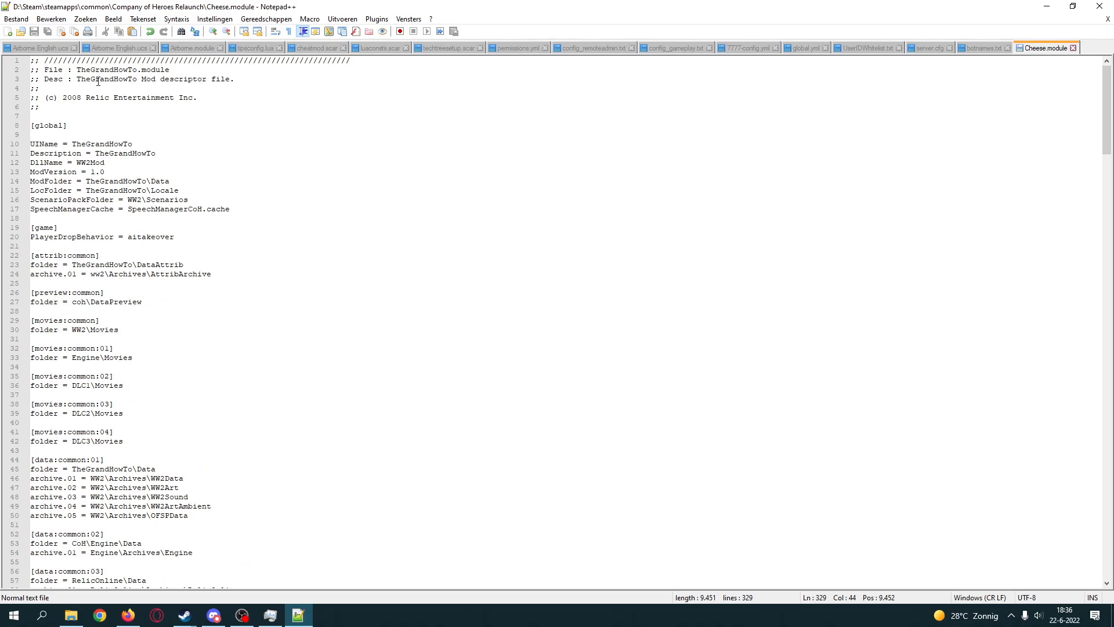
{"action": "mouse_move", "coordinate": [858, 95]}
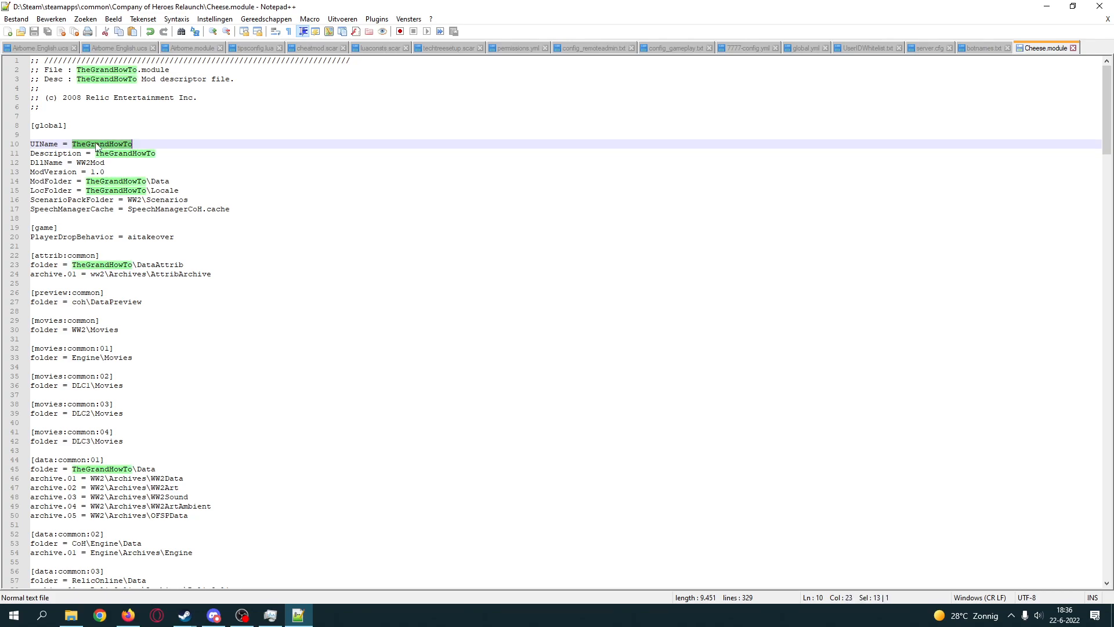
Step: Replace all TheGrandHowTo occurrences with Cheese using Ctrl+H Replace All
{"action": "key", "text": "Ctrl+h"}
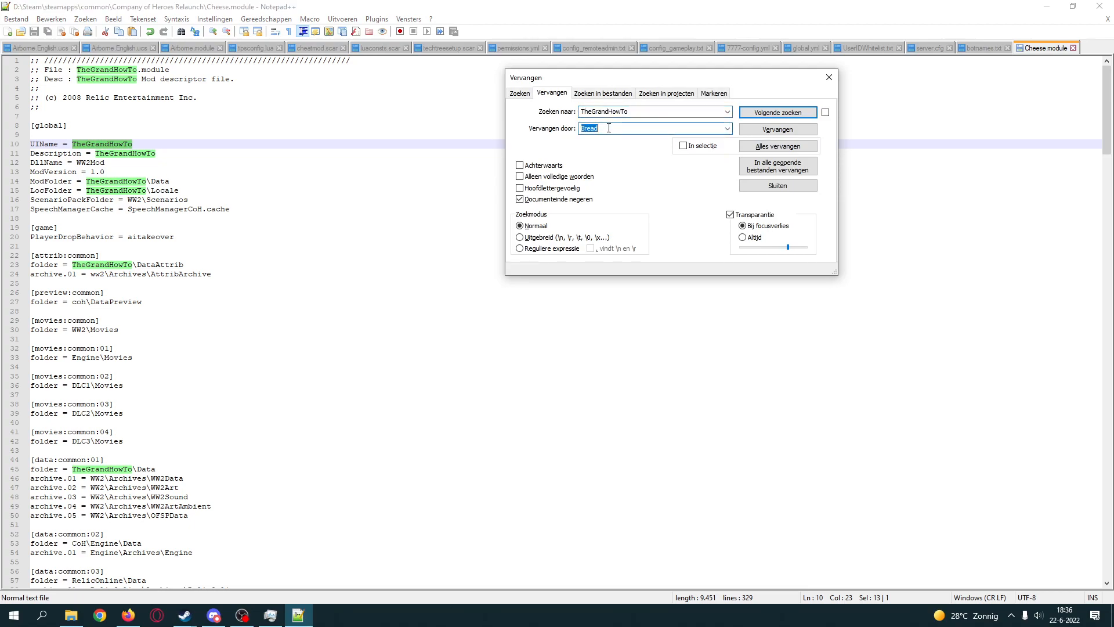
{"action": "type", "text": "Cheese"}
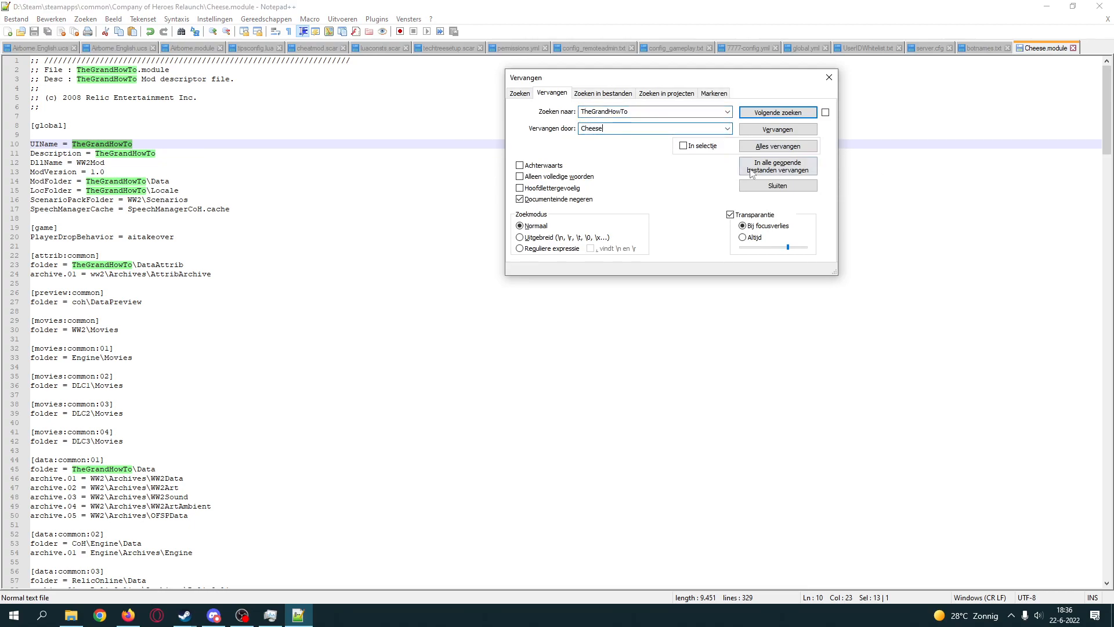
{"action": "left_click", "coordinate": [776, 146]}
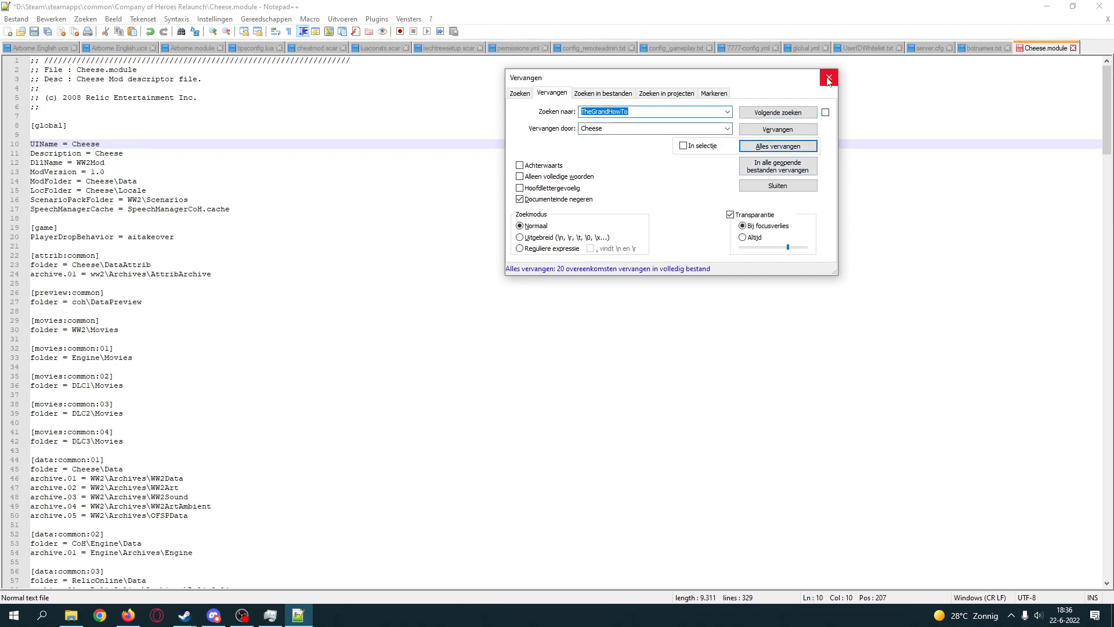
{"action": "left_click", "coordinate": [827, 77]}
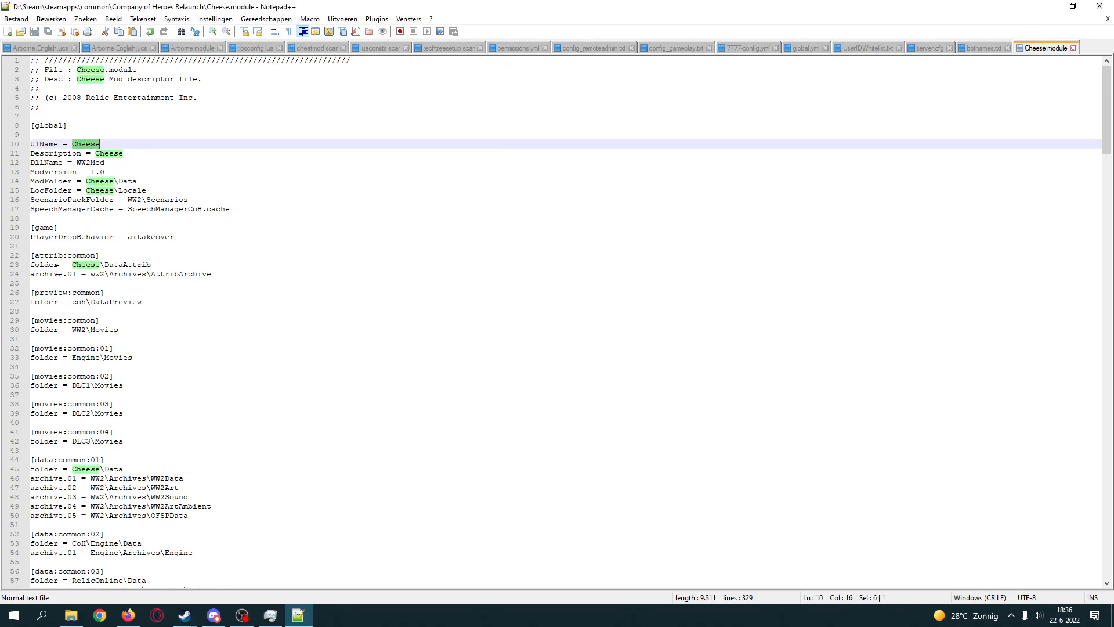
Step: Check the edited module, close it, and return to the game folder window
{"action": "left_click", "coordinate": [114, 265]}
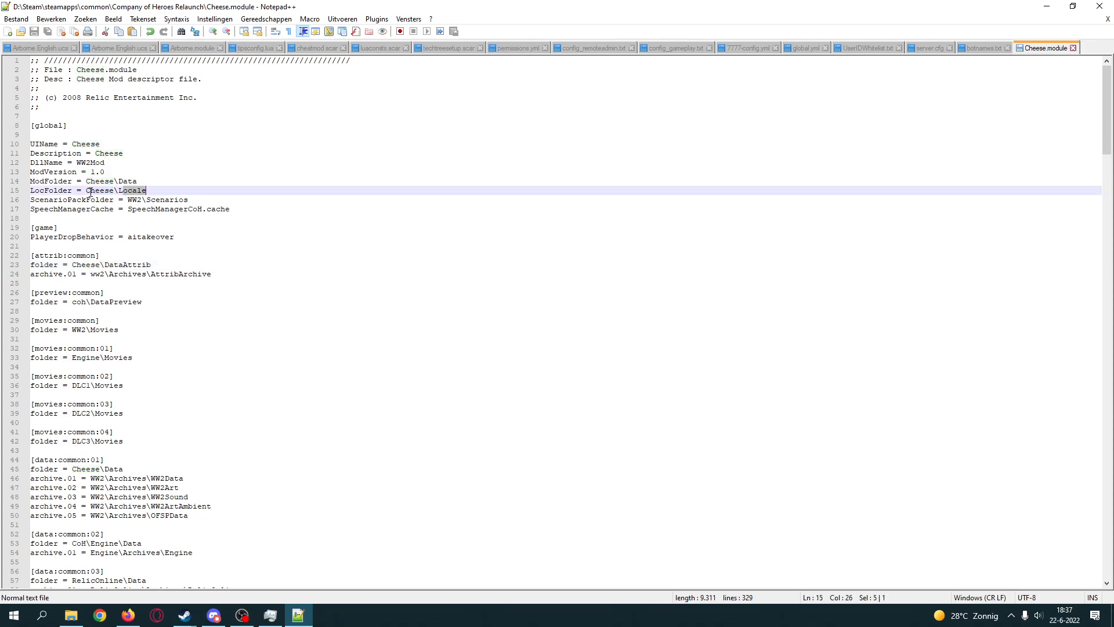
{"action": "scroll", "scroll_direction": "down", "scroll_amount": 3}
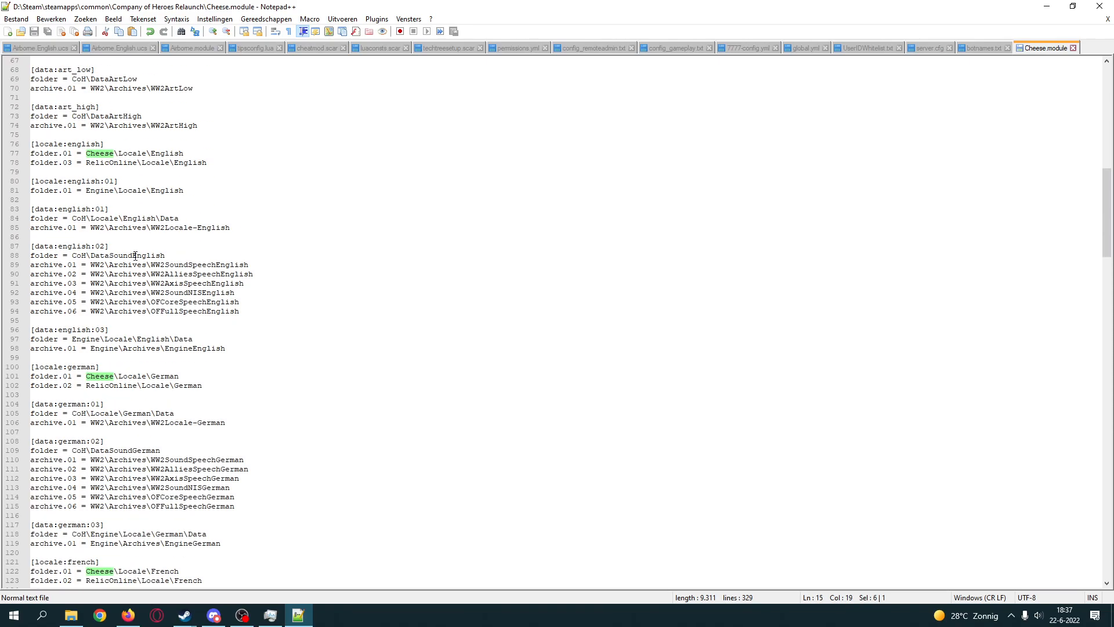
{"action": "scroll", "scroll_direction": "up", "scroll_amount": 3}
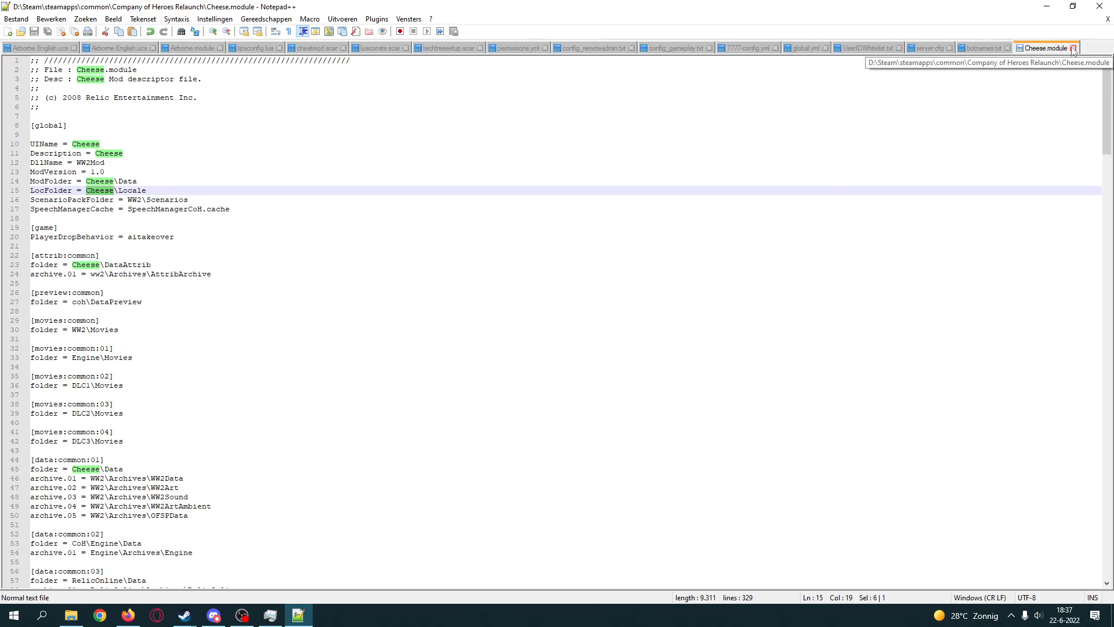
{"action": "left_click", "coordinate": [126, 614]}
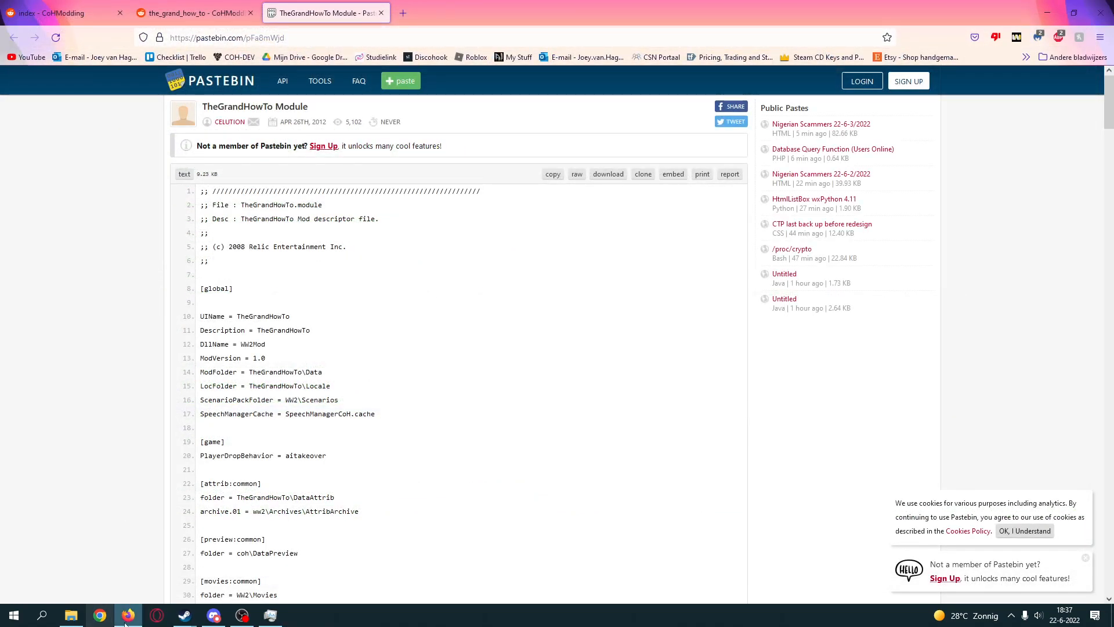
{"action": "left_click", "coordinate": [70, 615]}
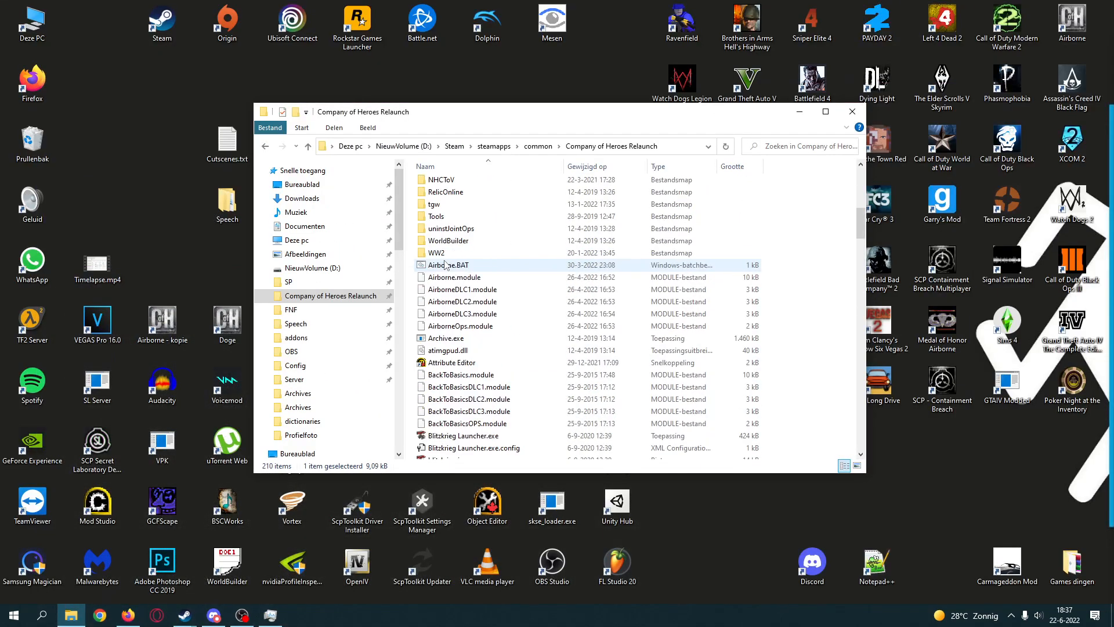
Step: Scroll the game folder down to RelicCOH.exe and select it
{"action": "scroll", "scroll_direction": "down", "scroll_amount": 3}
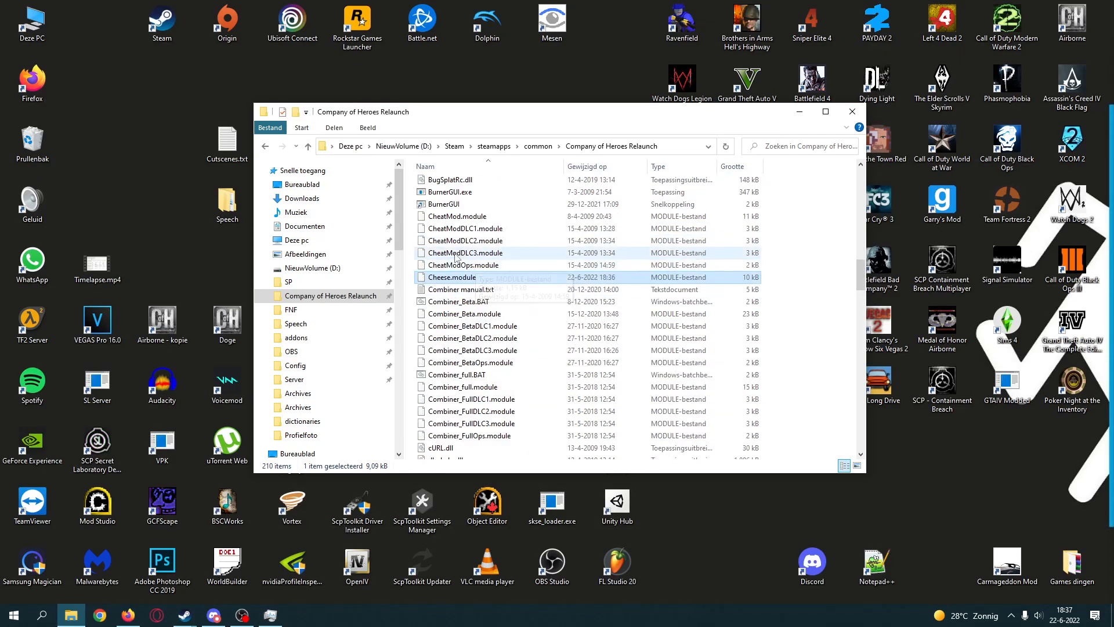
{"action": "mouse_move", "coordinate": [471, 257]}
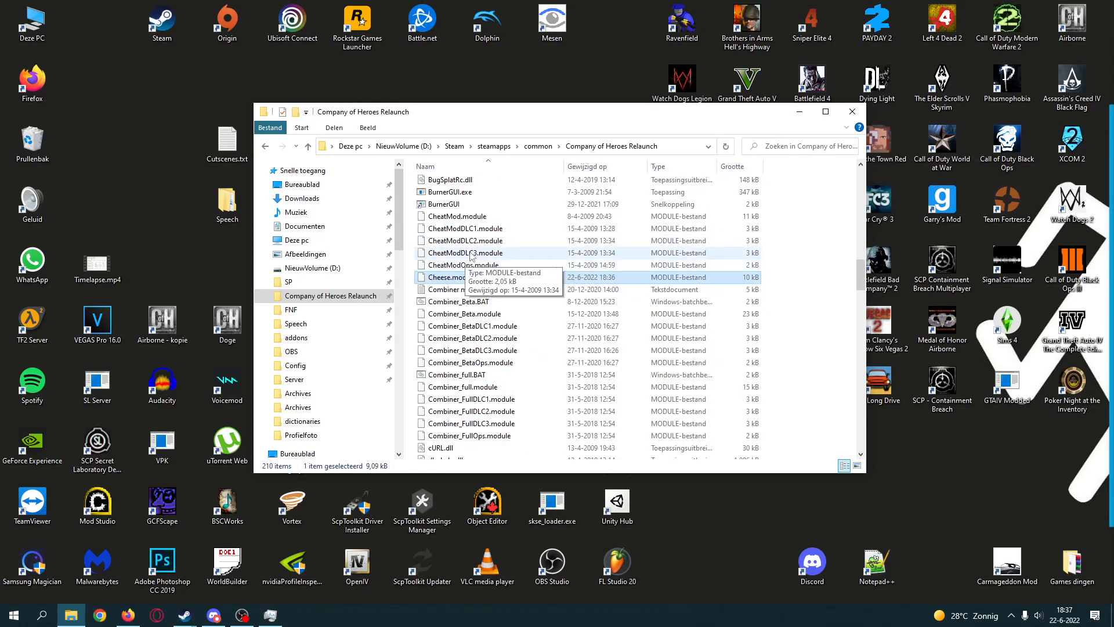
{"action": "scroll", "scroll_direction": "down", "scroll_amount": 3}
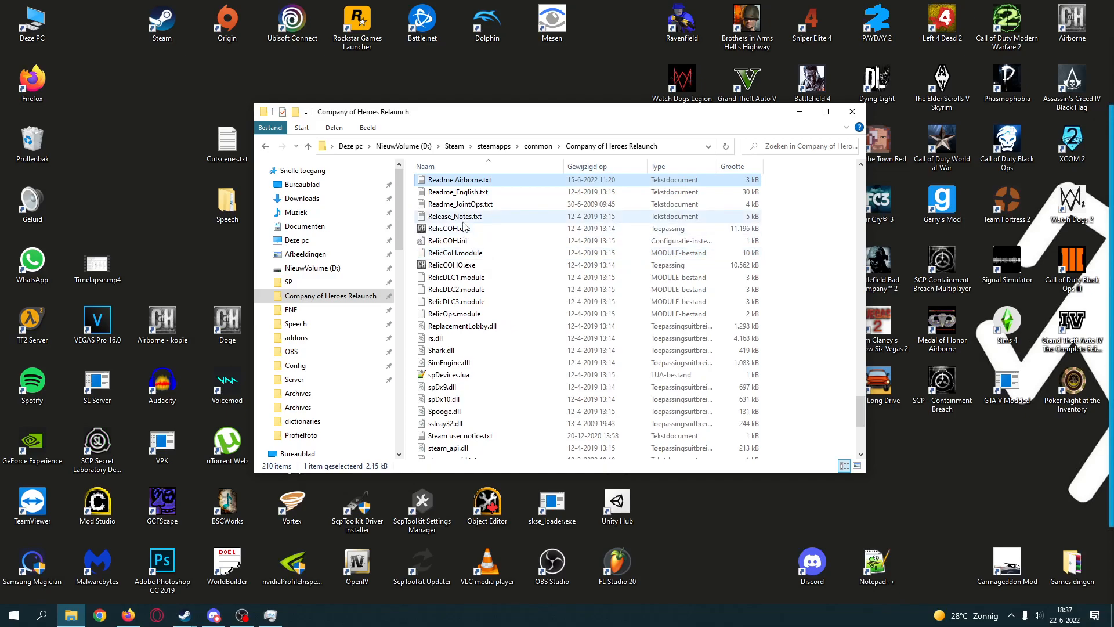
{"action": "left_click", "coordinate": [449, 228]}
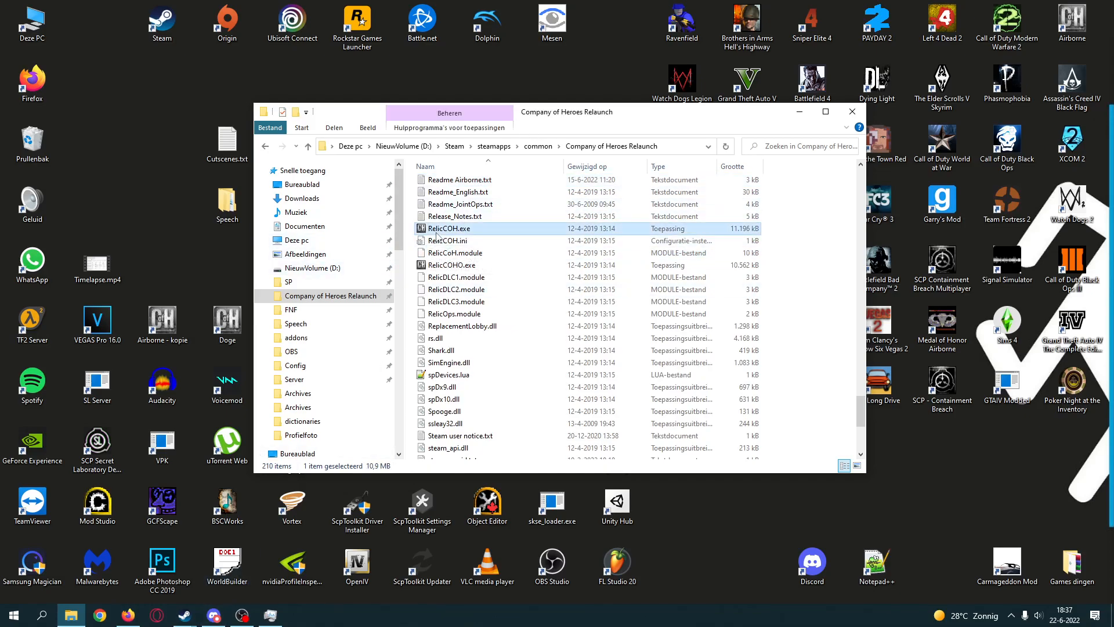
{"action": "mouse_move", "coordinate": [447, 235]}
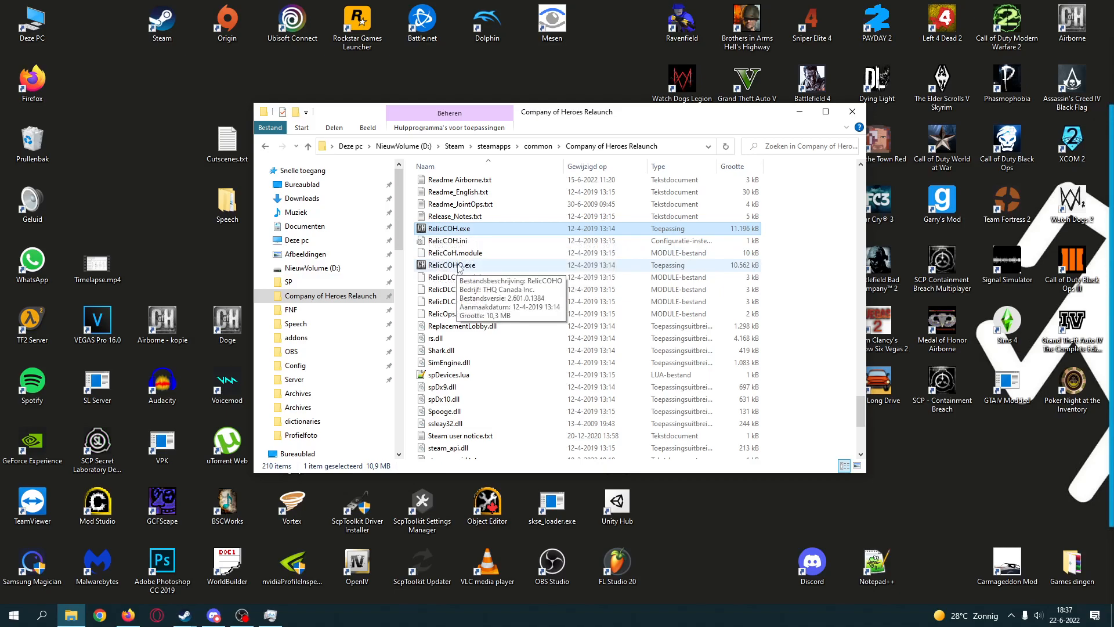
{"action": "mouse_move", "coordinate": [449, 228]}
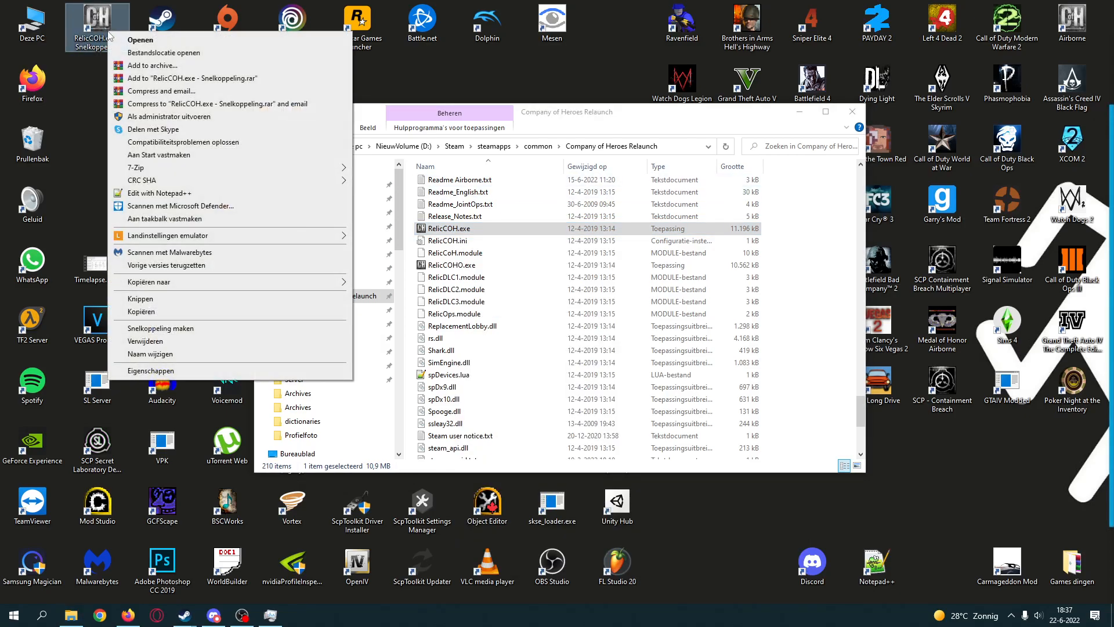
Step: Append -dev -mod Cheese to the RelicCOH.exe desktop shortcut's Target field
{"action": "left_click", "coordinate": [150, 370]}
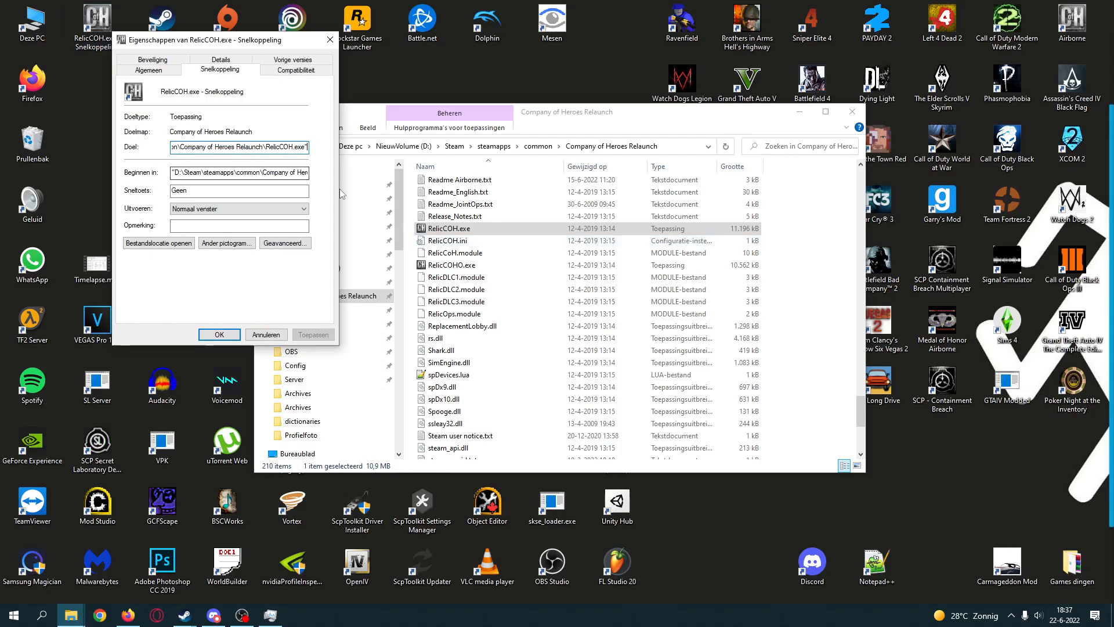
{"action": "type", "text": "-dev"}
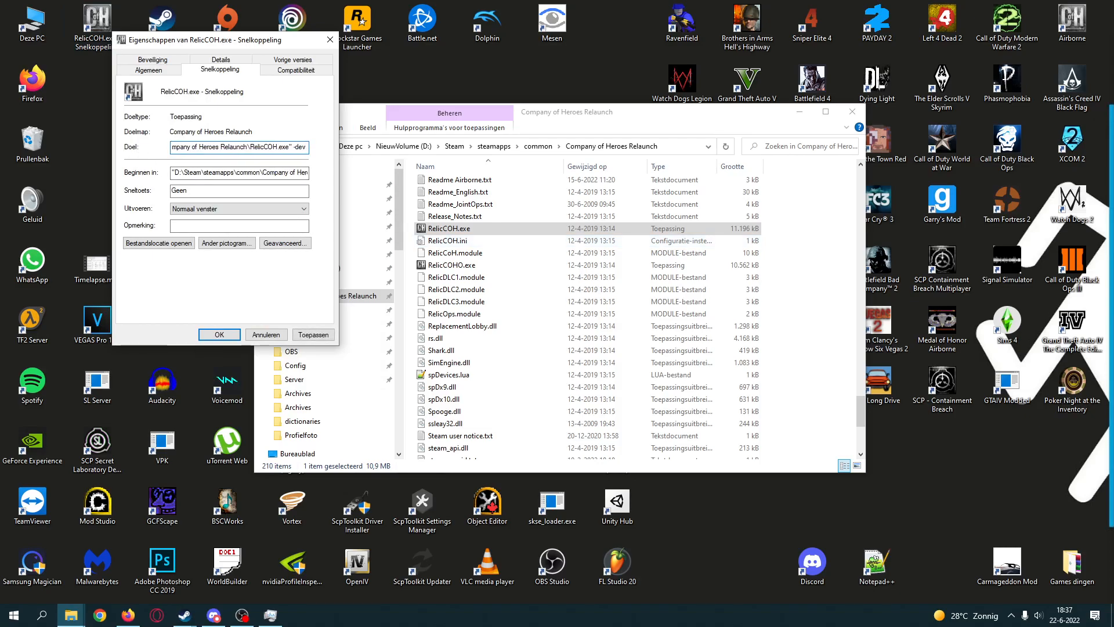
{"action": "type", "text": "-mod Cheese"}
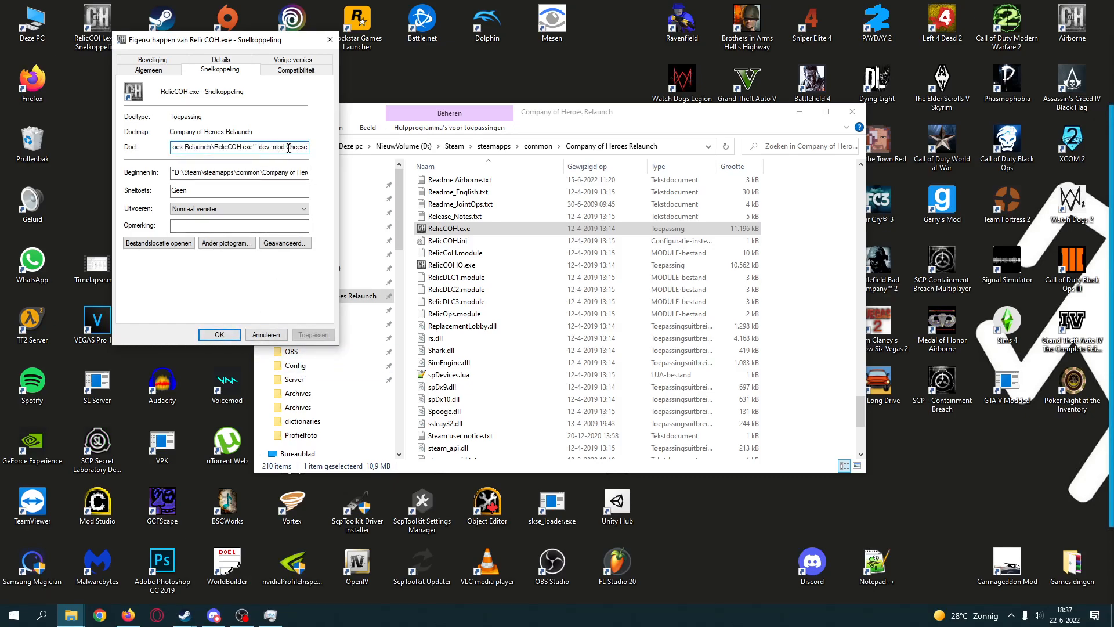
{"action": "double_click", "coordinate": [298, 147]}
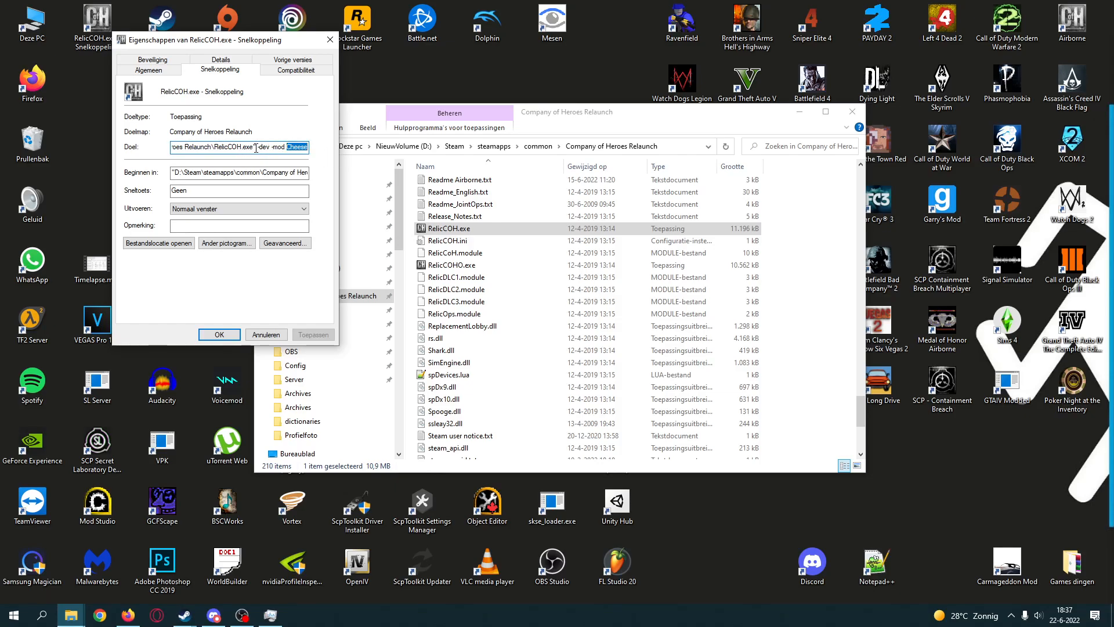
{"action": "left_click", "coordinate": [219, 334]}
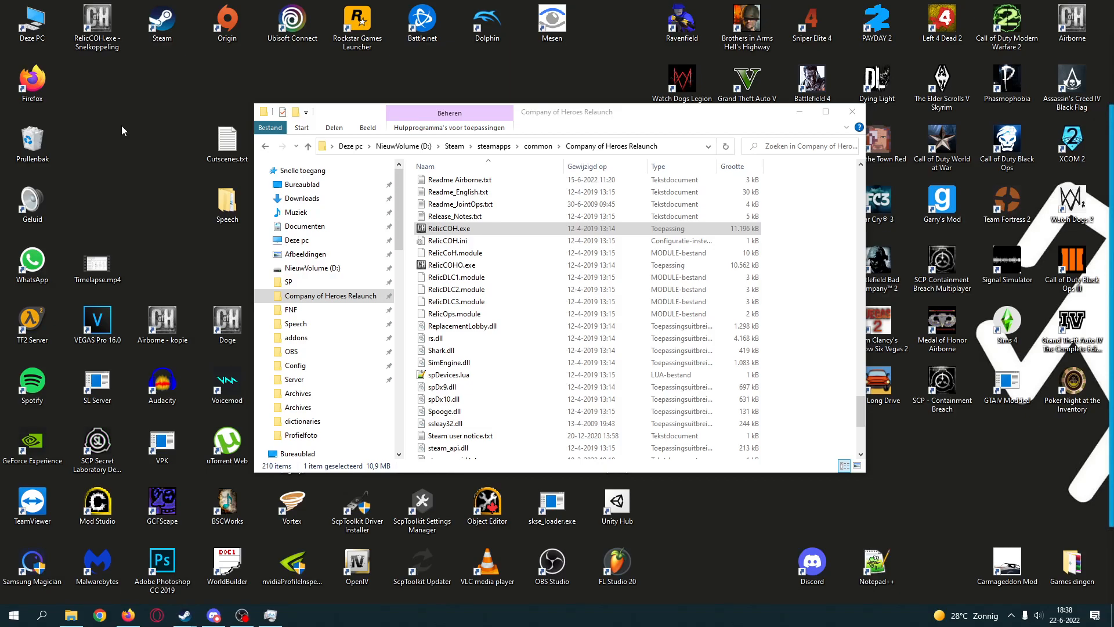
Step: Launch Tales of Valor from the modded shortcut and wait for the main menu
{"action": "double_click", "coordinate": [447, 228]}
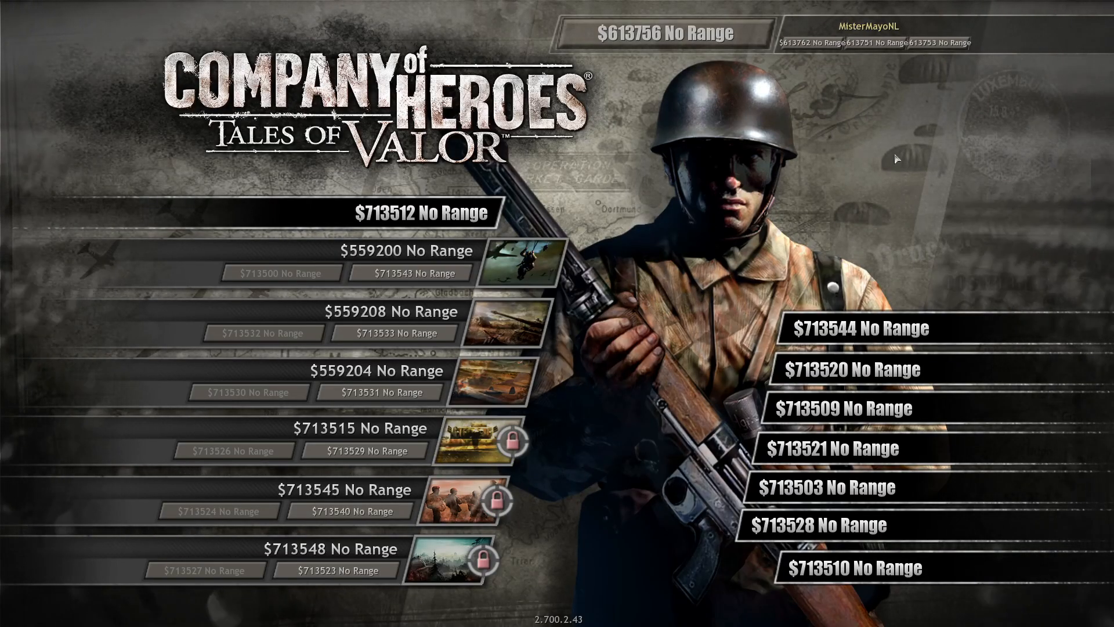
{"action": "mouse_move", "coordinate": [875, 50]}
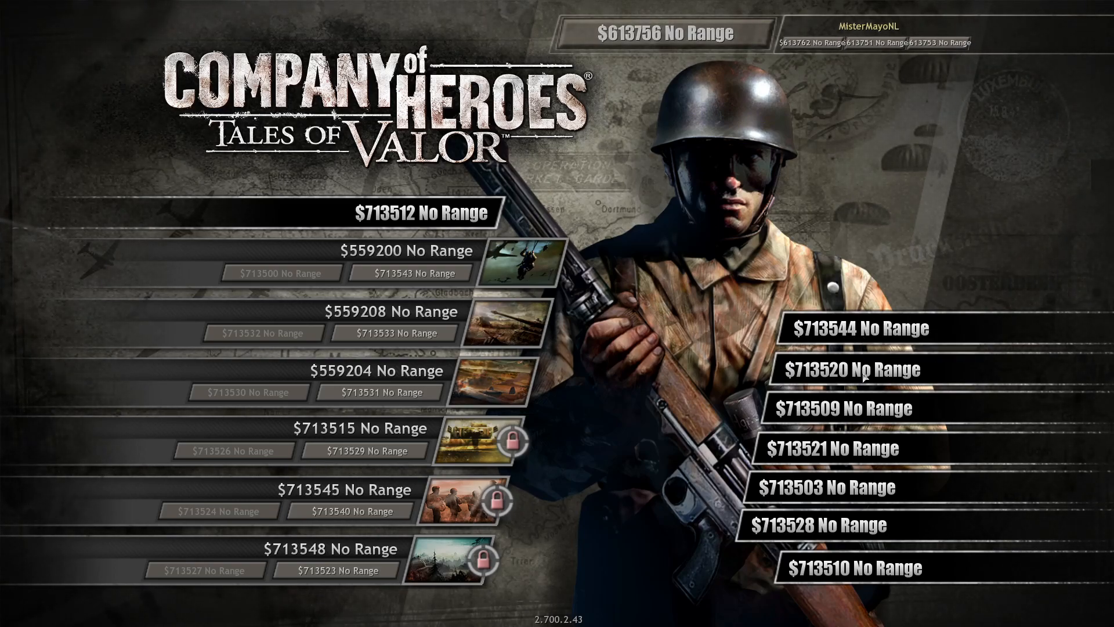
{"action": "mouse_move", "coordinate": [733, 258]}
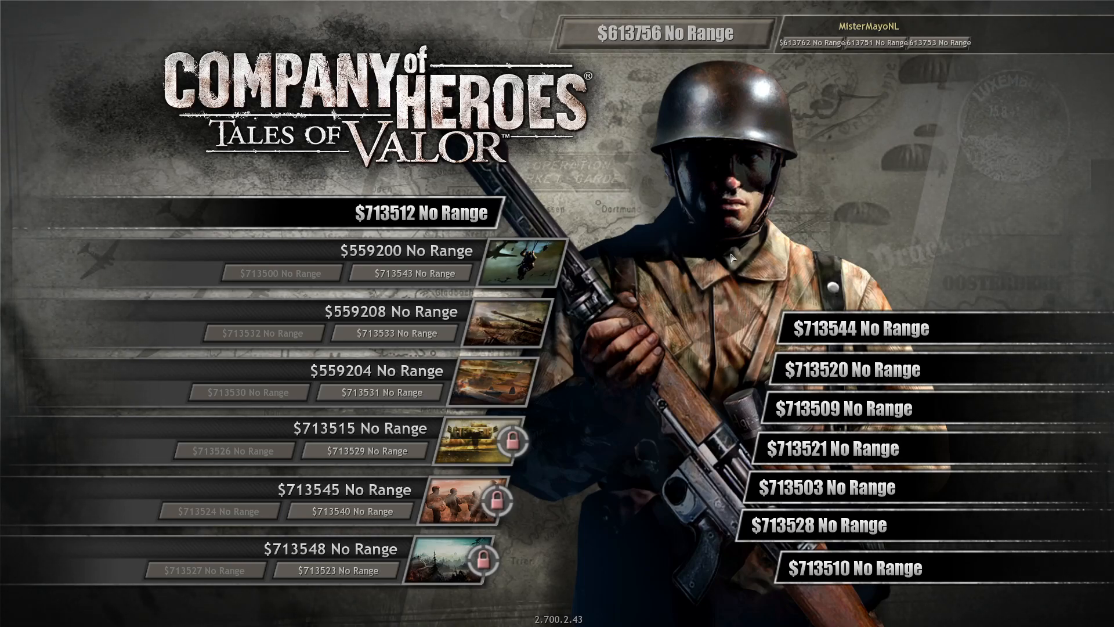
{"action": "mouse_move", "coordinate": [403, 415]}
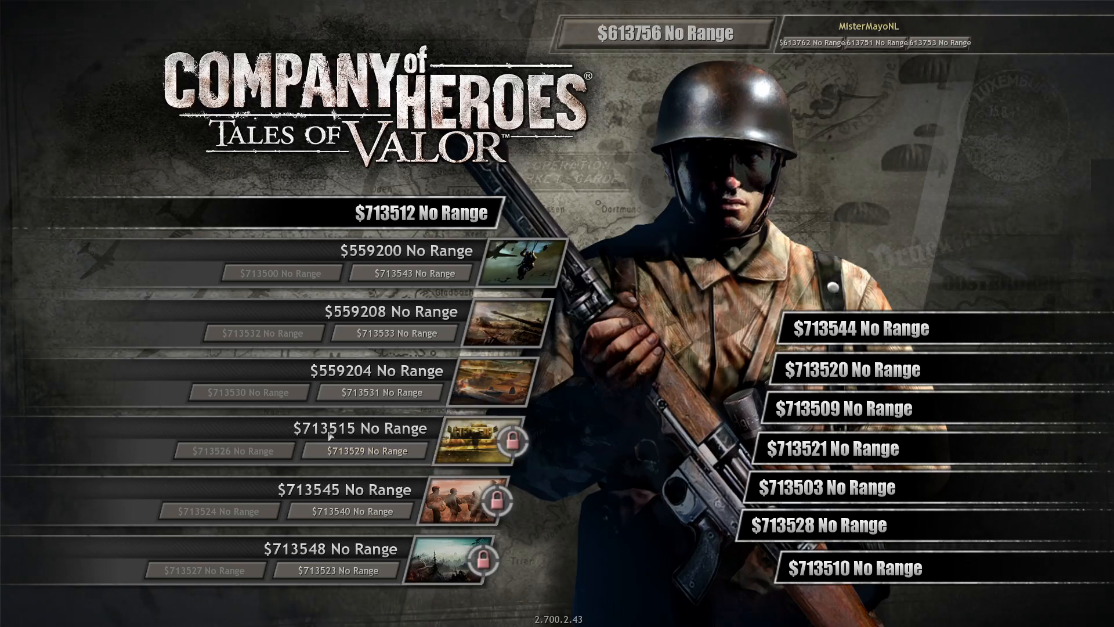
{"action": "mouse_move", "coordinate": [469, 456]}
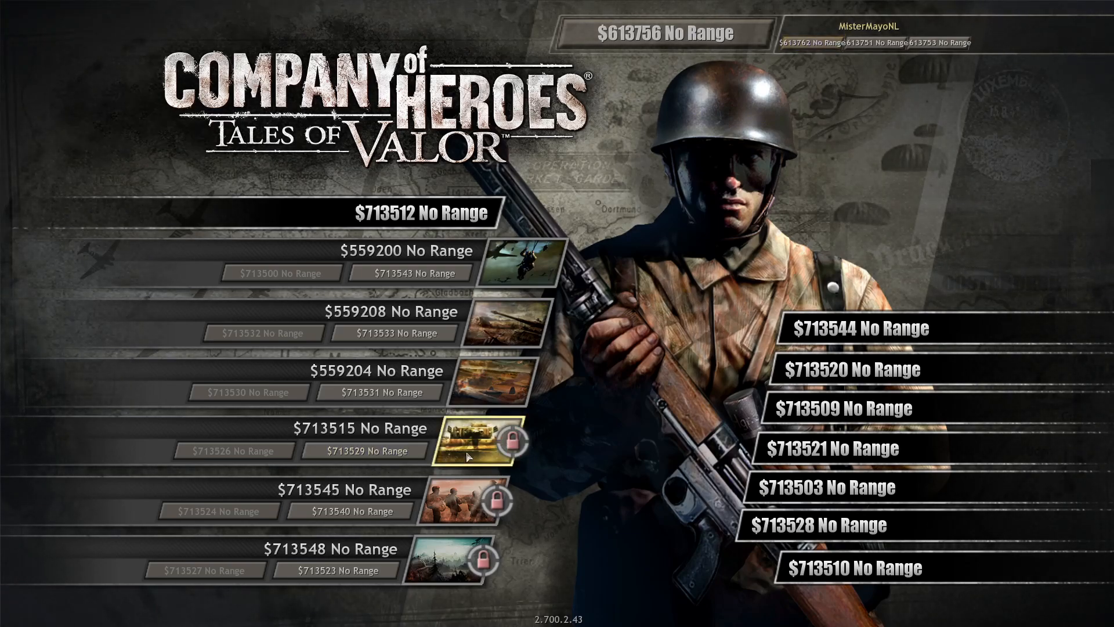
{"action": "mouse_move", "coordinate": [463, 509]}
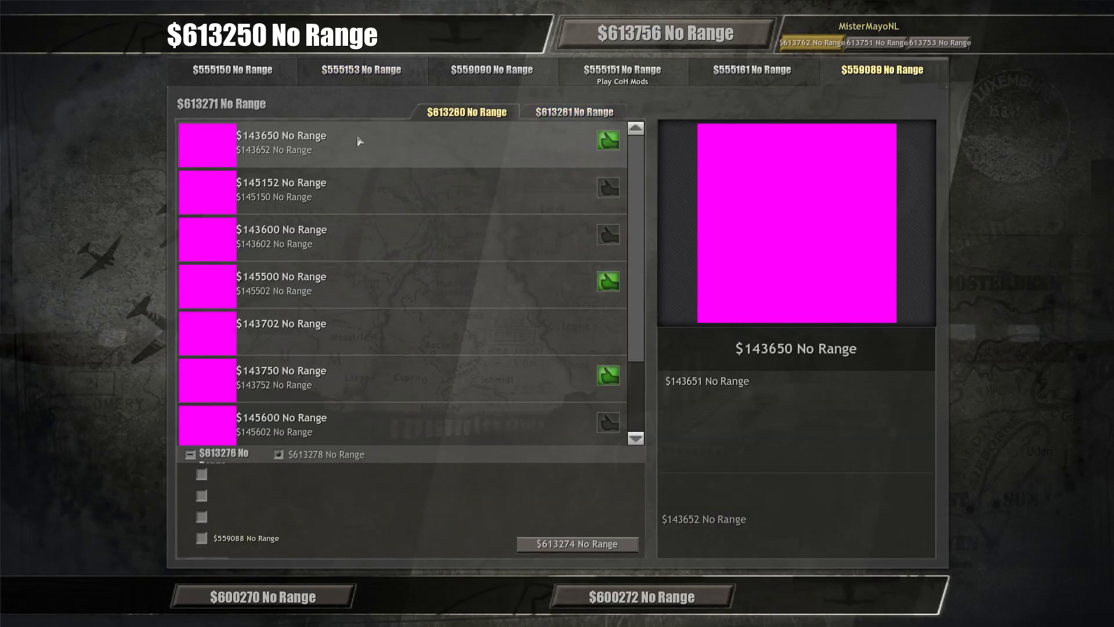
Step: Scroll the mod list and select an entry showing placeholder labels
{"action": "scroll", "scroll_direction": "down", "scroll_amount": 3}
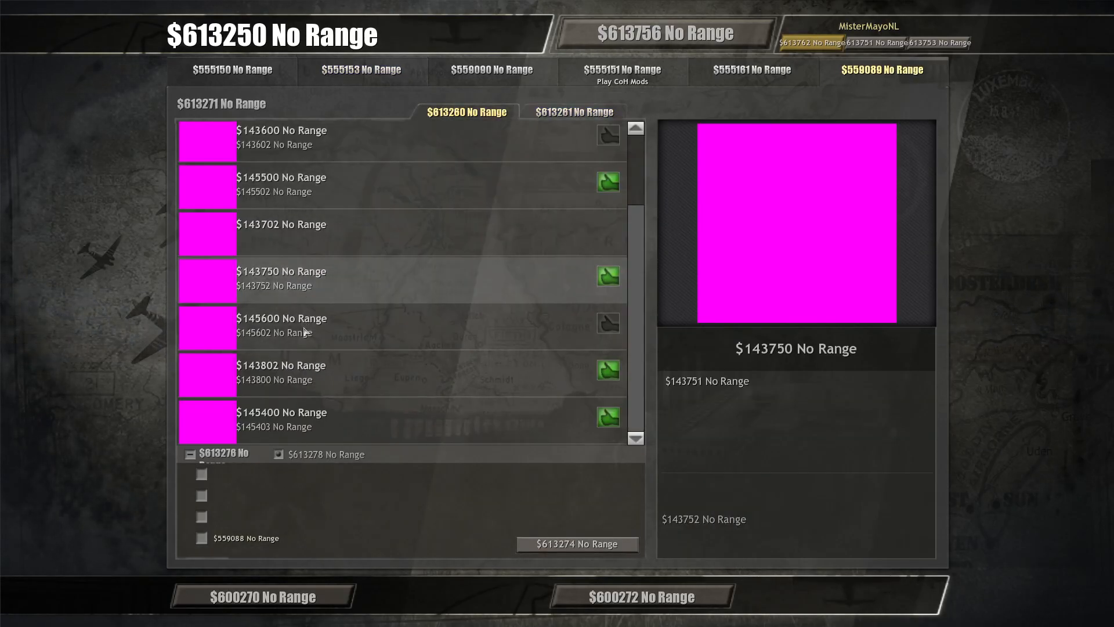
{"action": "left_click", "coordinate": [230, 69]}
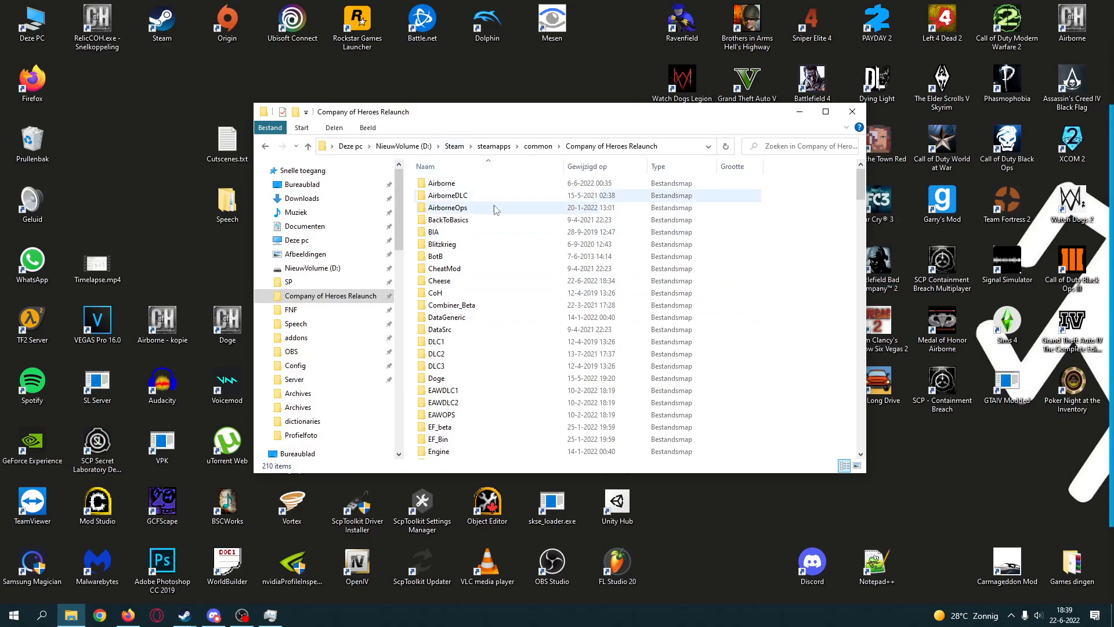
{"action": "mouse_move", "coordinate": [500, 297]}
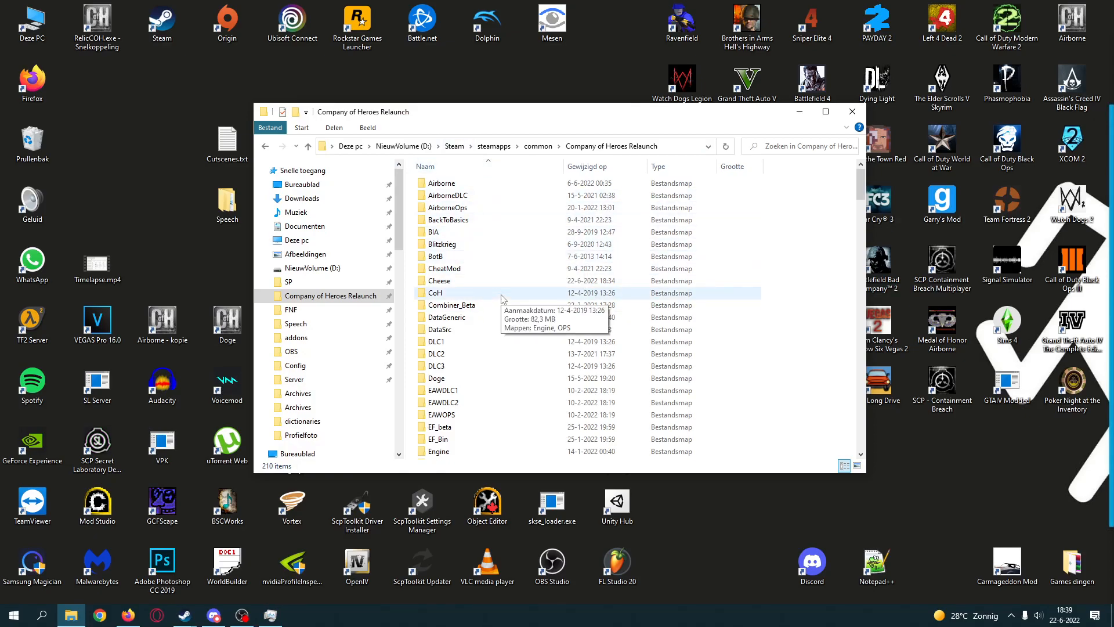
{"action": "mouse_move", "coordinate": [438, 256]}
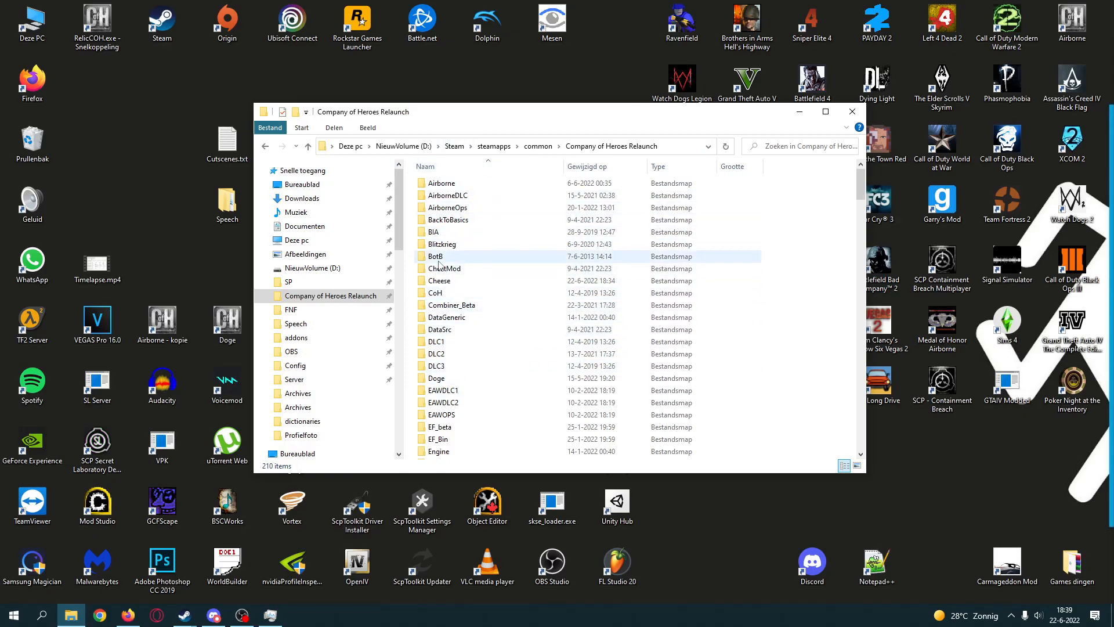
Step: Copy the English folder from CoH\Engine\Locale
{"action": "left_click", "coordinate": [435, 293]}
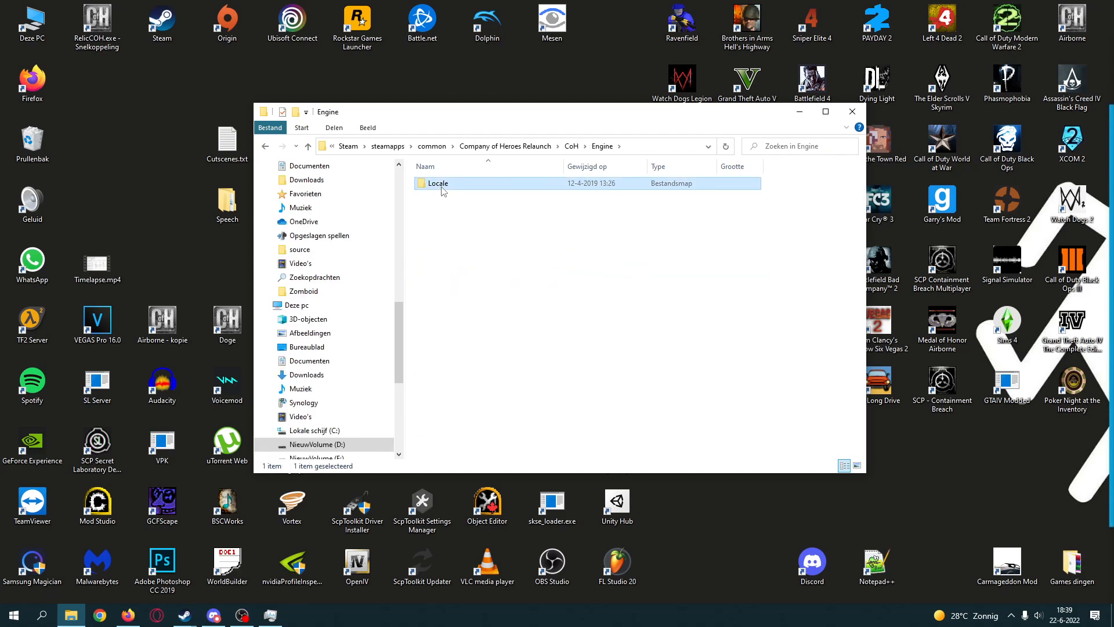
{"action": "double_click", "coordinate": [437, 183]}
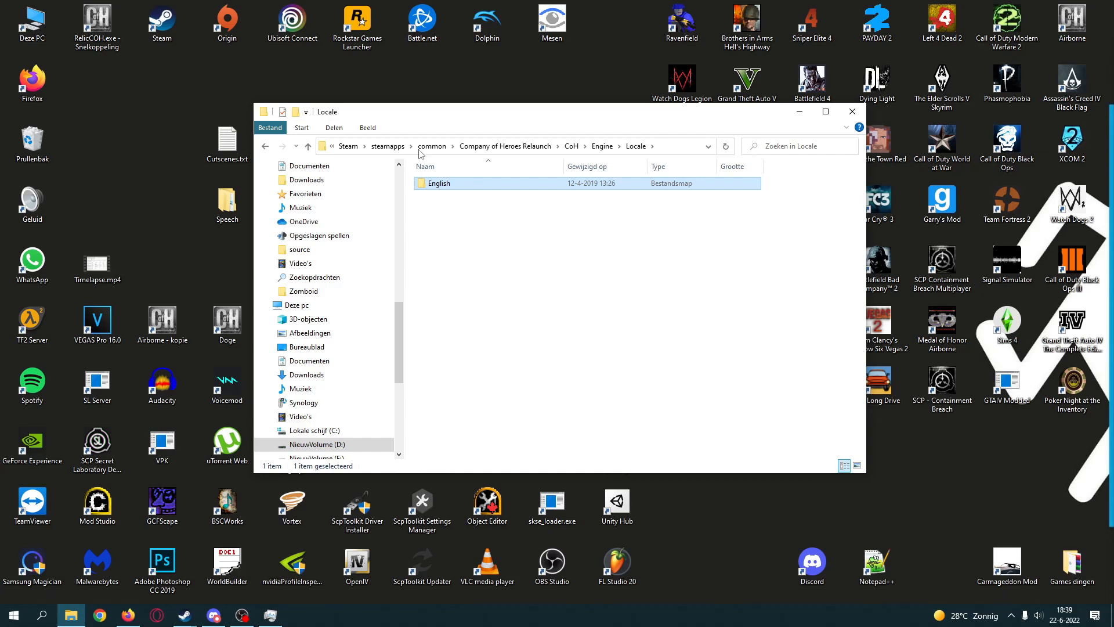
{"action": "mouse_move", "coordinate": [455, 201]}
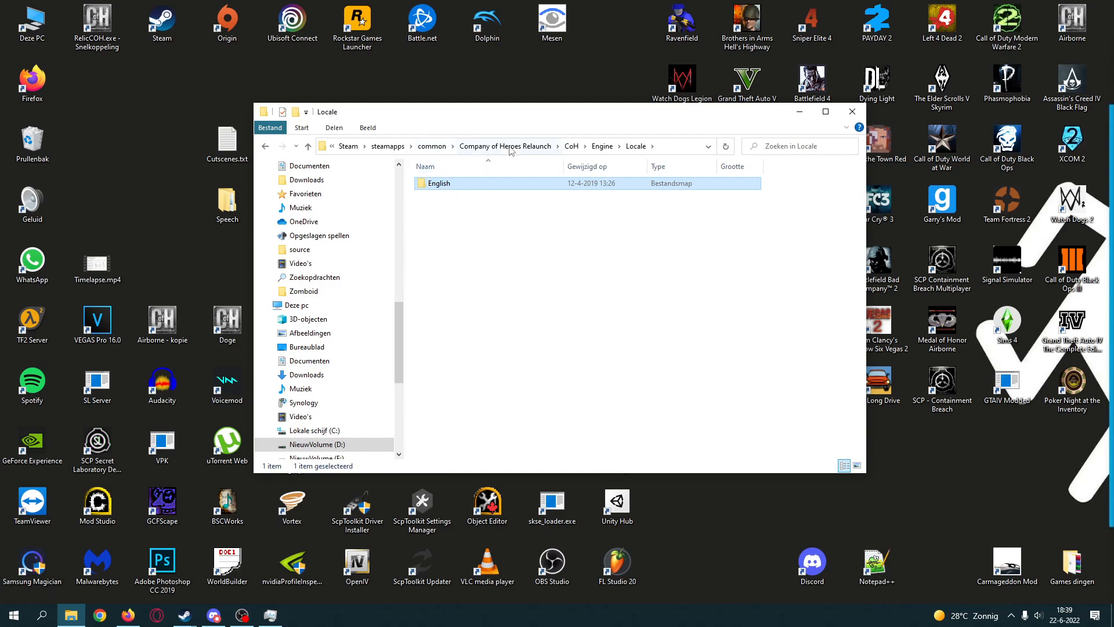
{"action": "left_click", "coordinate": [506, 146]}
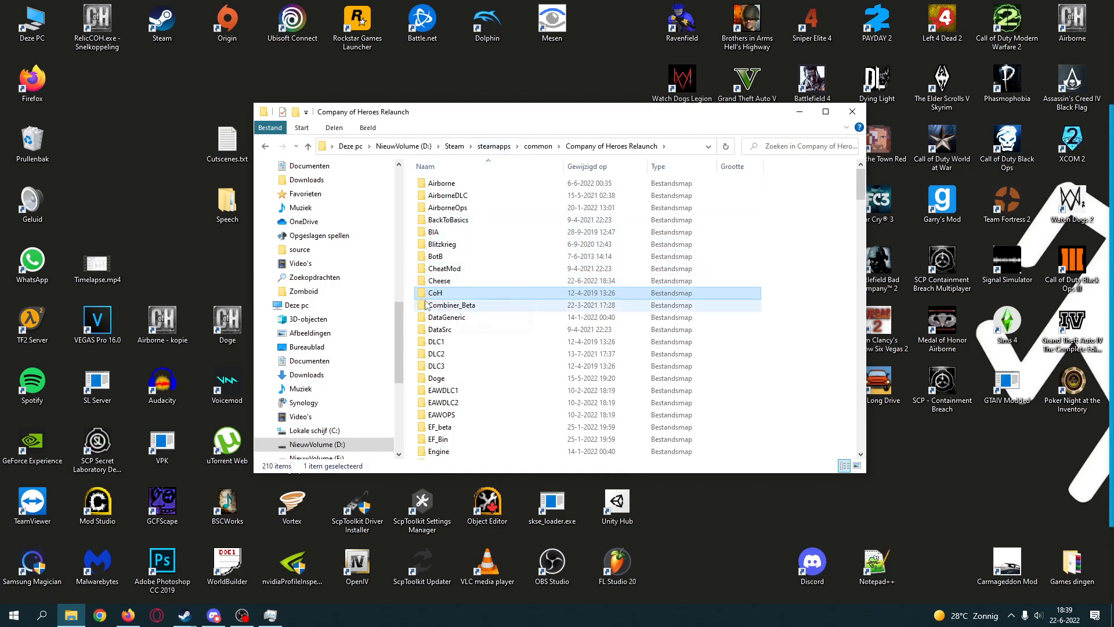
Step: Paste English into Cheese\Locale and confirm it contains RelicCOH.English.ucs
{"action": "double_click", "coordinate": [439, 279]}
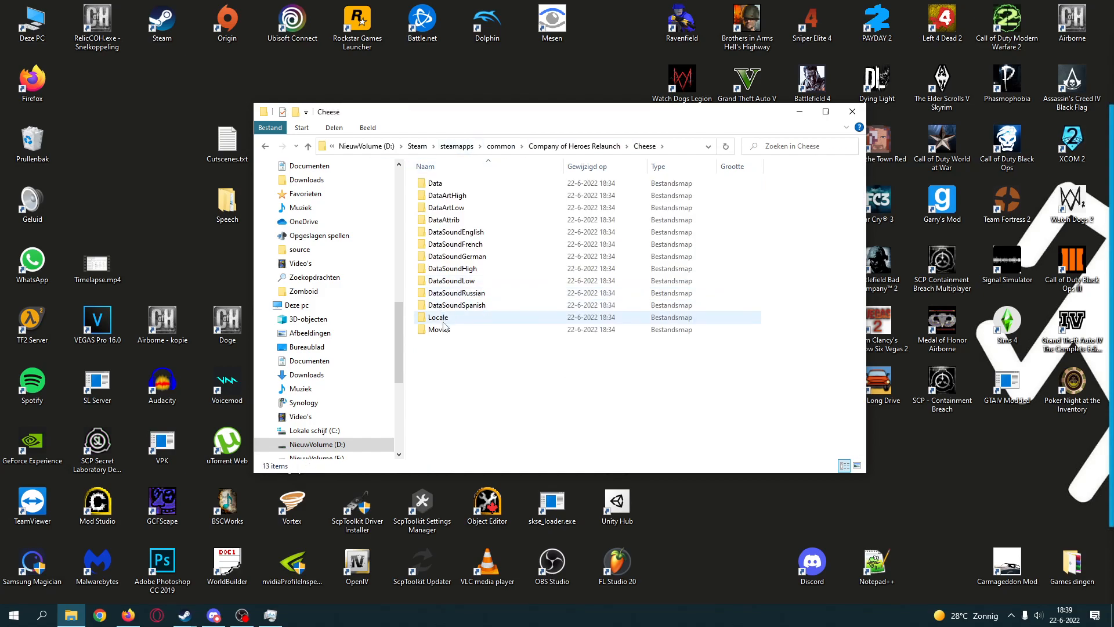
{"action": "double_click", "coordinate": [438, 317]}
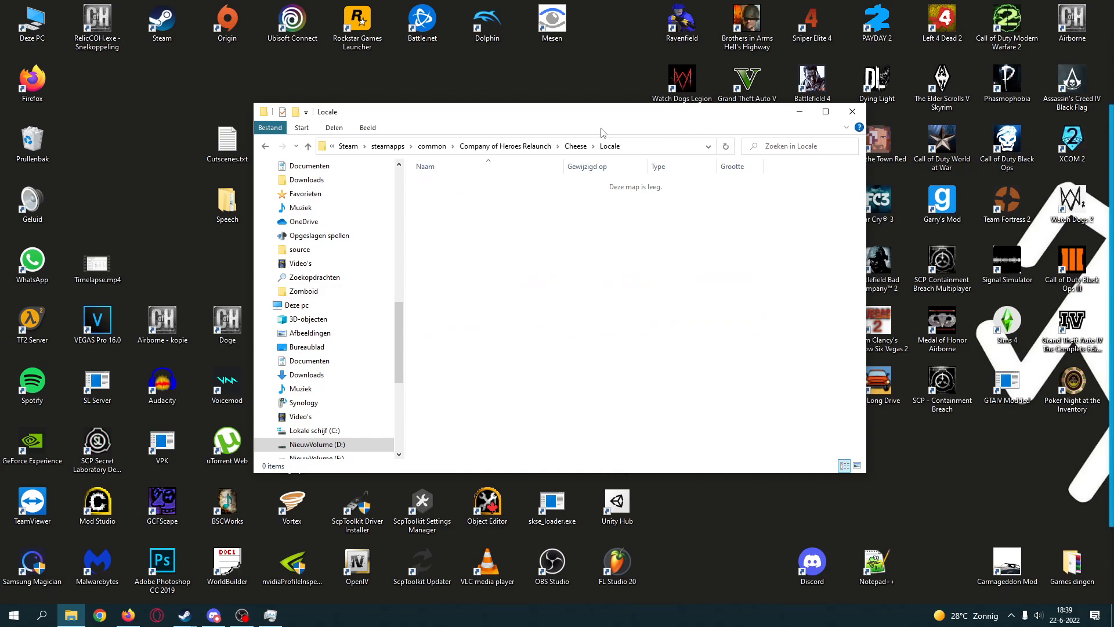
{"action": "mouse_move", "coordinate": [564, 283]}
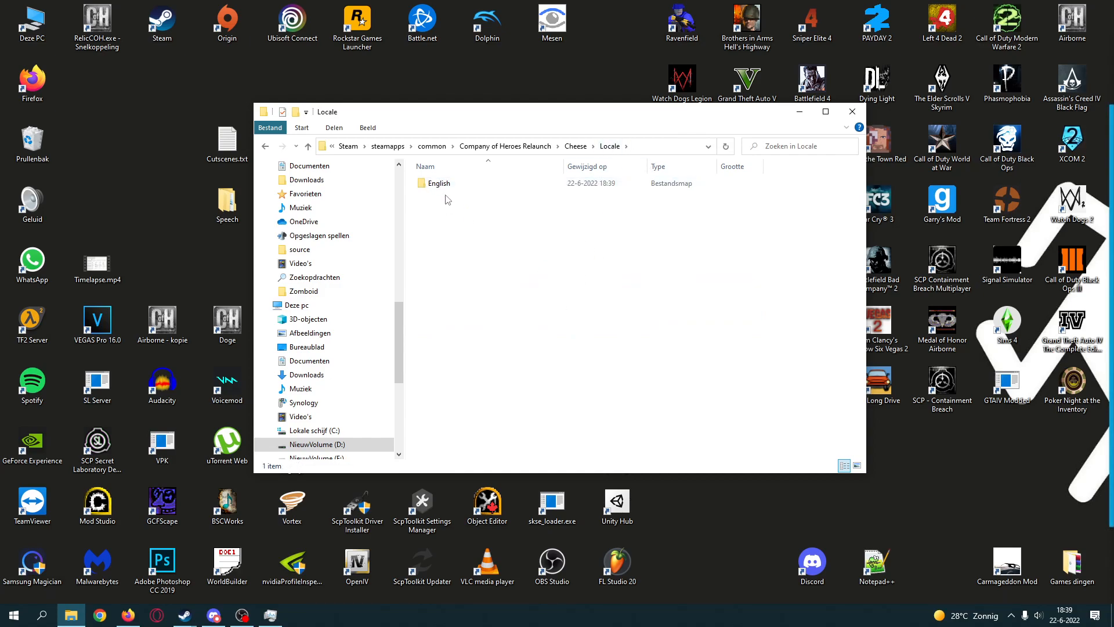
{"action": "left_click", "coordinate": [438, 182]}
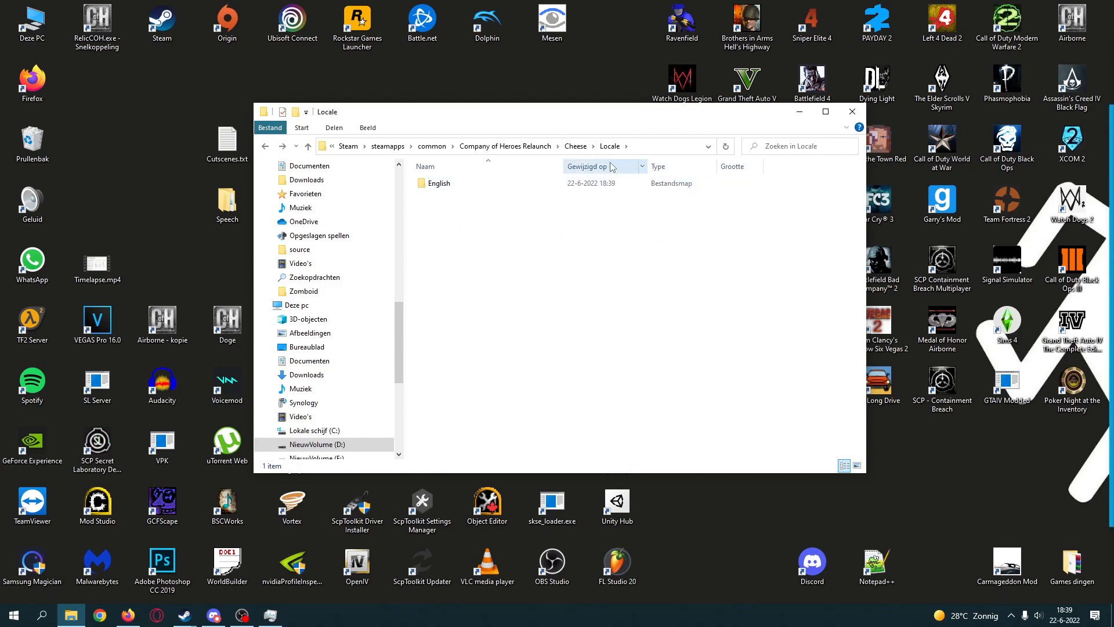
{"action": "left_click", "coordinate": [438, 182]}
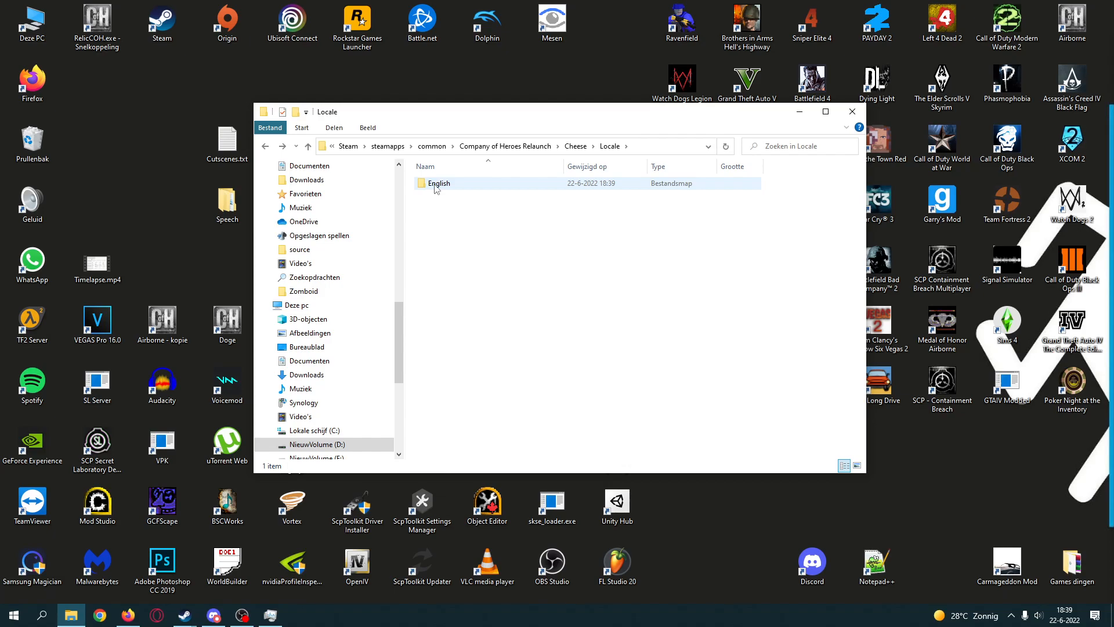
{"action": "left_click", "coordinate": [439, 184]}
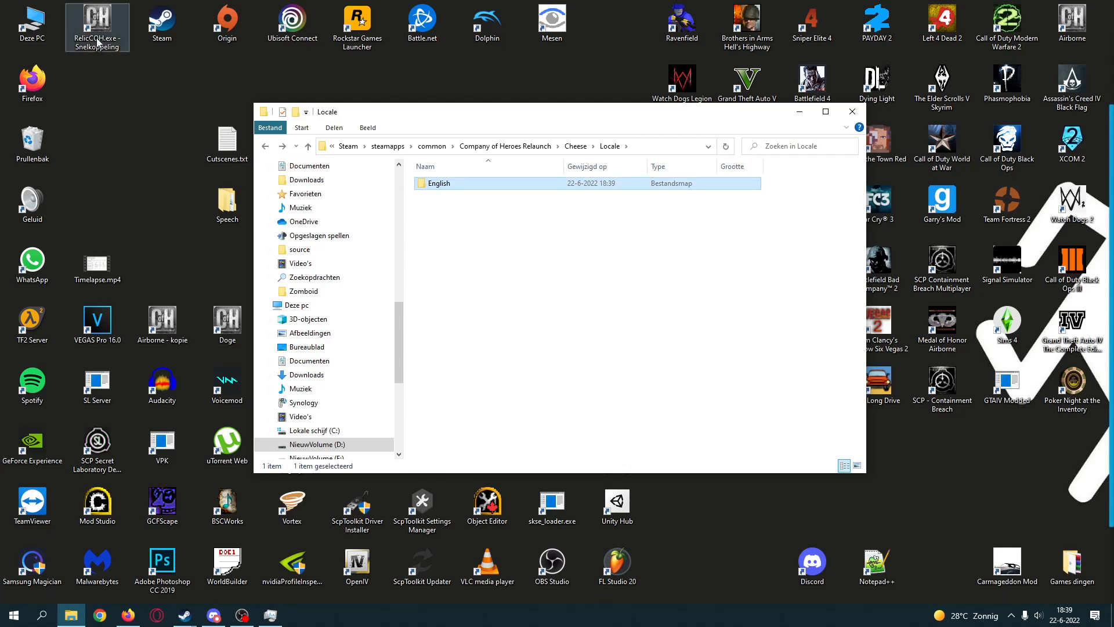
{"action": "double_click", "coordinate": [439, 183]}
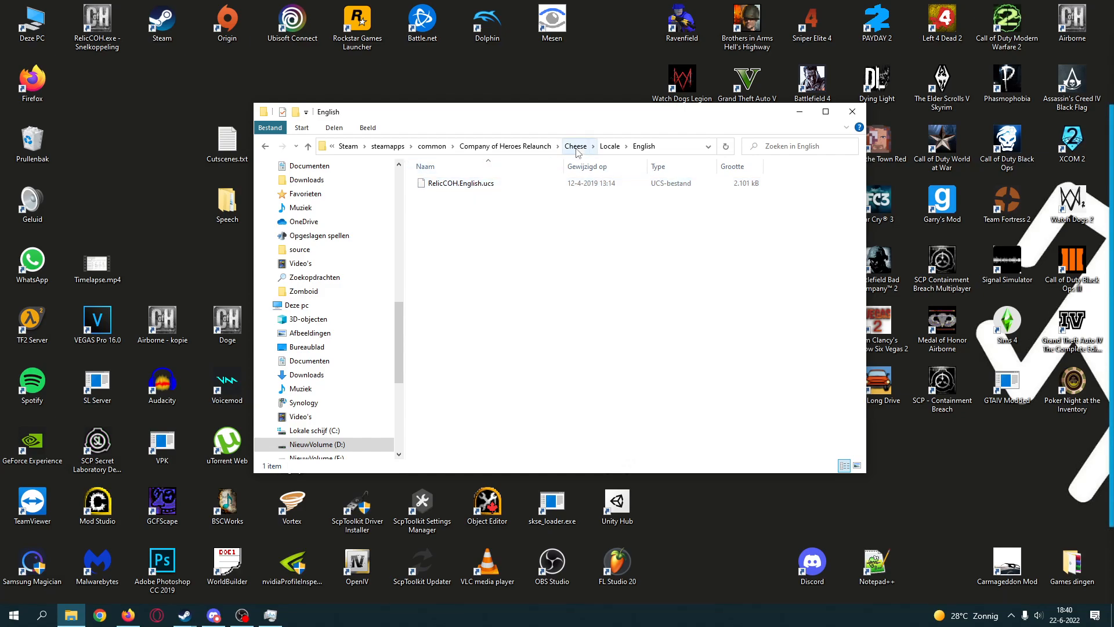
{"action": "left_click", "coordinate": [576, 145]}
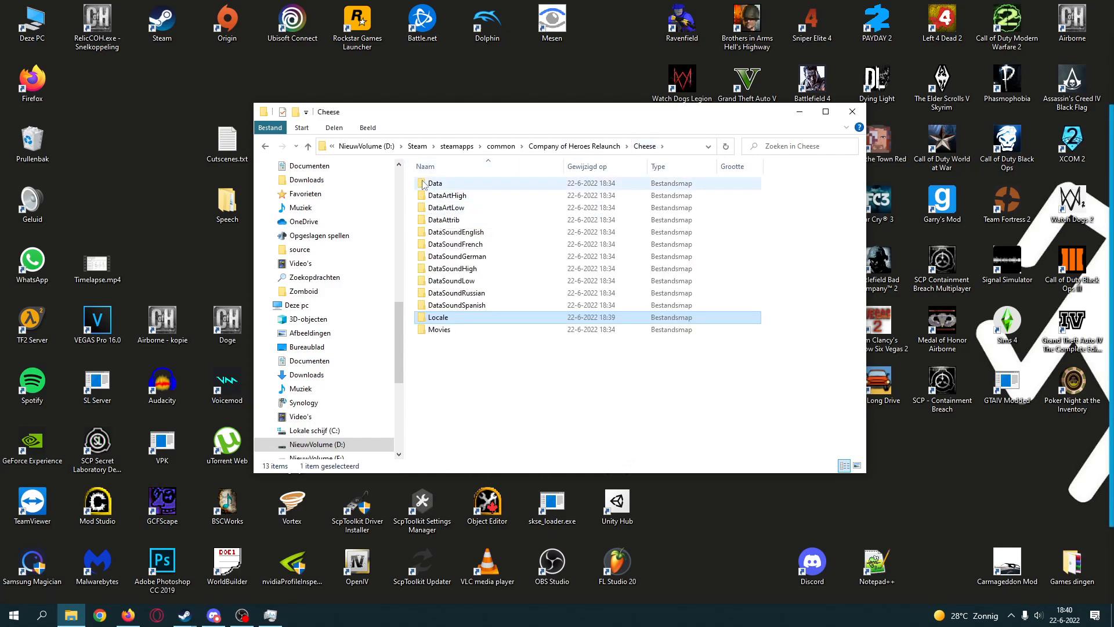
Step: Delete the DataArt, DataSound and Movies folders, keeping Data, DataAttrib and Locale
{"action": "key", "text": "ctrl+a"}
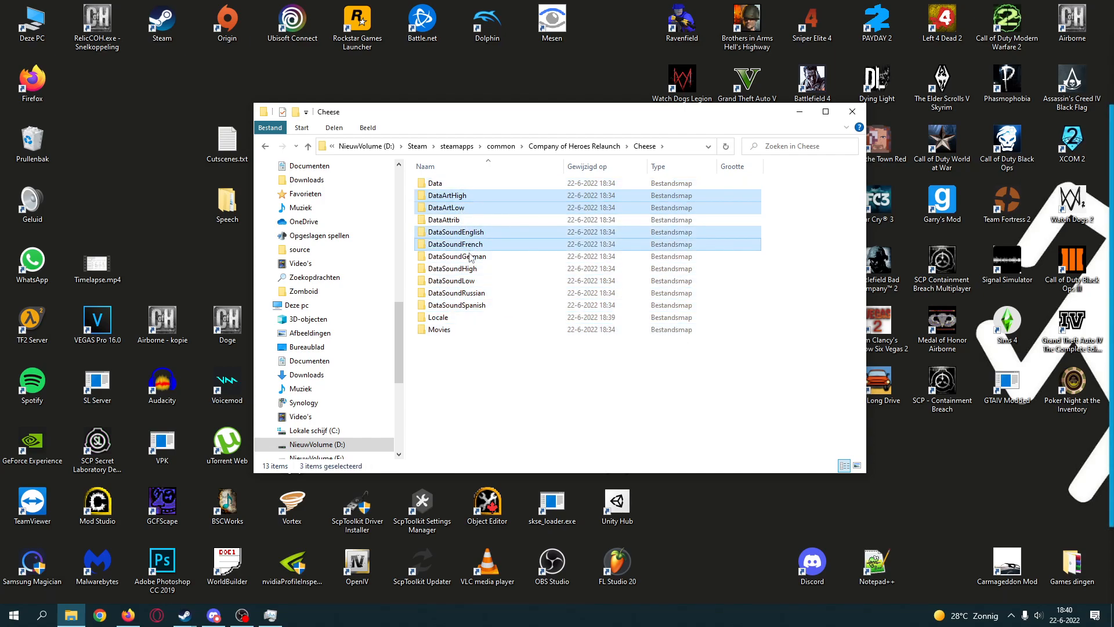
{"action": "left_click", "coordinate": [437, 329]}
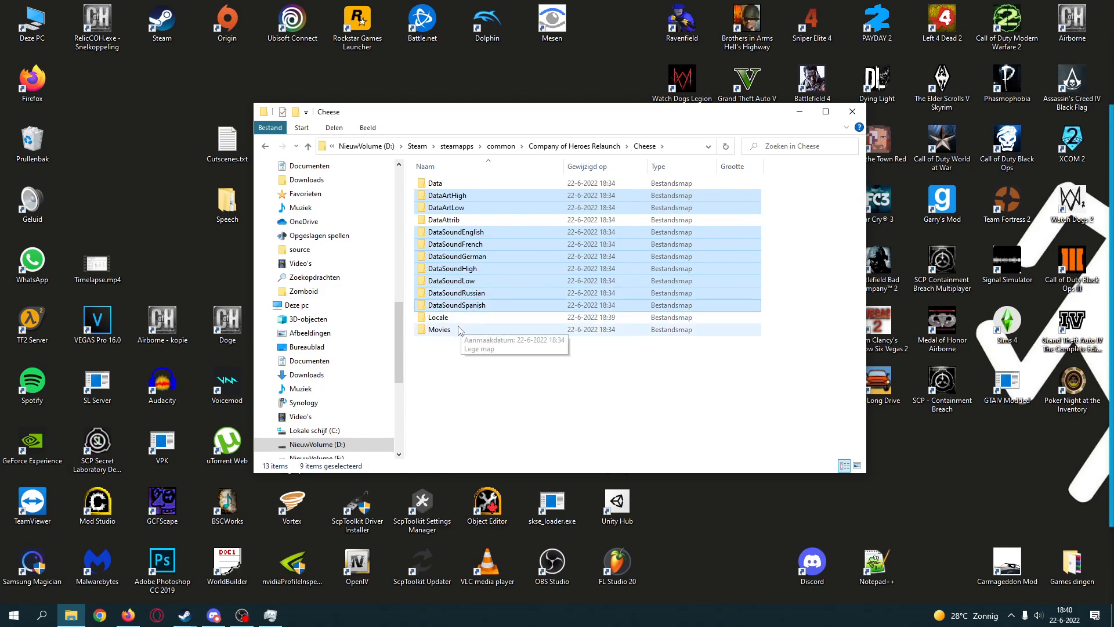
{"action": "left_click", "coordinate": [439, 329]}
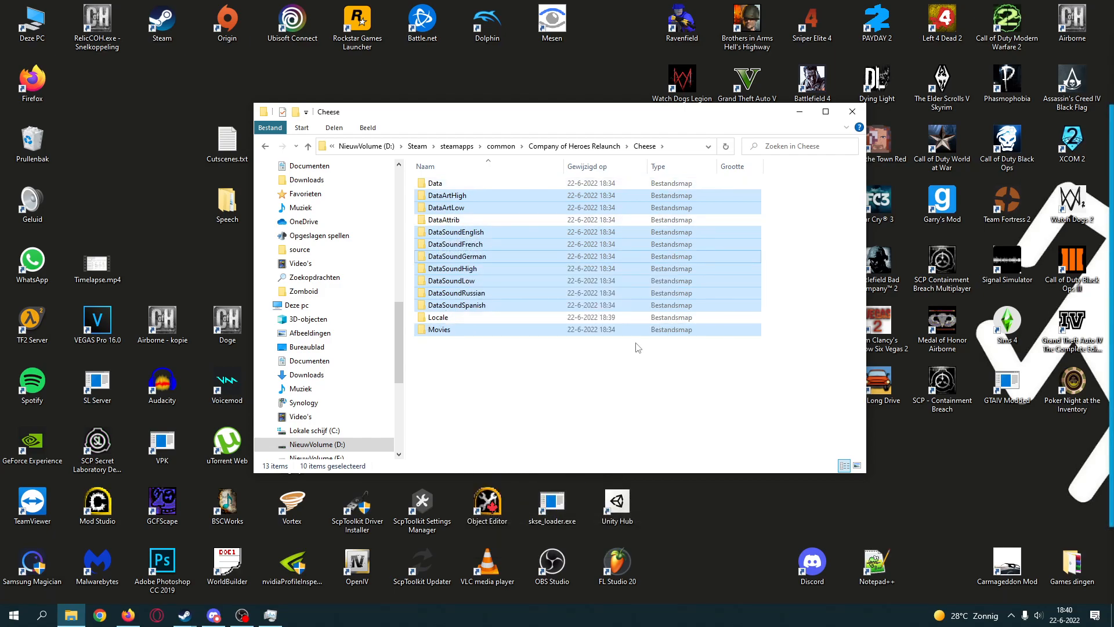
{"action": "key", "text": "Delete"}
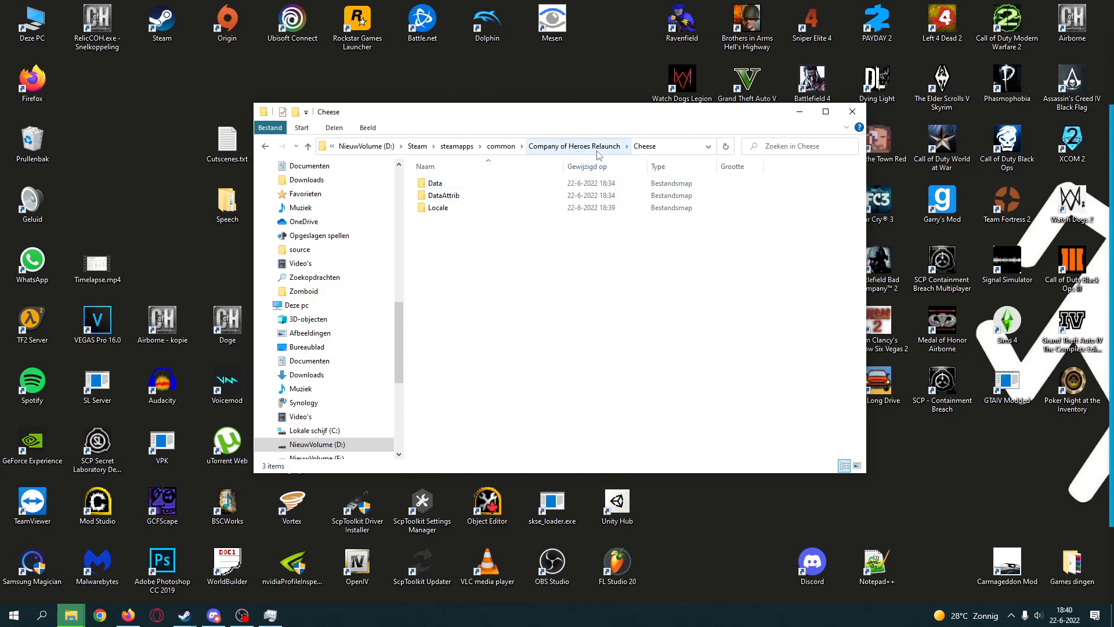
{"action": "left_click", "coordinate": [574, 146]}
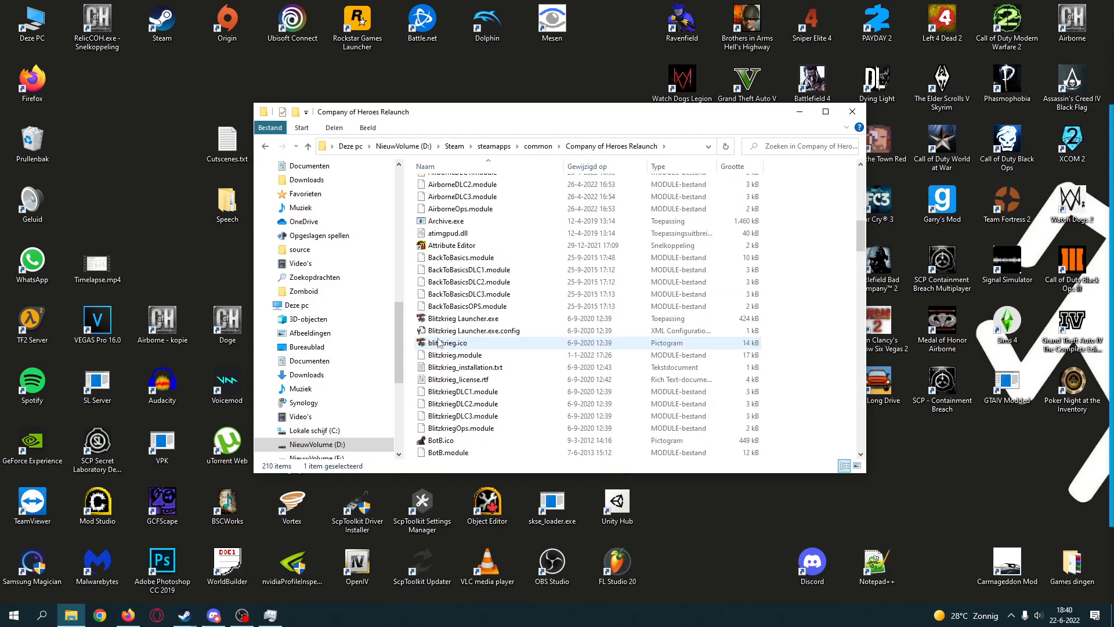
{"action": "left_click", "coordinate": [473, 269]}
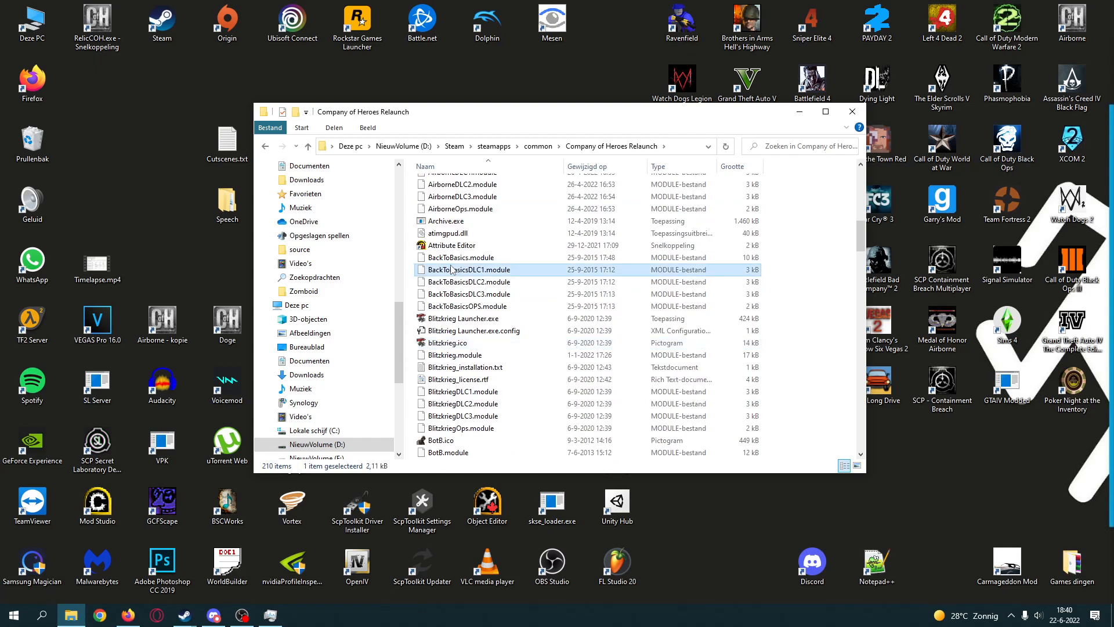
{"action": "scroll", "scroll_direction": "down", "scroll_amount": 3}
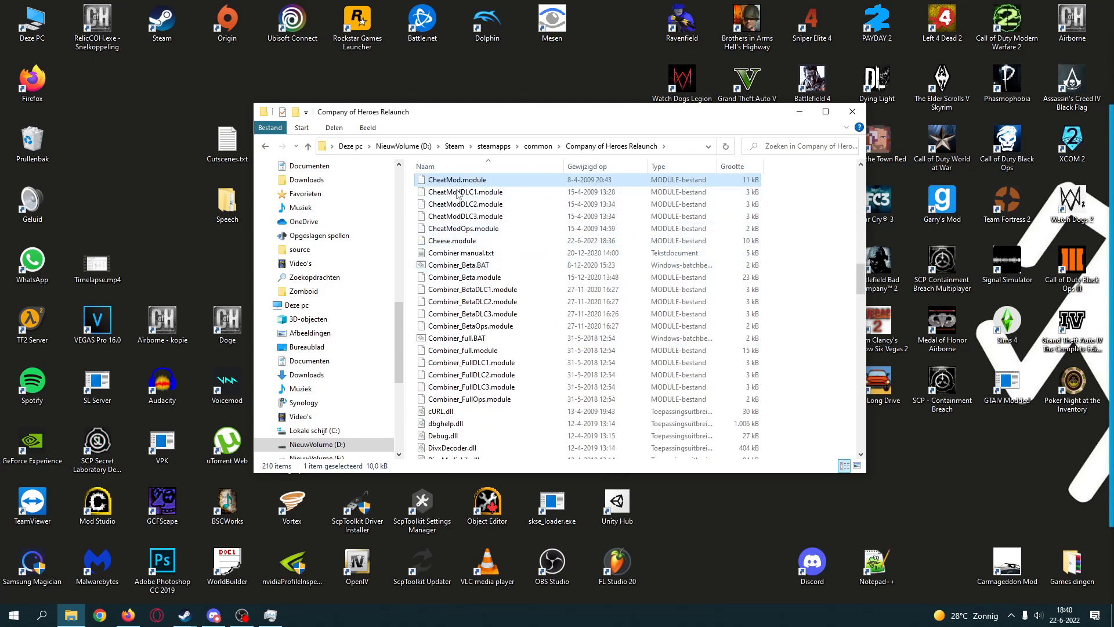
{"action": "scroll", "scroll_direction": "down", "scroll_amount": 3}
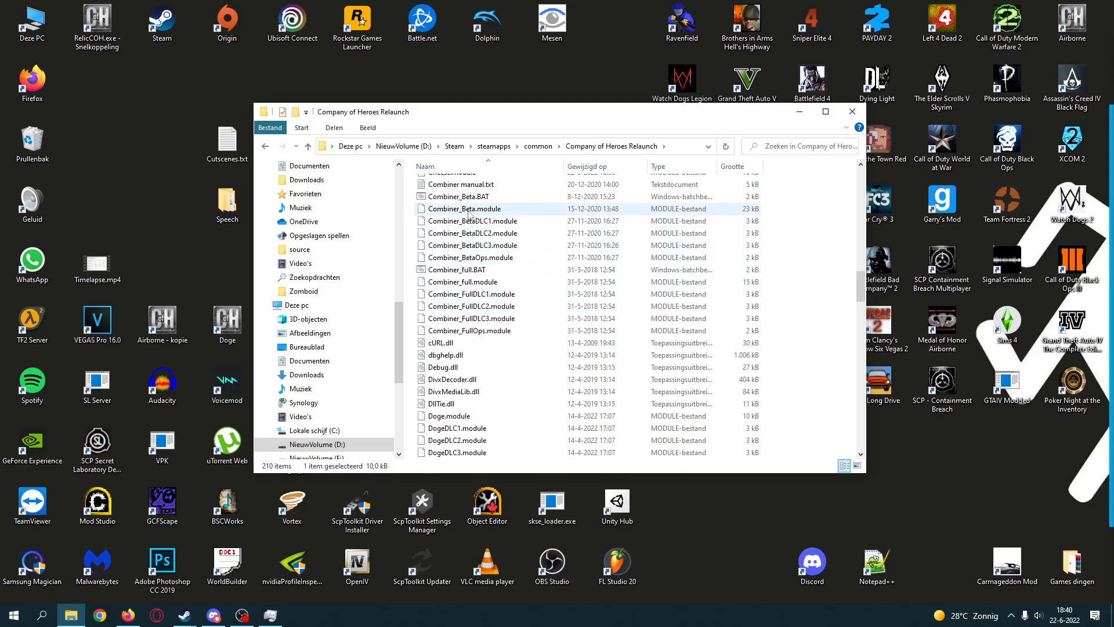
{"action": "left_click", "coordinate": [472, 220]}
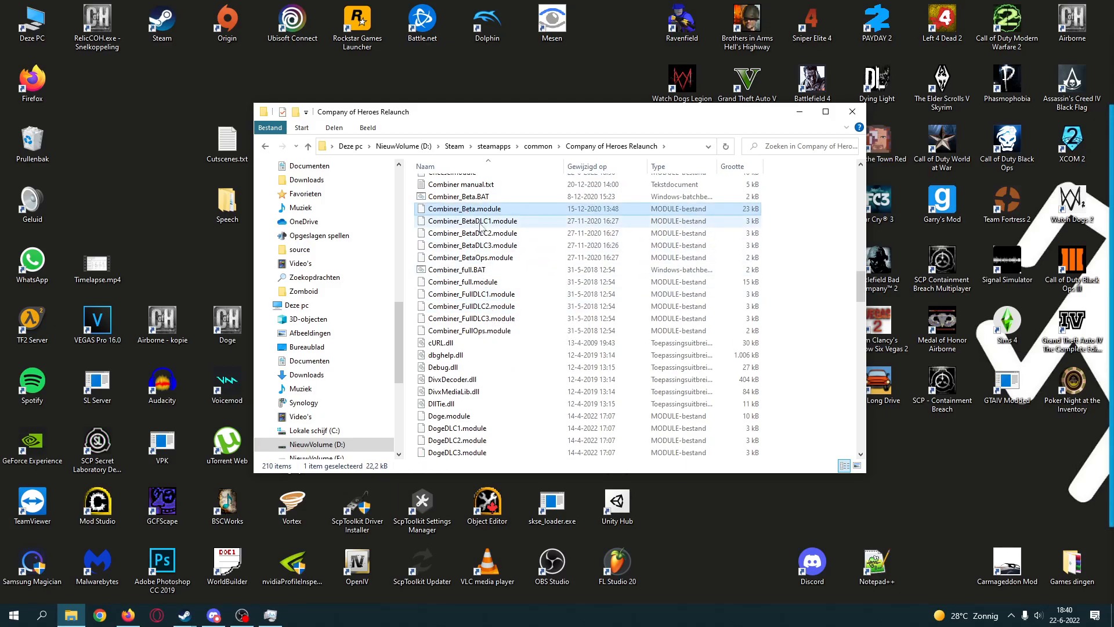
{"action": "left_click", "coordinate": [474, 245]}
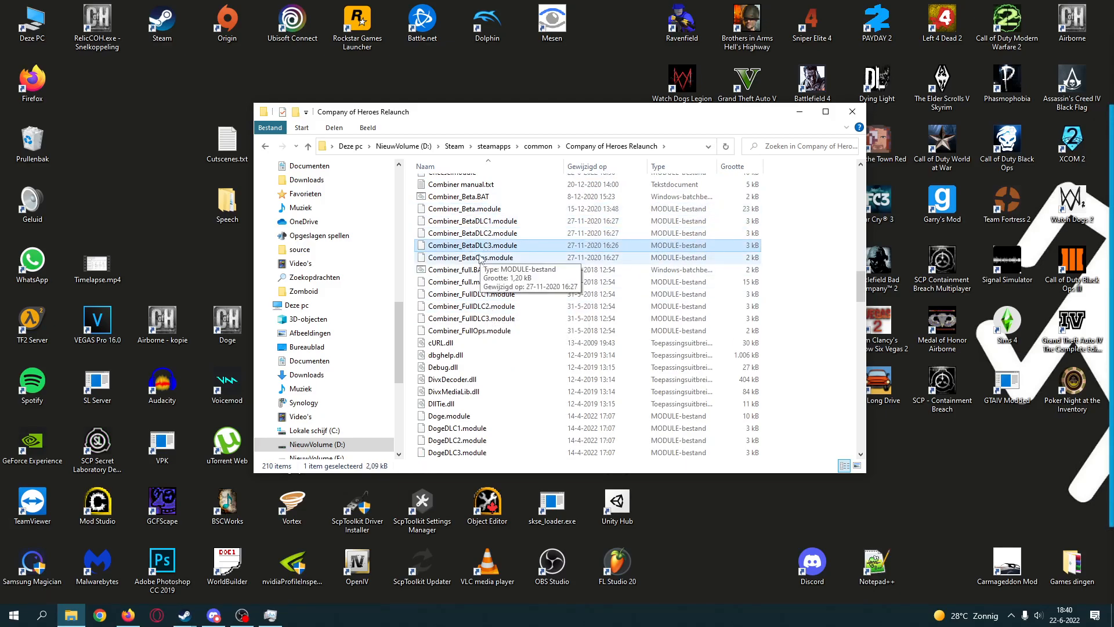
{"action": "scroll", "scroll_direction": "down", "scroll_amount": 3}
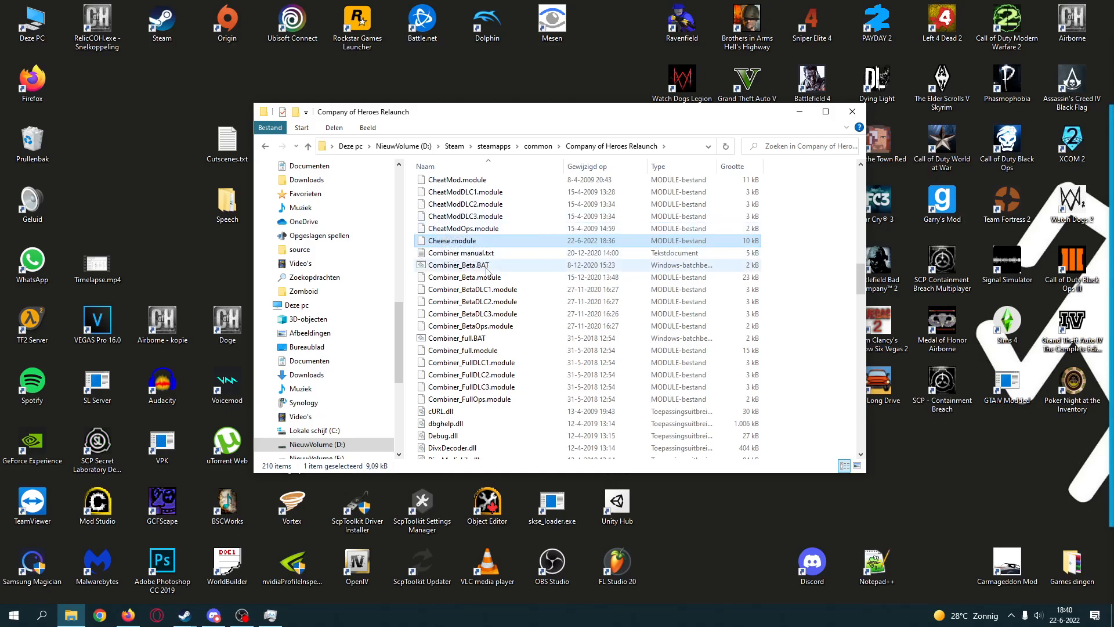
{"action": "mouse_move", "coordinate": [459, 253]}
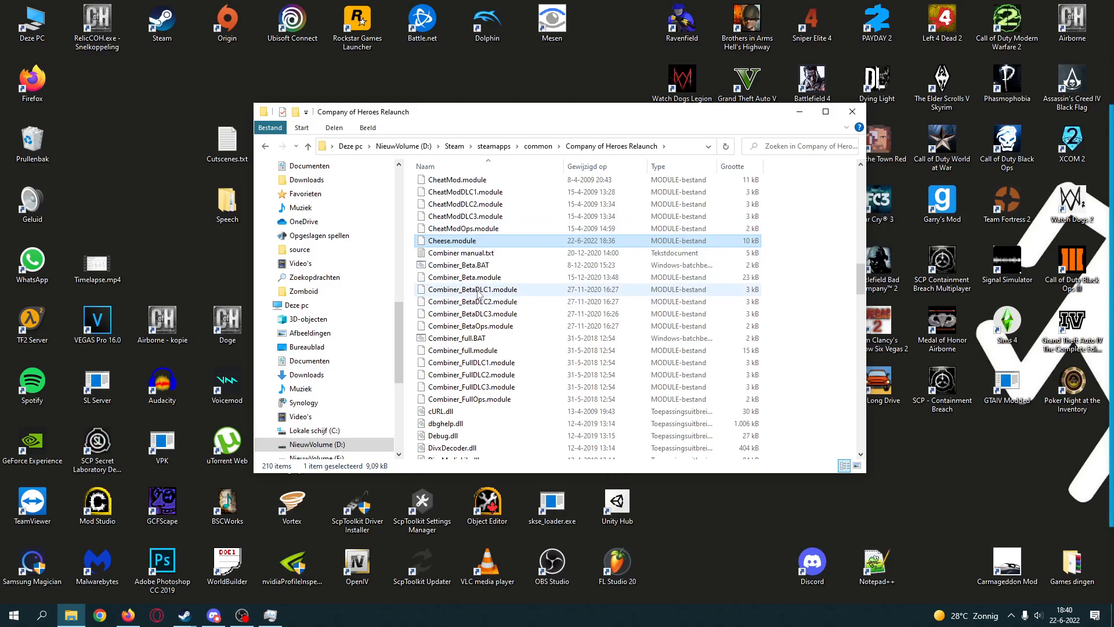
{"action": "mouse_move", "coordinate": [491, 301]}
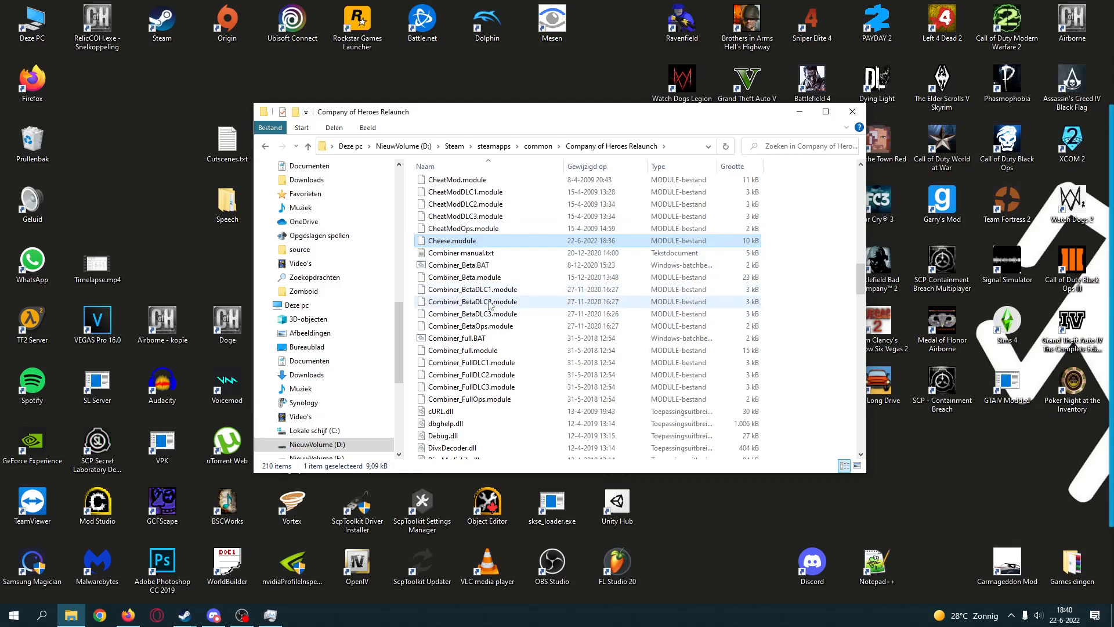
{"action": "mouse_move", "coordinate": [487, 326]}
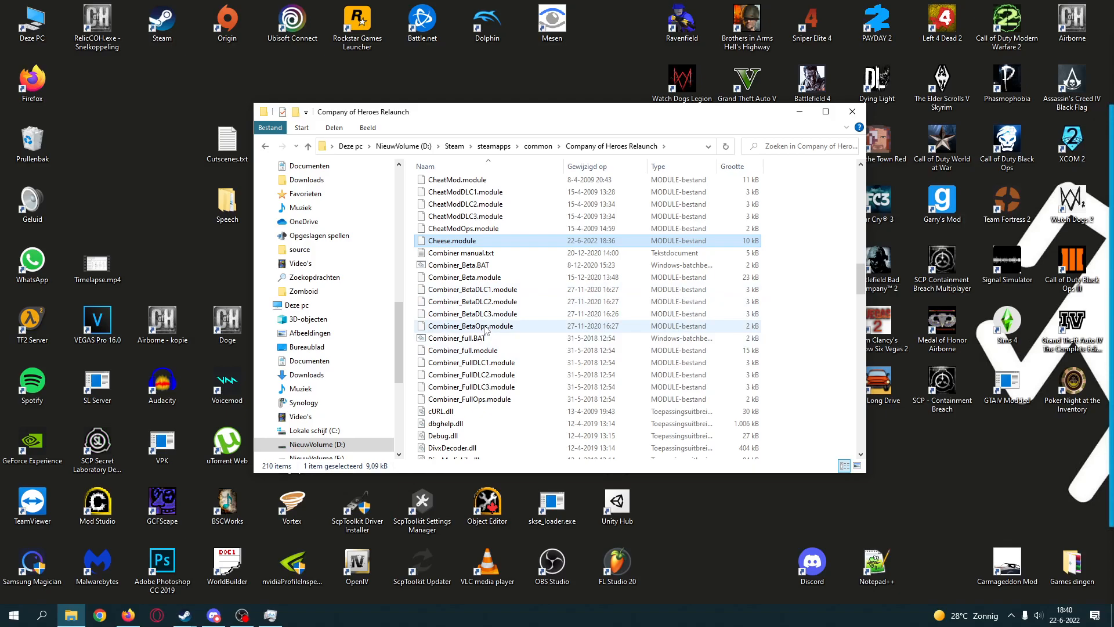
{"action": "mouse_move", "coordinate": [486, 325]}
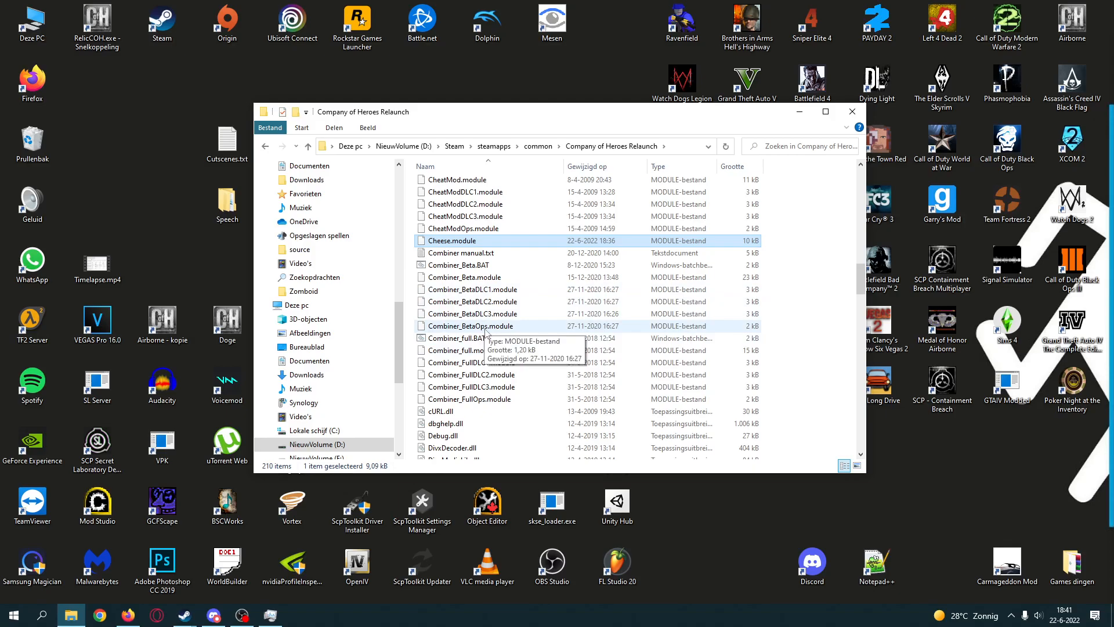
{"action": "left_click", "coordinate": [468, 301]}
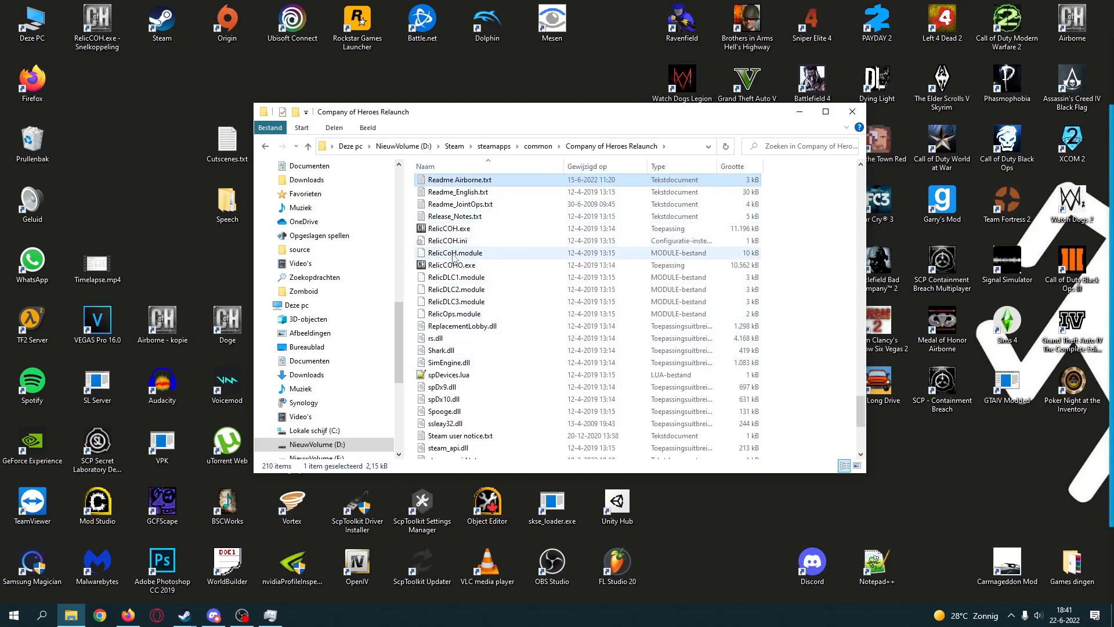
Step: Copy RelicDLC1-3 and RelicOps modules, renaming the copies CheeseDLC1-3 and CheeseOps
{"action": "left_click", "coordinate": [458, 277]}
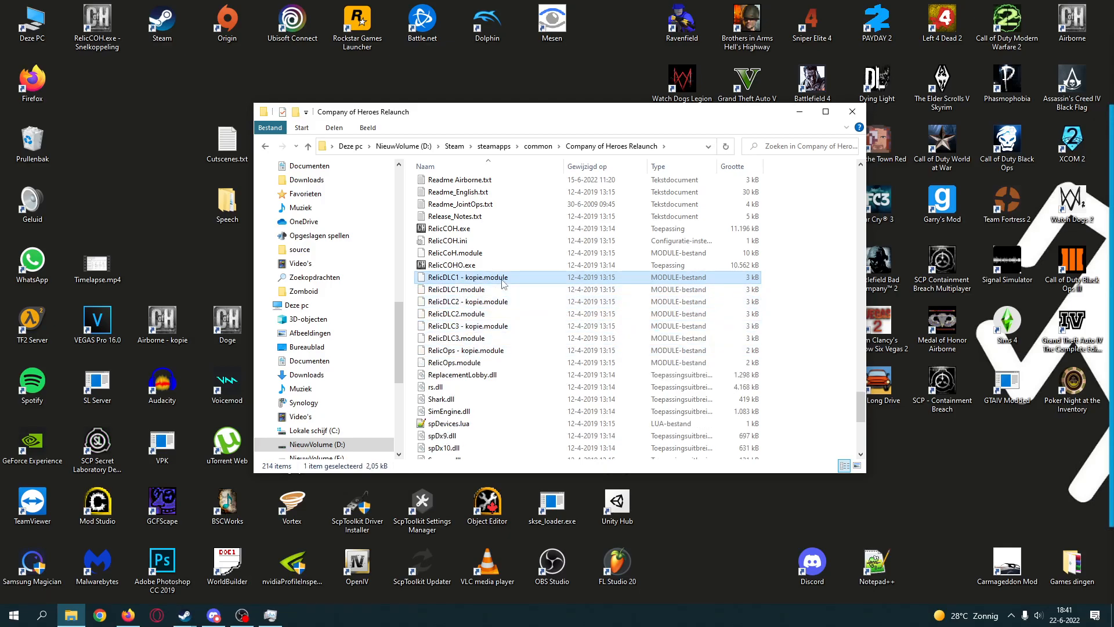
{"action": "double_click", "coordinate": [467, 278]}
{"action": "type", "text": "CheeseOps"}
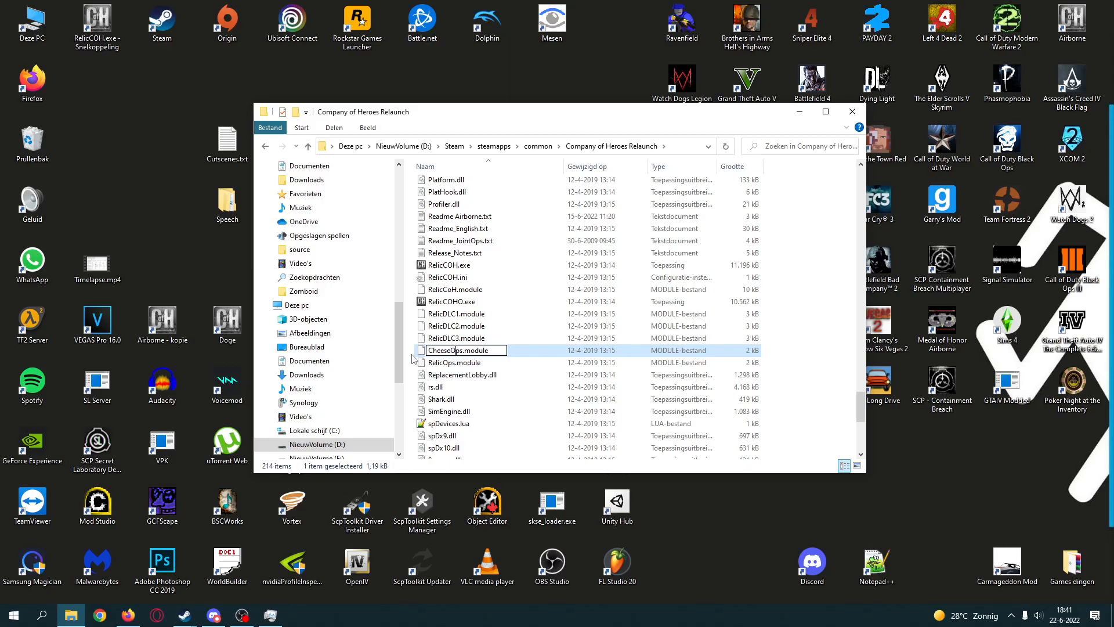
{"action": "scroll", "scroll_direction": "up", "scroll_amount": 3}
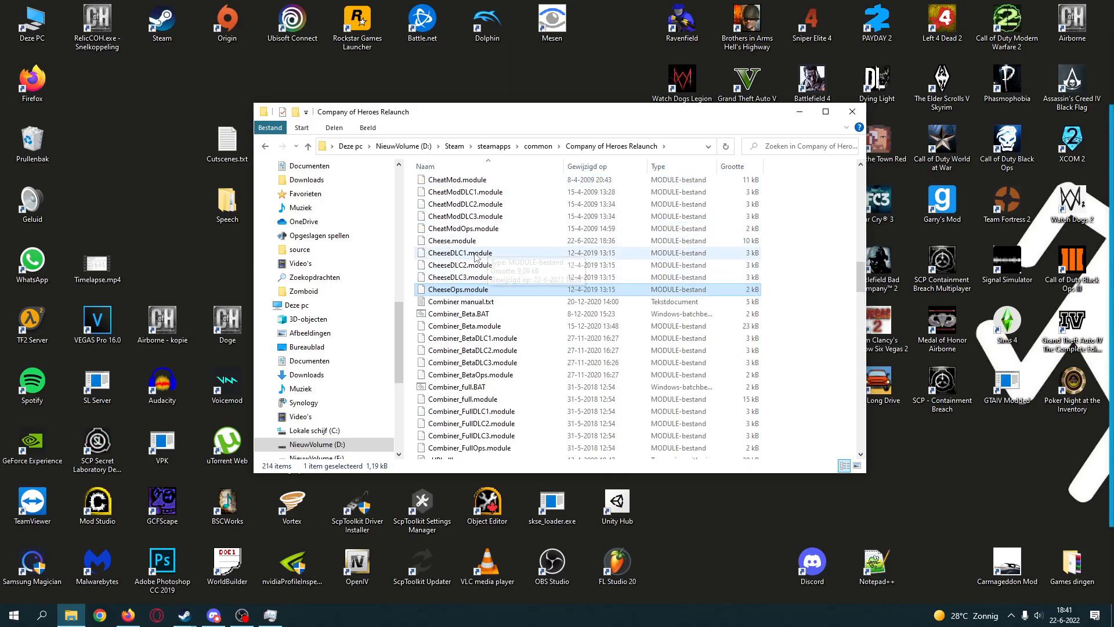
{"action": "left_click", "coordinate": [459, 253]}
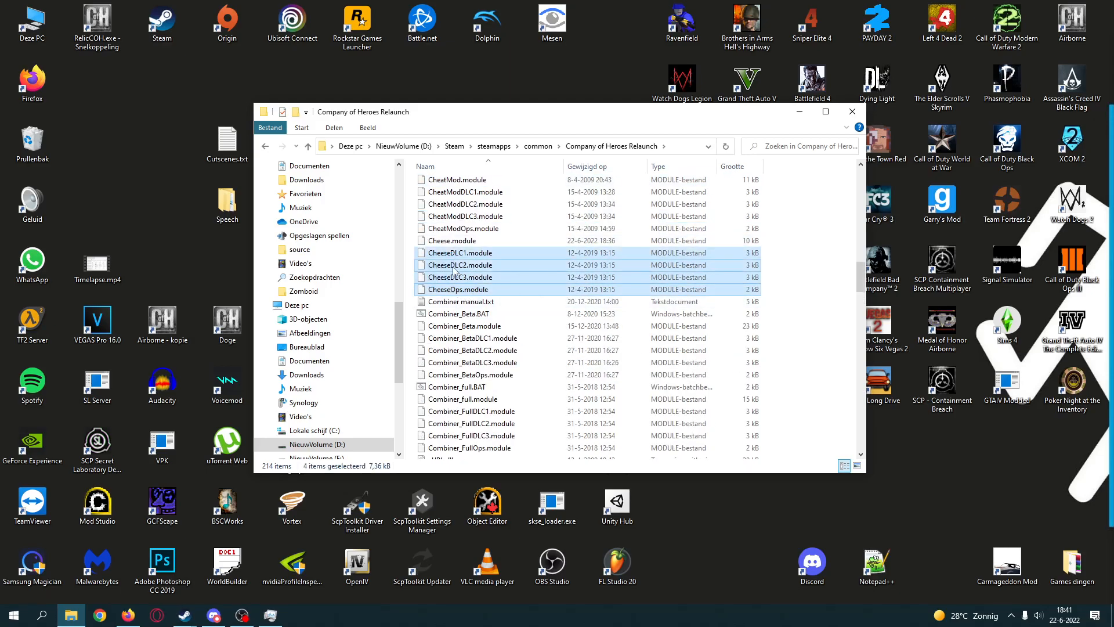
Step: Change Parent = RelicCOH to Parent = Cheese in the four Cheese module files
{"action": "double_click", "coordinate": [459, 265]}
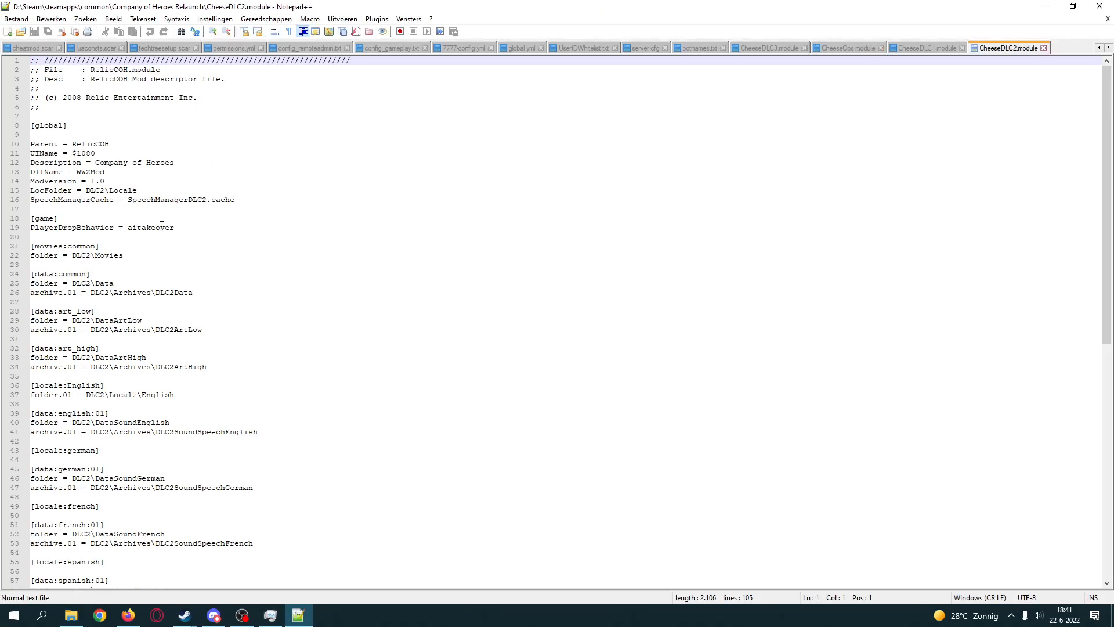
{"action": "double_click", "coordinate": [90, 144]}
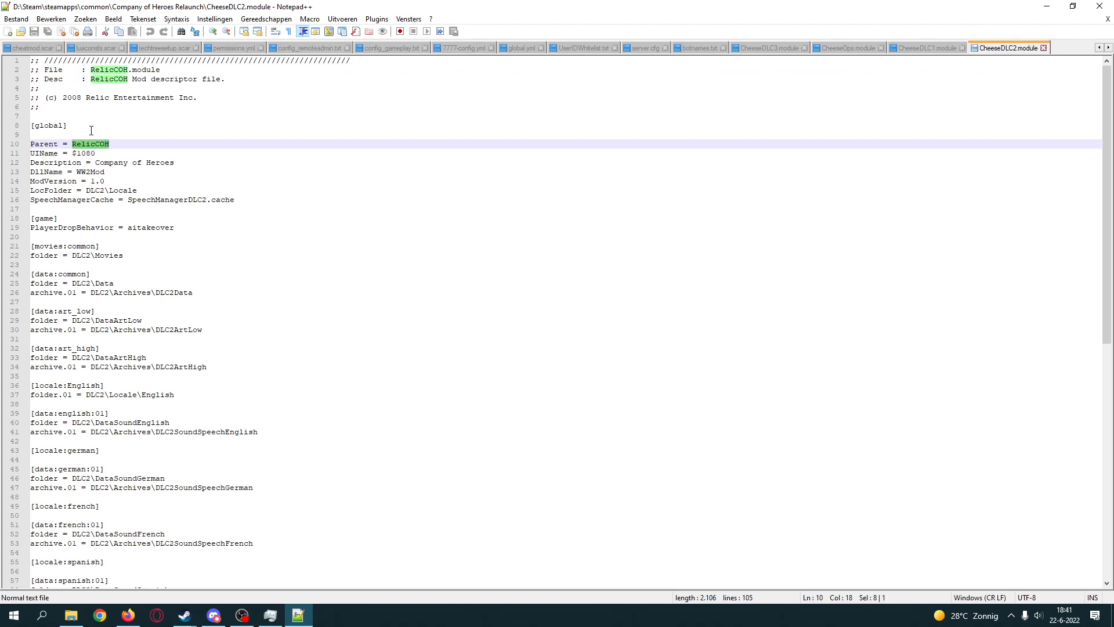
{"action": "type", "text": "Cheese"}
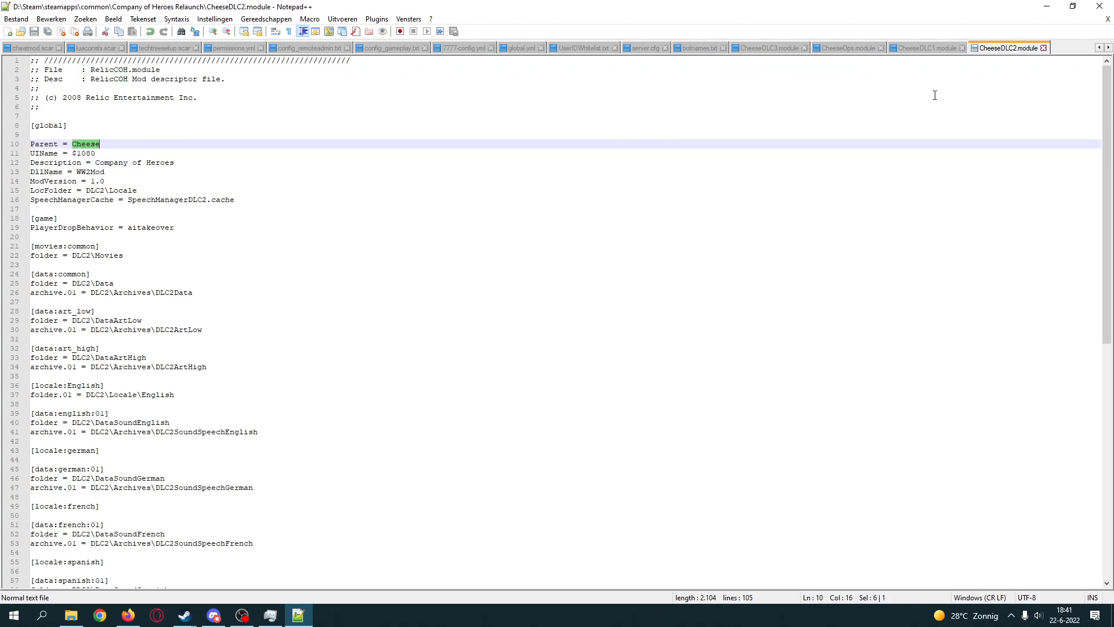
{"action": "left_click", "coordinate": [924, 47]}
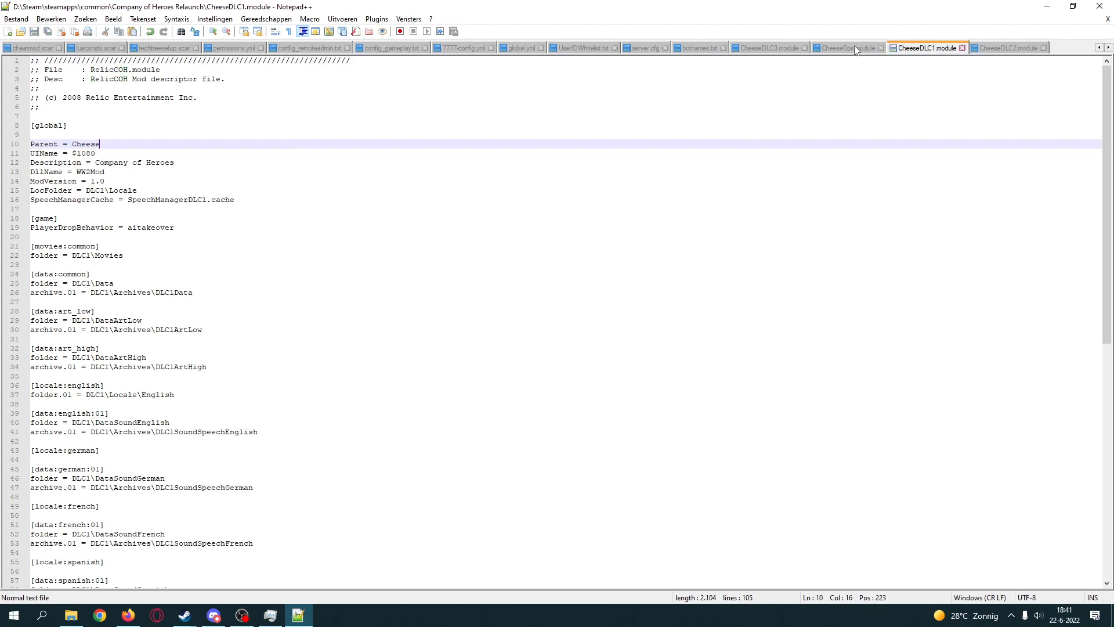
{"action": "left_click", "coordinate": [844, 47]}
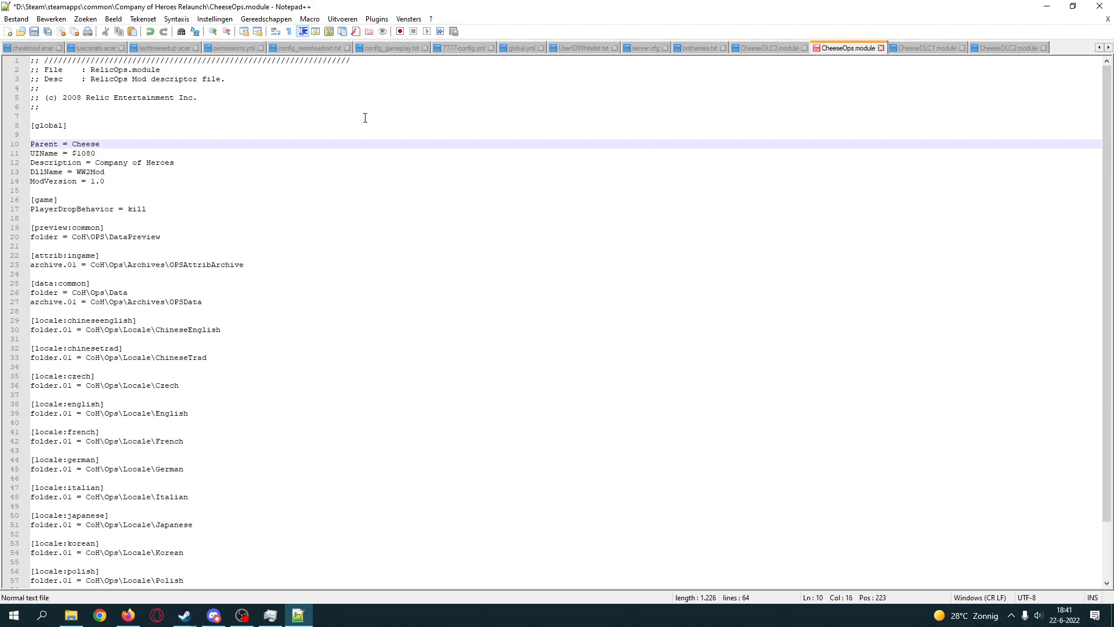
{"action": "left_click", "coordinate": [767, 48]}
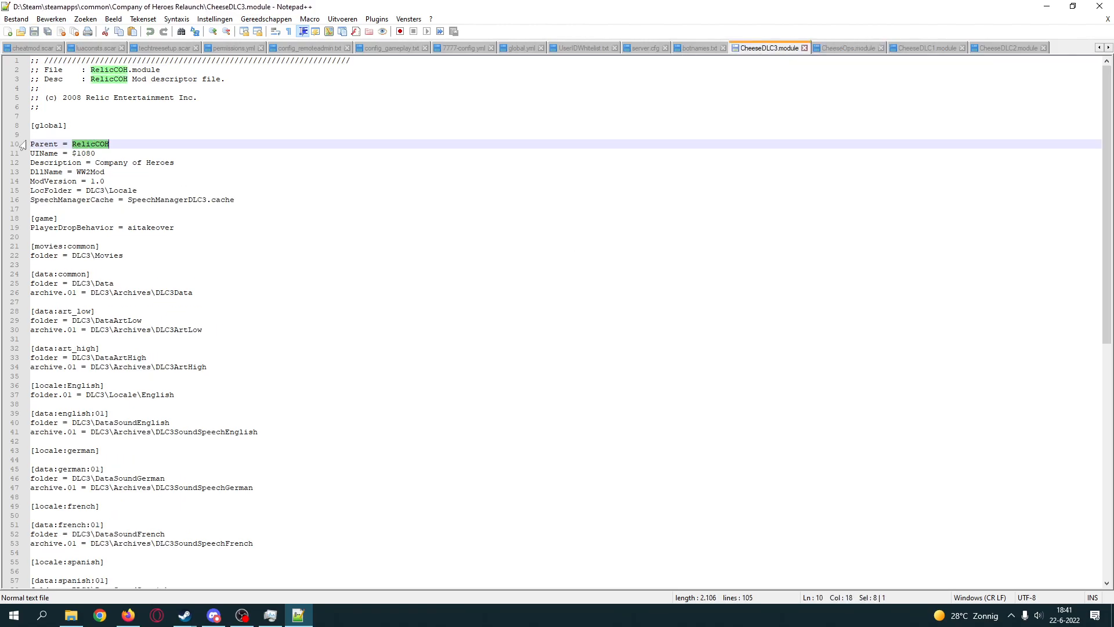
{"action": "type", "text": "Cheese"}
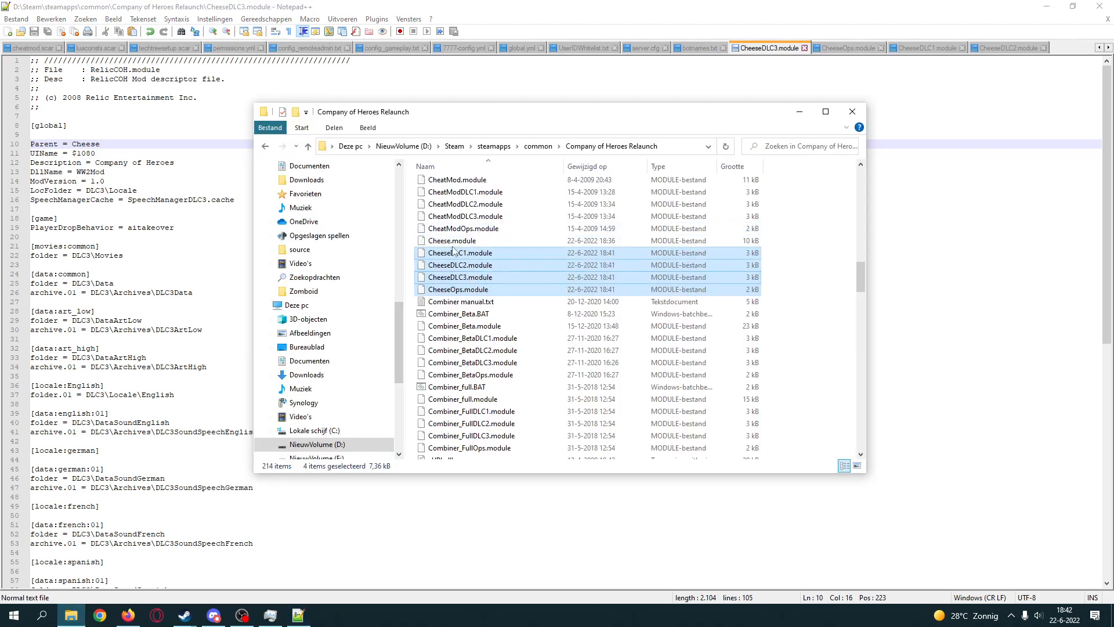
Step: Check the updated file dates, then save and close the module tabs
{"action": "left_click", "coordinate": [452, 240]}
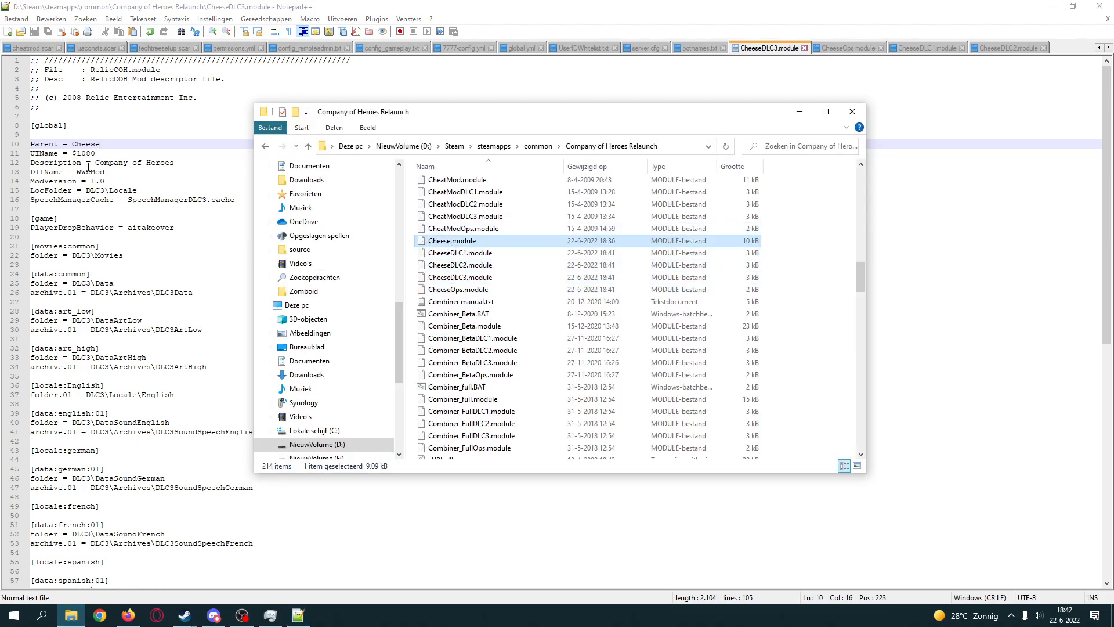
{"action": "left_click", "coordinate": [845, 47]}
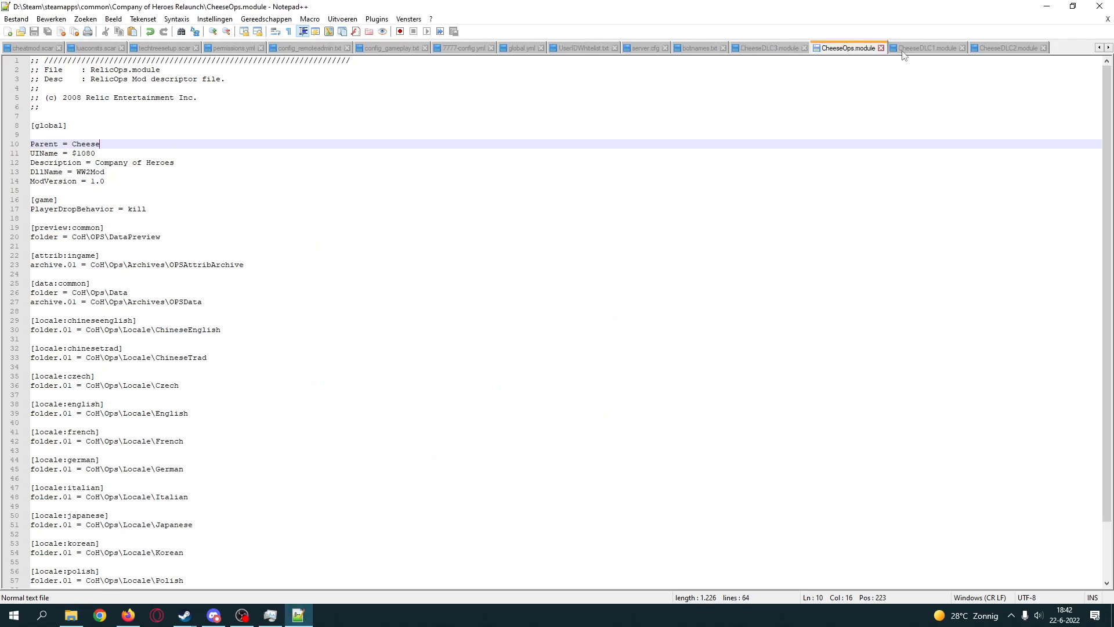
{"action": "left_click", "coordinate": [1006, 47]}
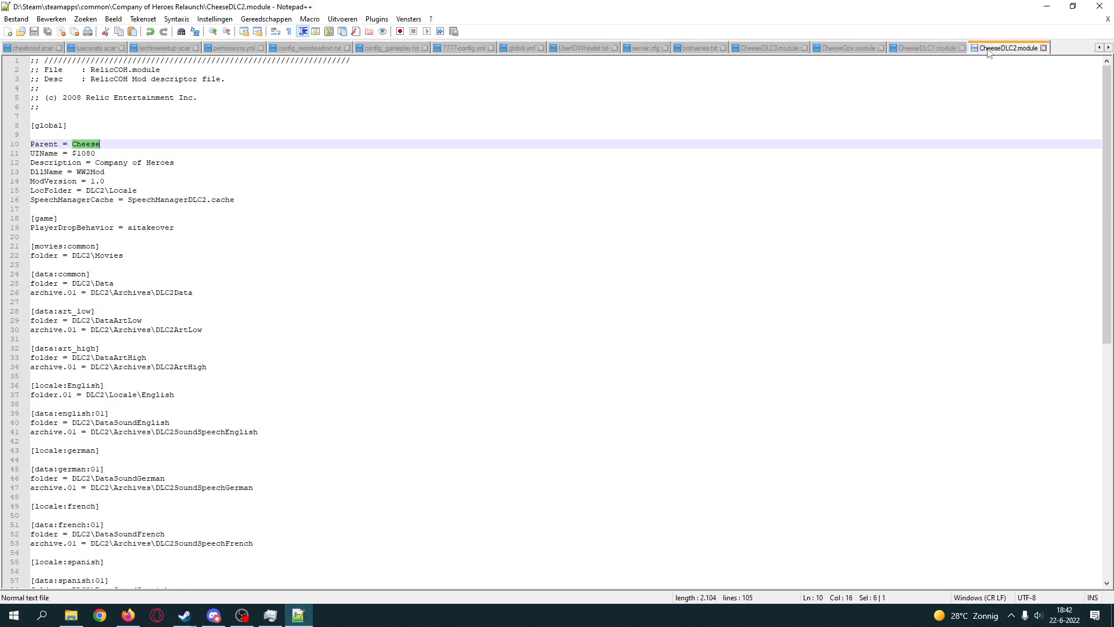
{"action": "mouse_move", "coordinate": [803, 47]}
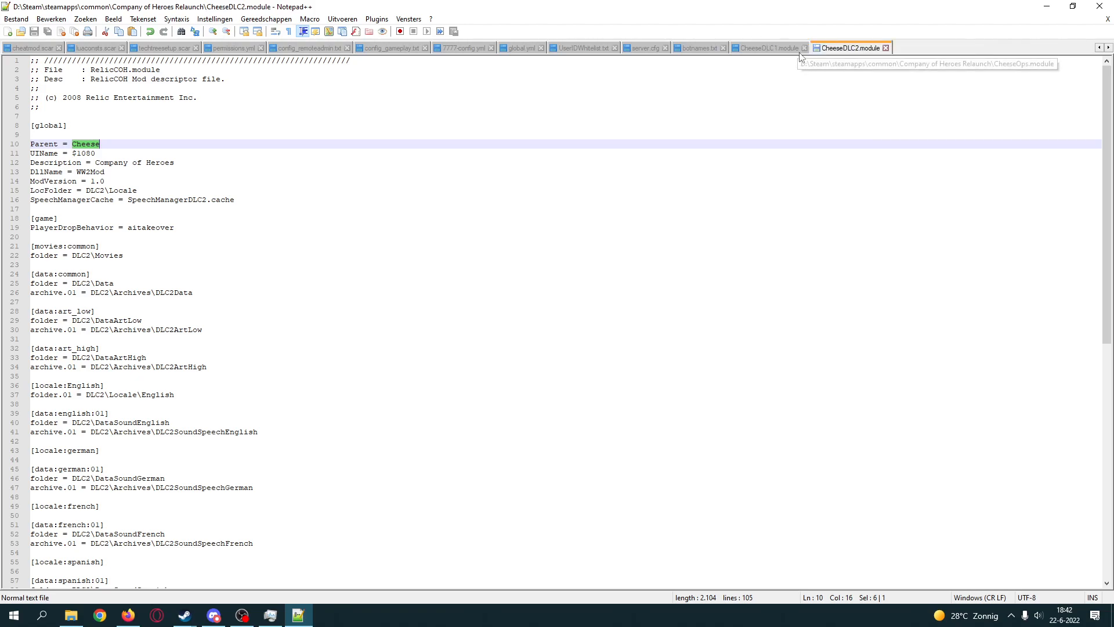
{"action": "left_click", "coordinate": [464, 47]}
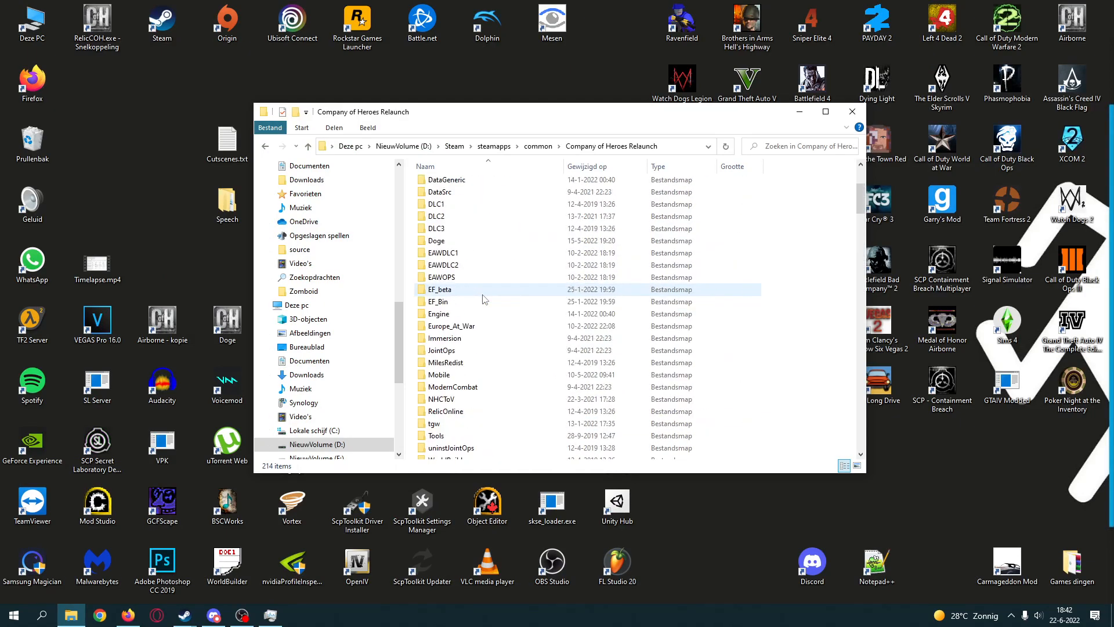
{"action": "mouse_move", "coordinate": [447, 306]}
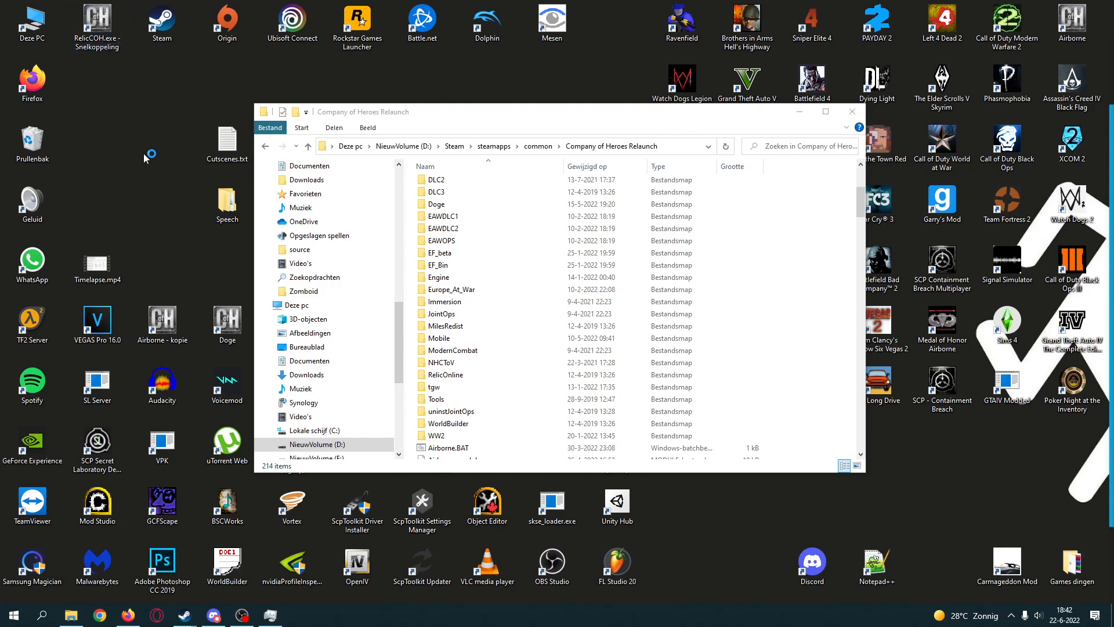
{"action": "mouse_move", "coordinate": [145, 158]}
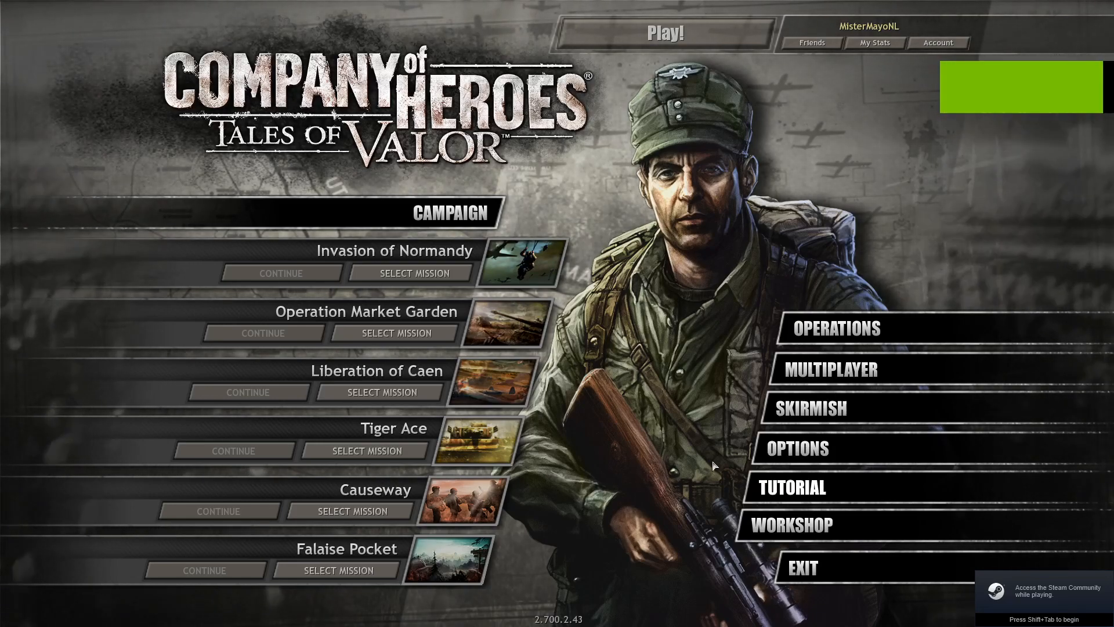
Step: Browse the Tiger Ace campaign and Medals and Vehicles rewards, then exit the game
{"action": "left_click", "coordinate": [365, 451]}
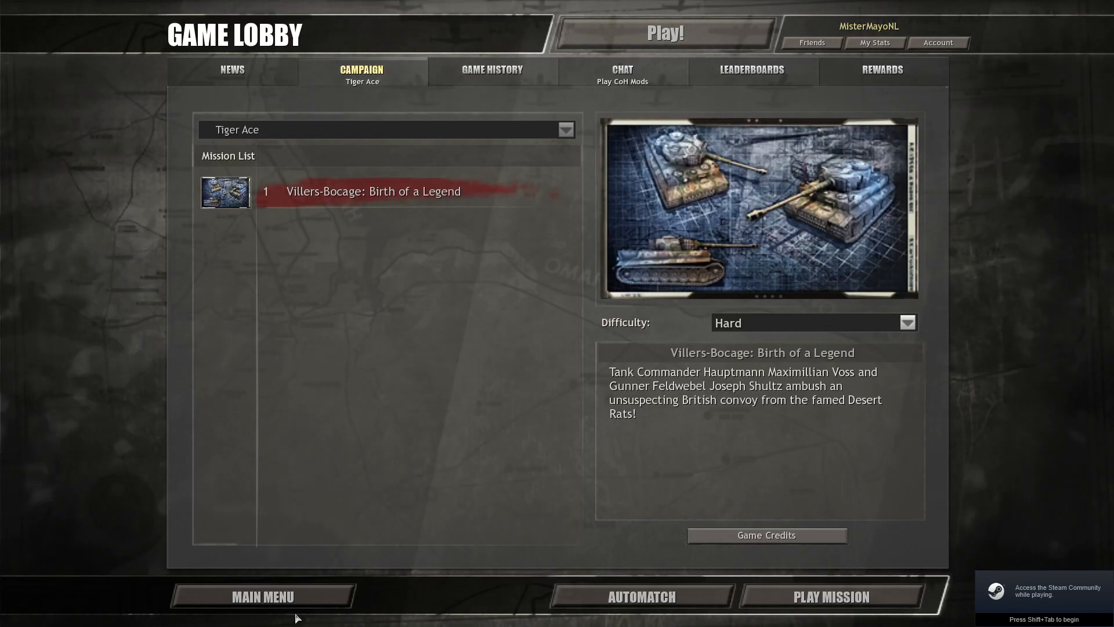
{"action": "left_click", "coordinate": [882, 69]}
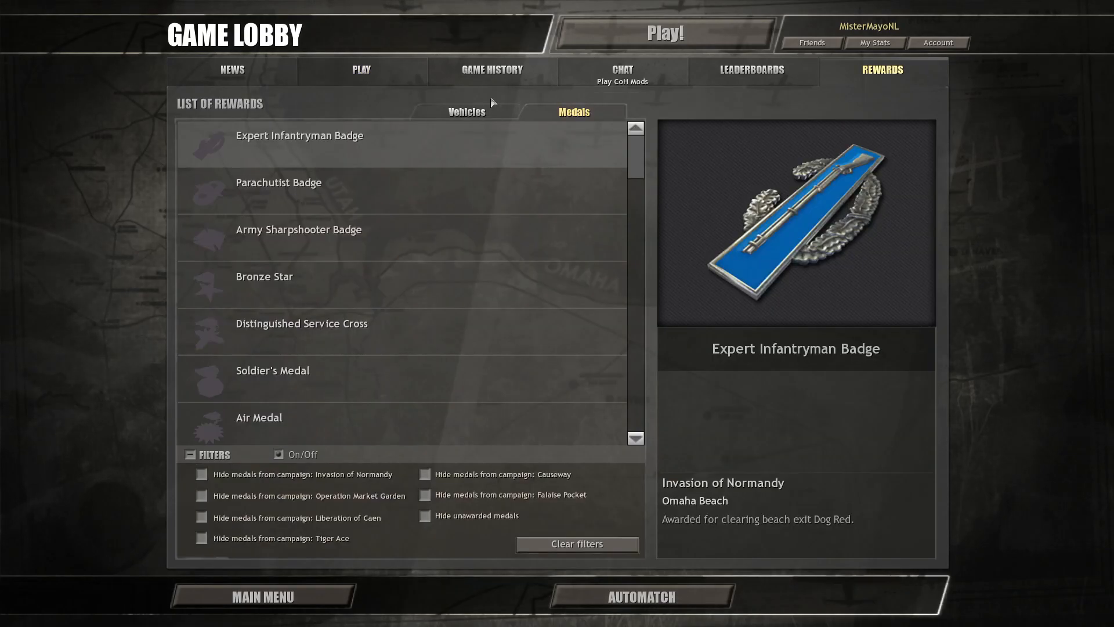
{"action": "left_click", "coordinate": [465, 111]}
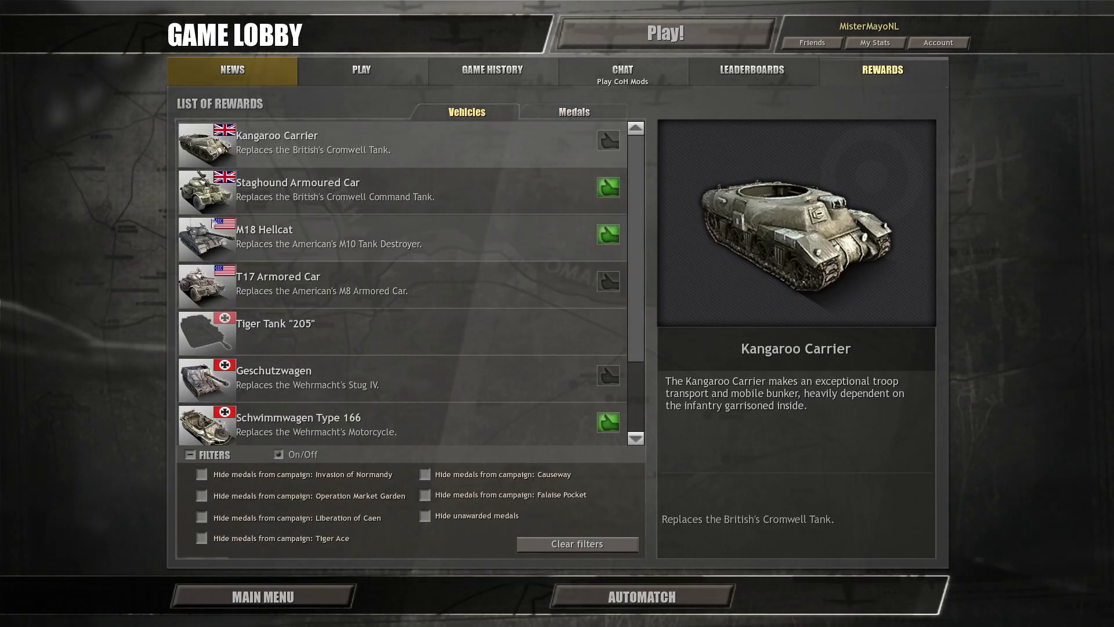
{"action": "scroll", "scroll_direction": "down", "scroll_amount": 3}
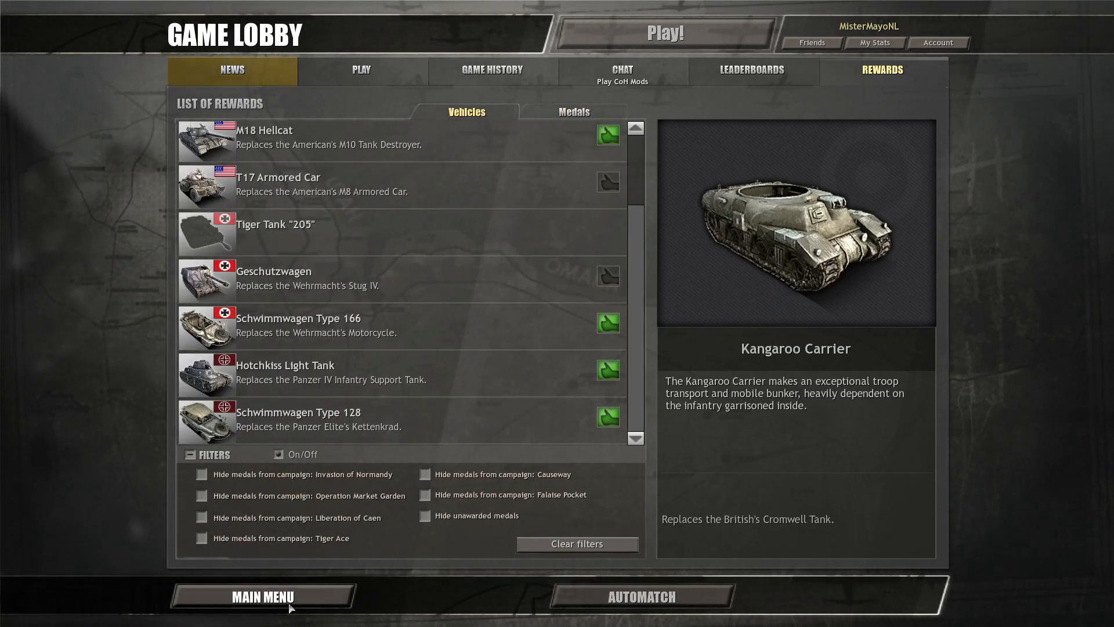
{"action": "mouse_move", "coordinate": [357, 560]}
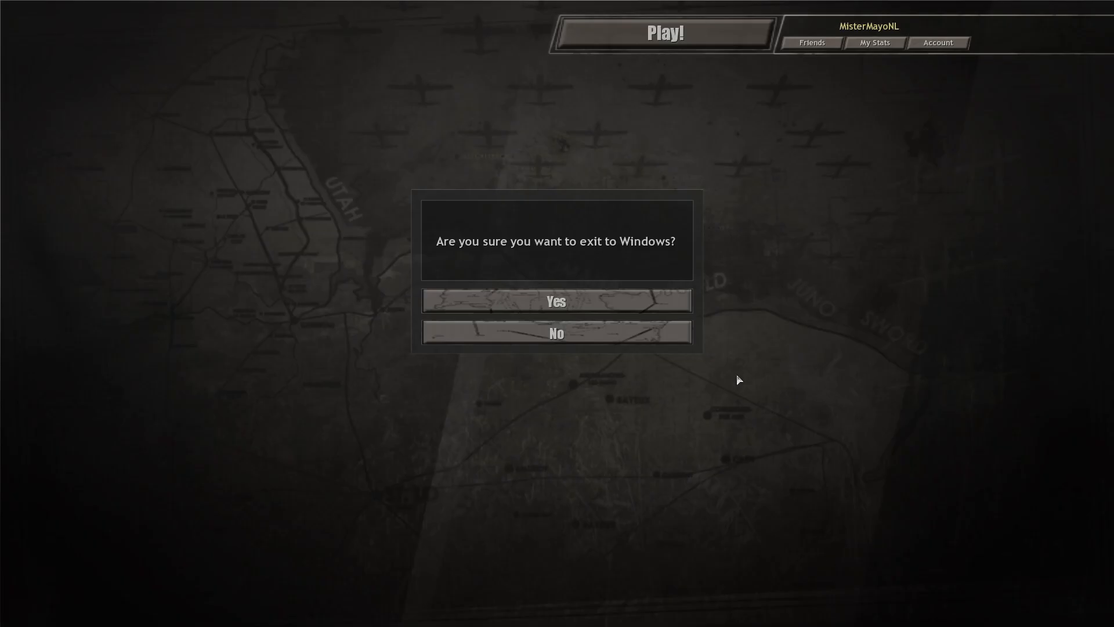
{"action": "left_click", "coordinate": [556, 332]}
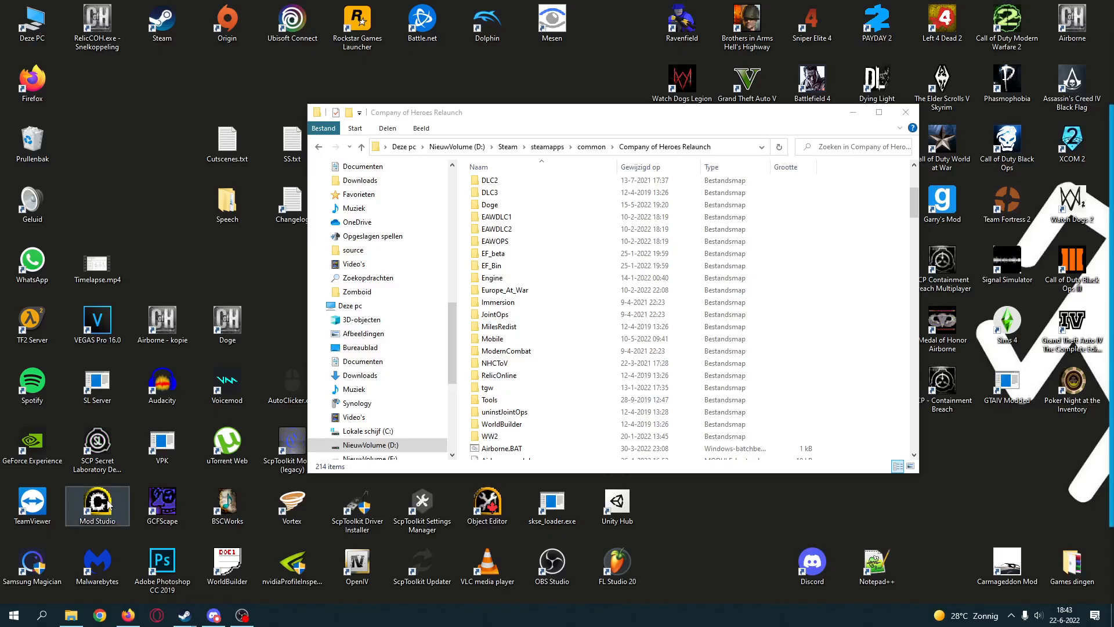
{"action": "mouse_move", "coordinate": [97, 504]}
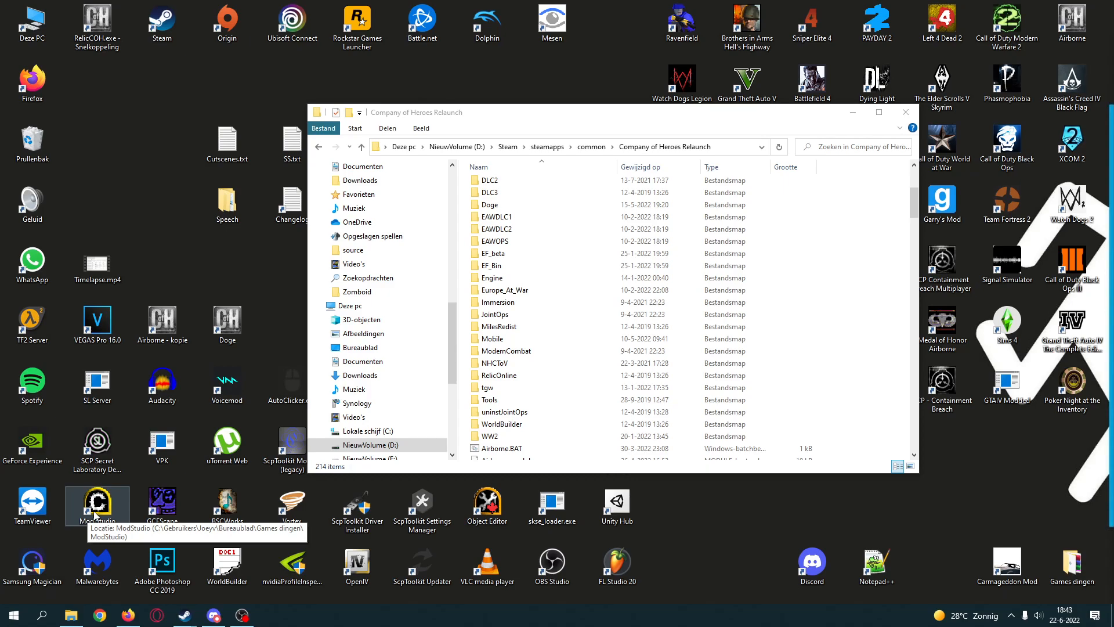
{"action": "mouse_move", "coordinate": [579, 326]}
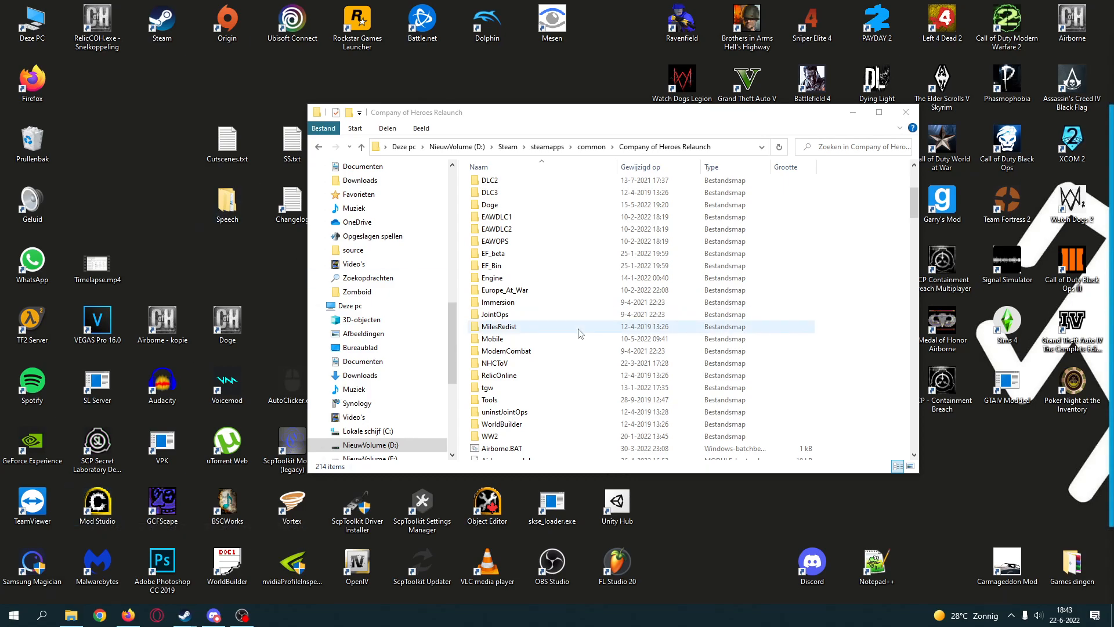
{"action": "scroll", "scroll_direction": "up", "scroll_amount": 3}
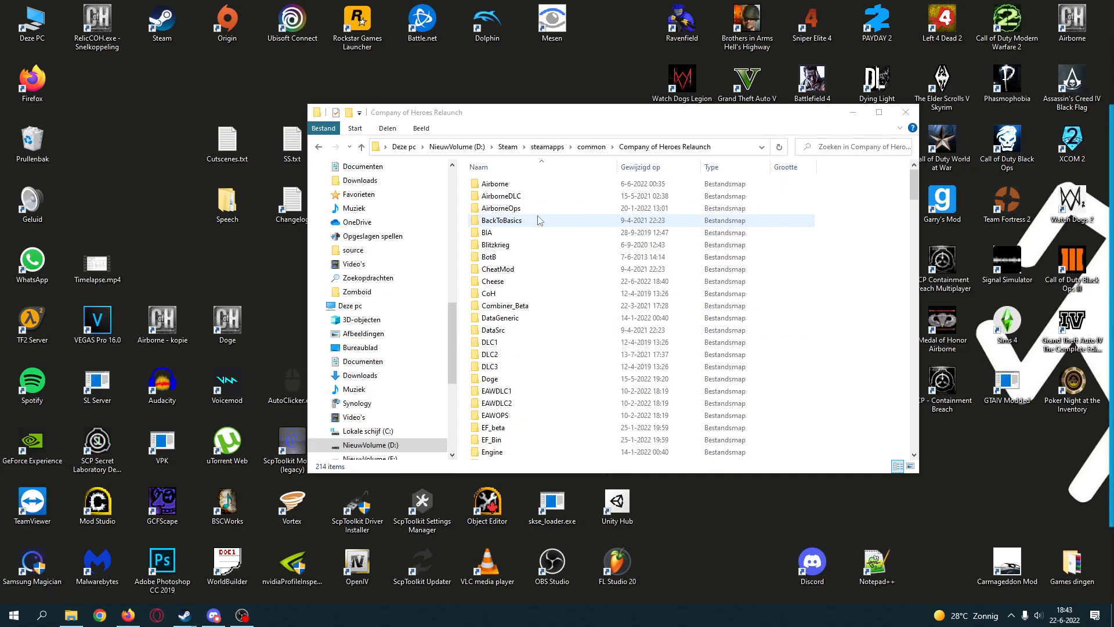